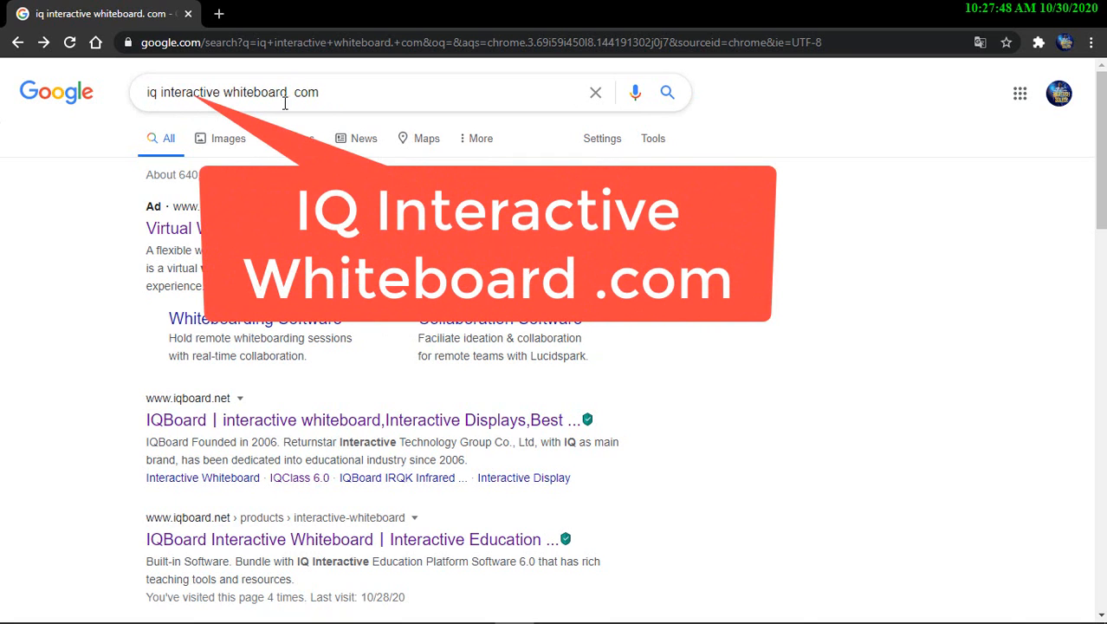
Reach the IQBoard Download Center's software list from the Google results
scroll(down, 3)
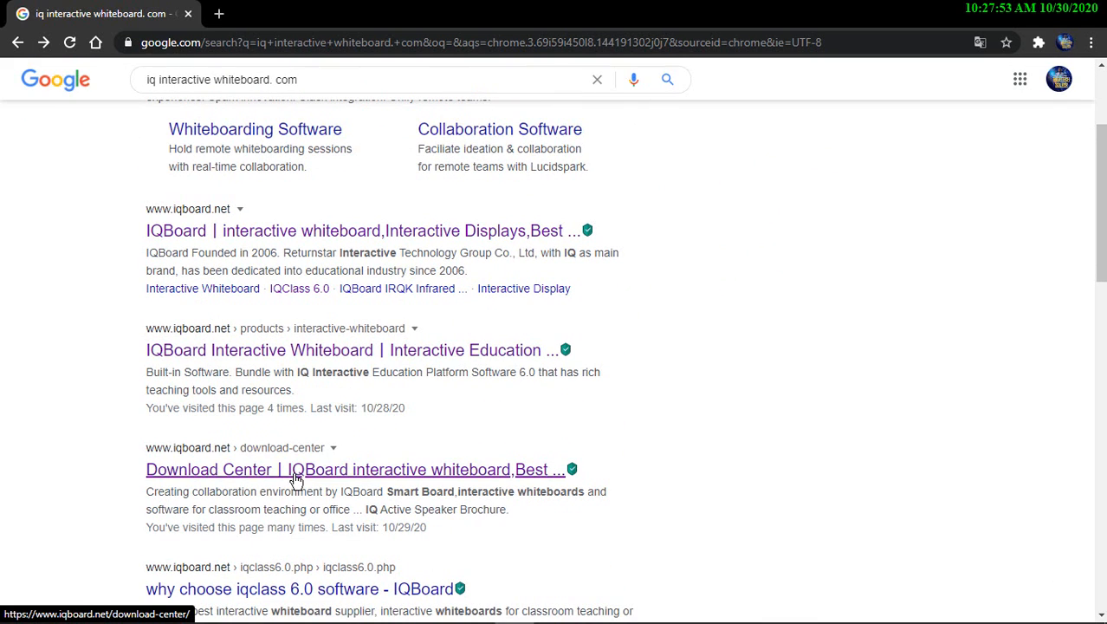
mouse_move(364, 479)
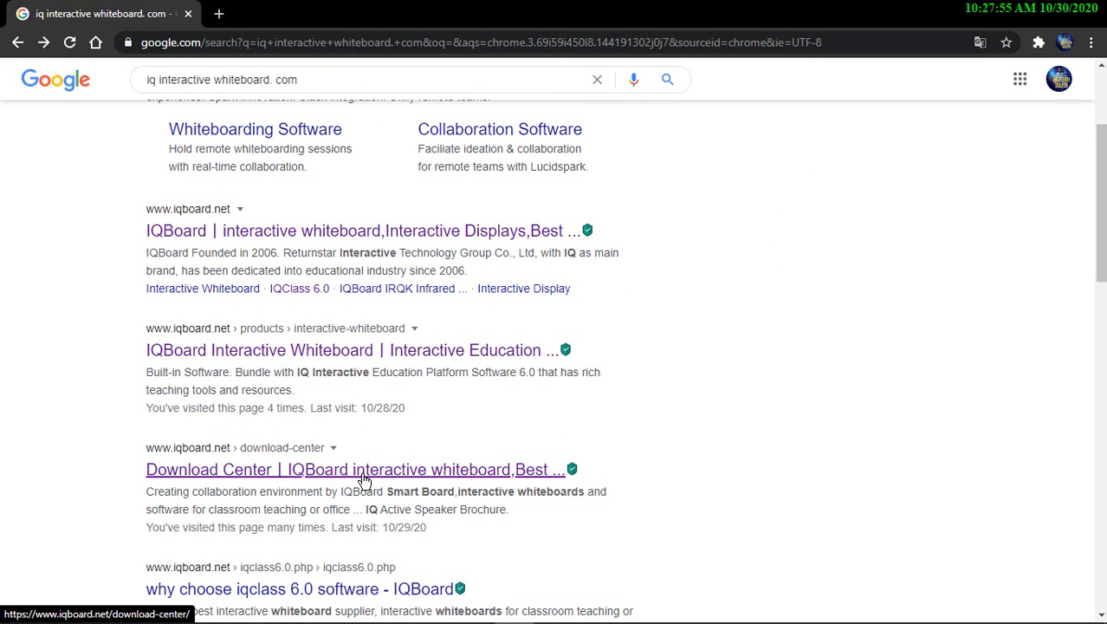
click(355, 468)
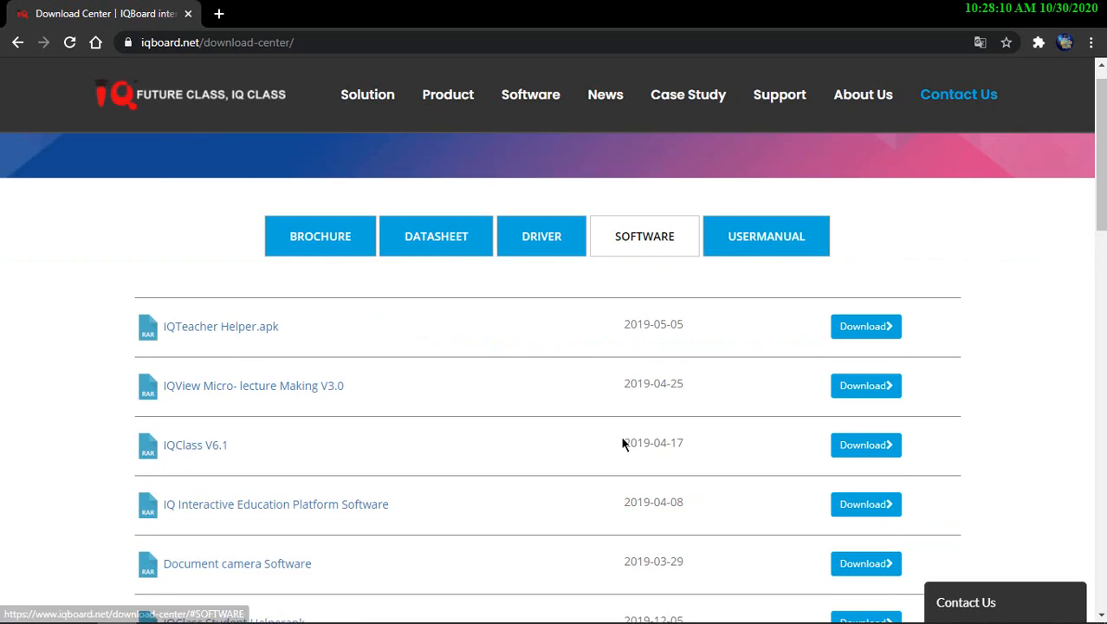
scroll(down, 3)
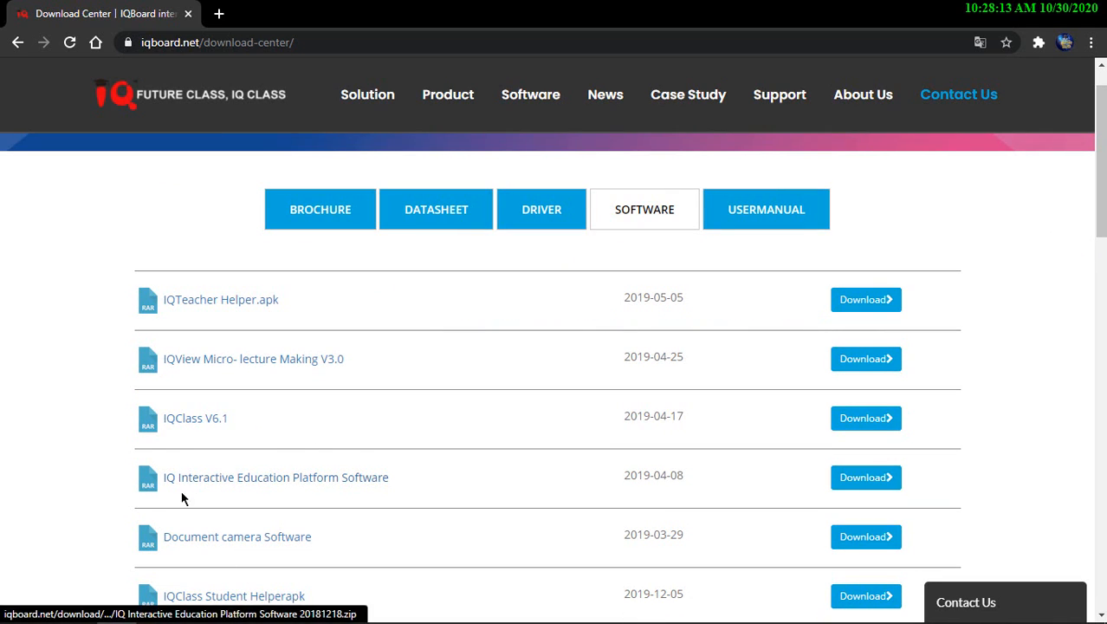
mouse_move(288, 492)
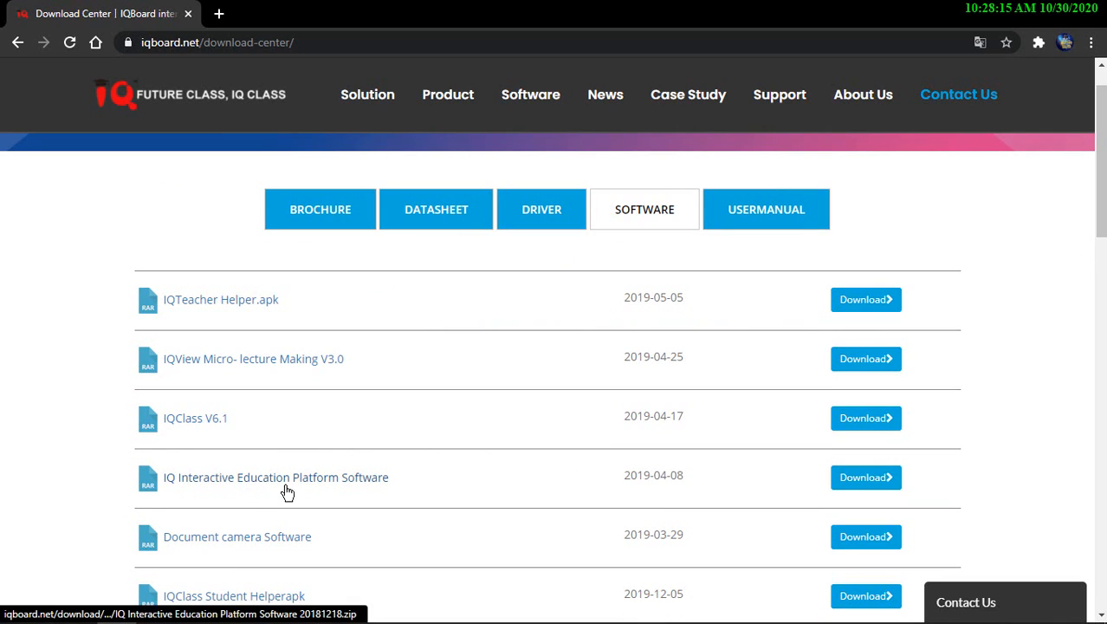
mouse_move(789, 483)
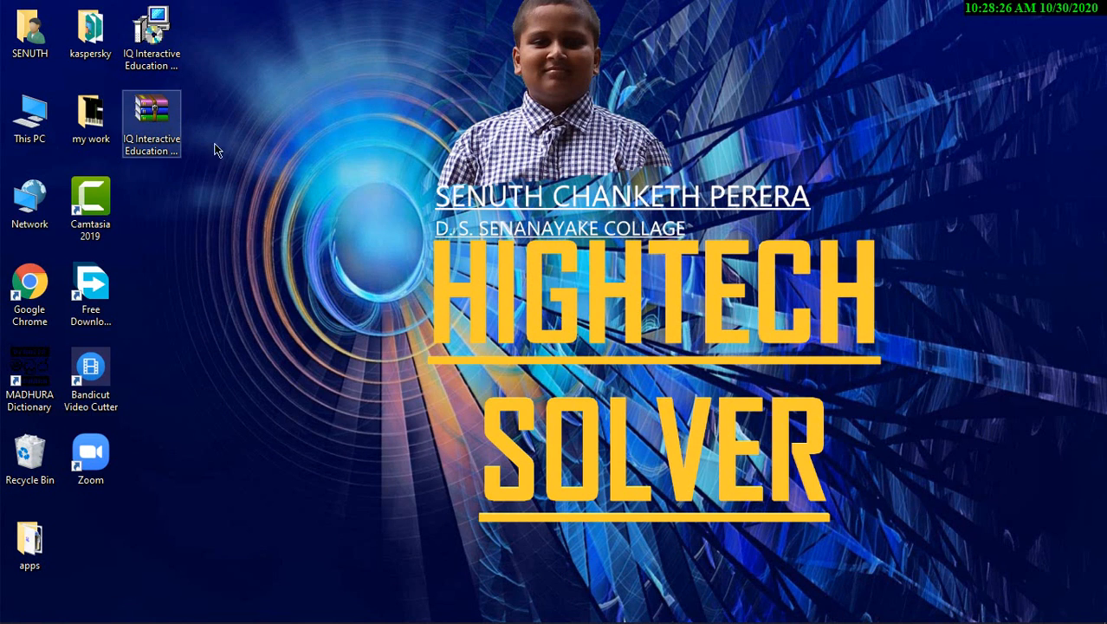
Move the downloaded zip to the desktop and bring up extract actions for its installer in WinRAR
drag(152, 112, 274, 382)
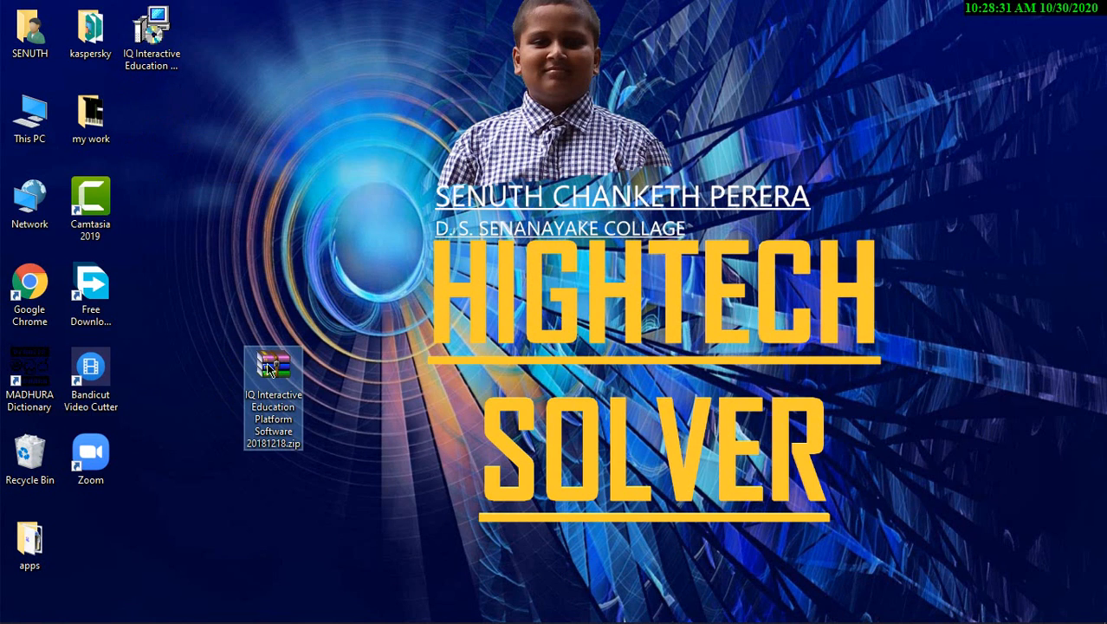
double_click(273, 364)
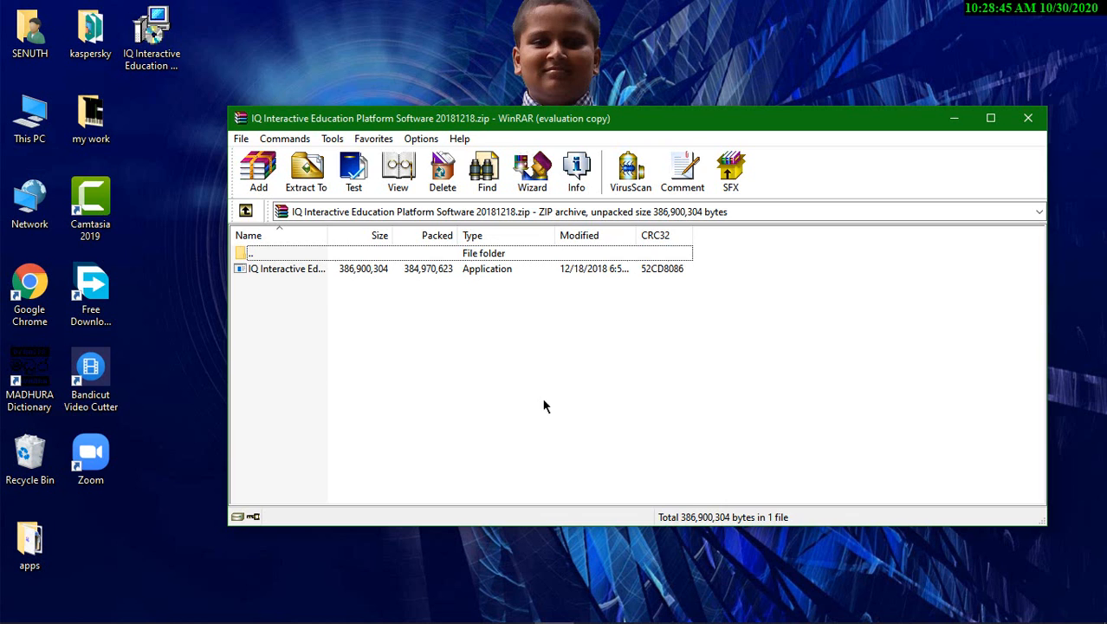
right_click(288, 267)
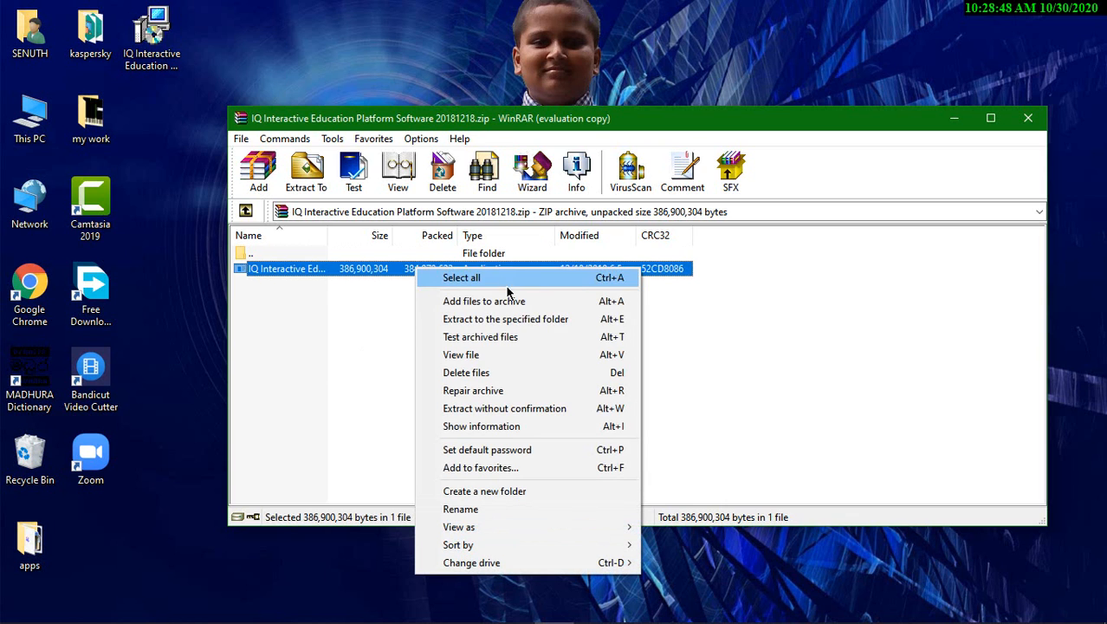
mouse_move(714, 354)
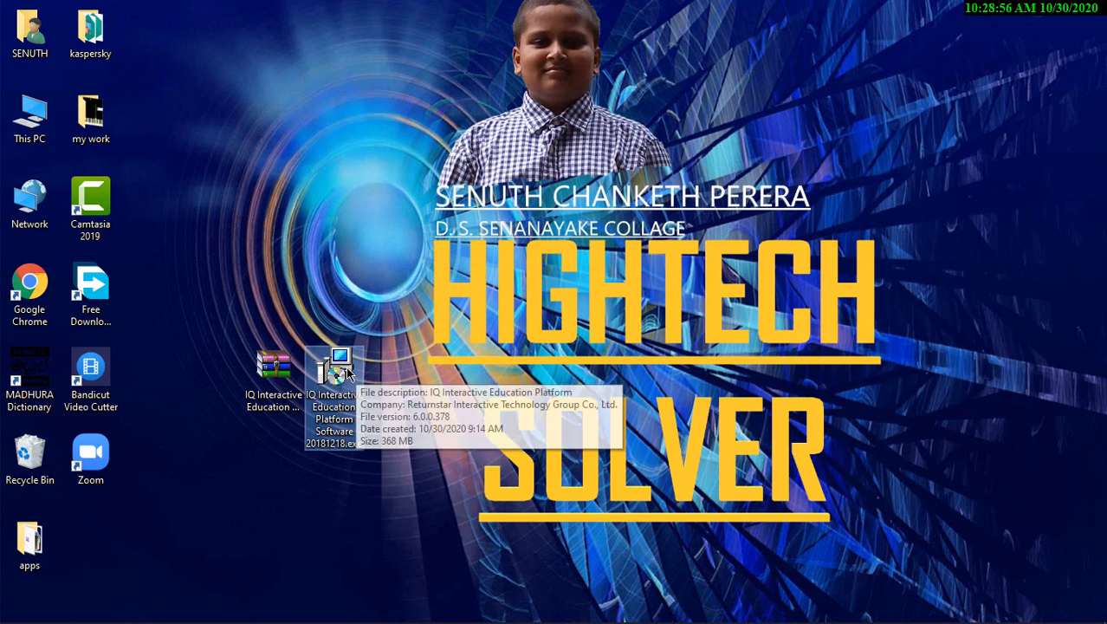
Launch the extracted installer and accept the licence agreement for V6.0
double_click(333, 364)
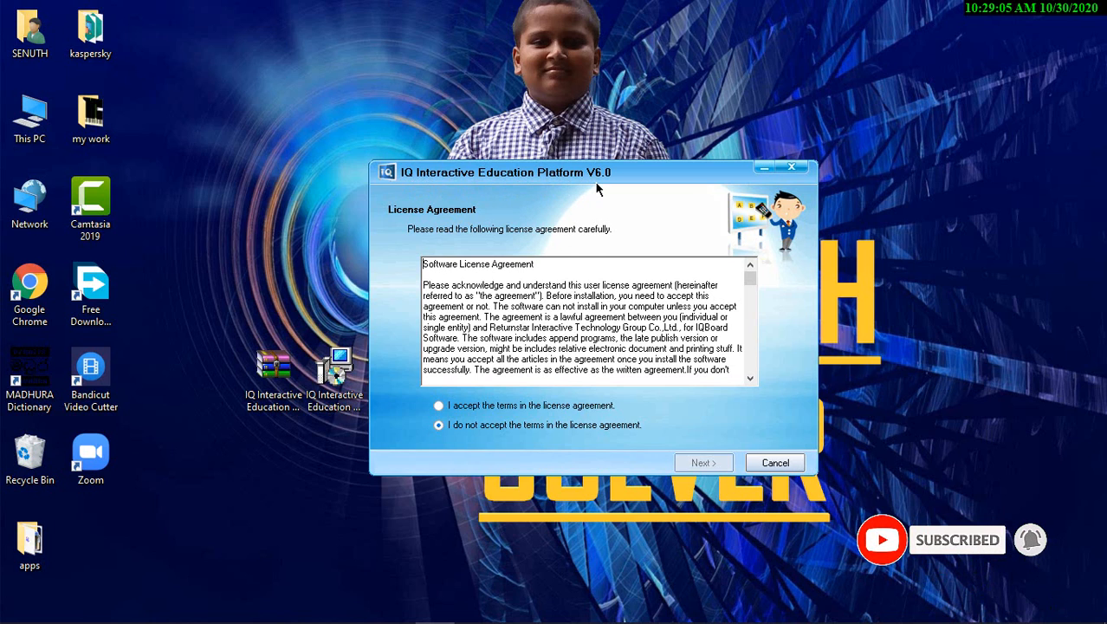
click(439, 406)
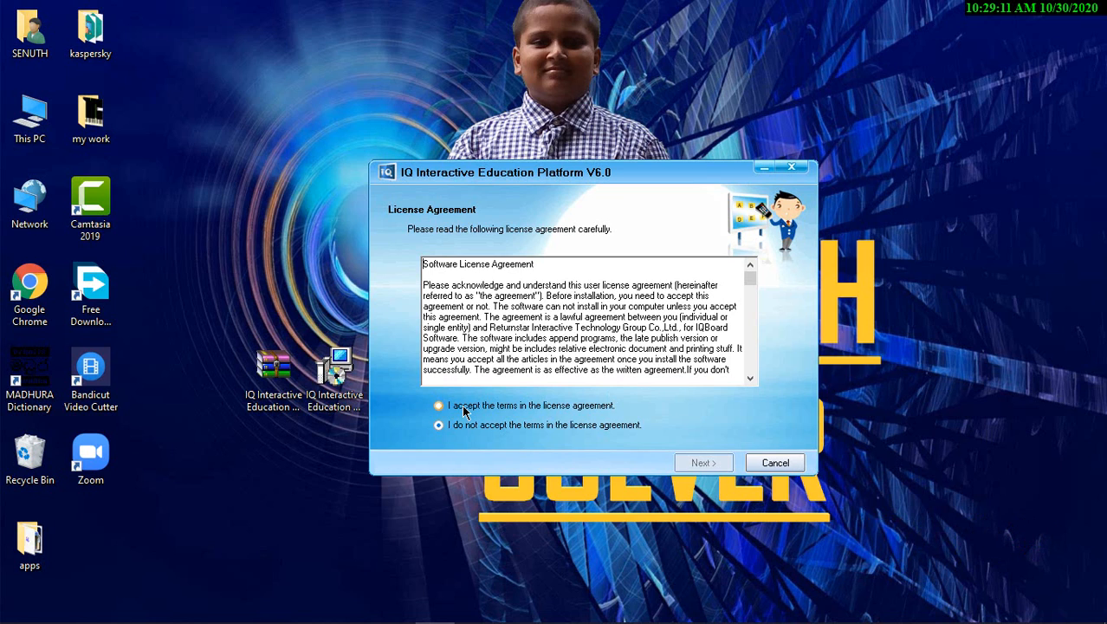
click(440, 405)
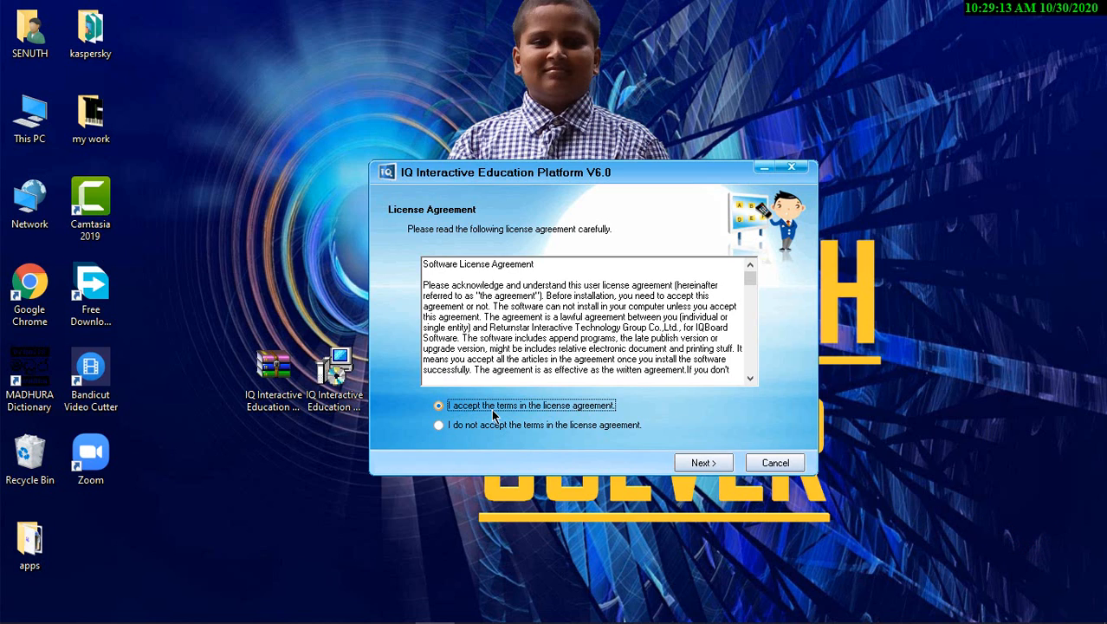
click(704, 461)
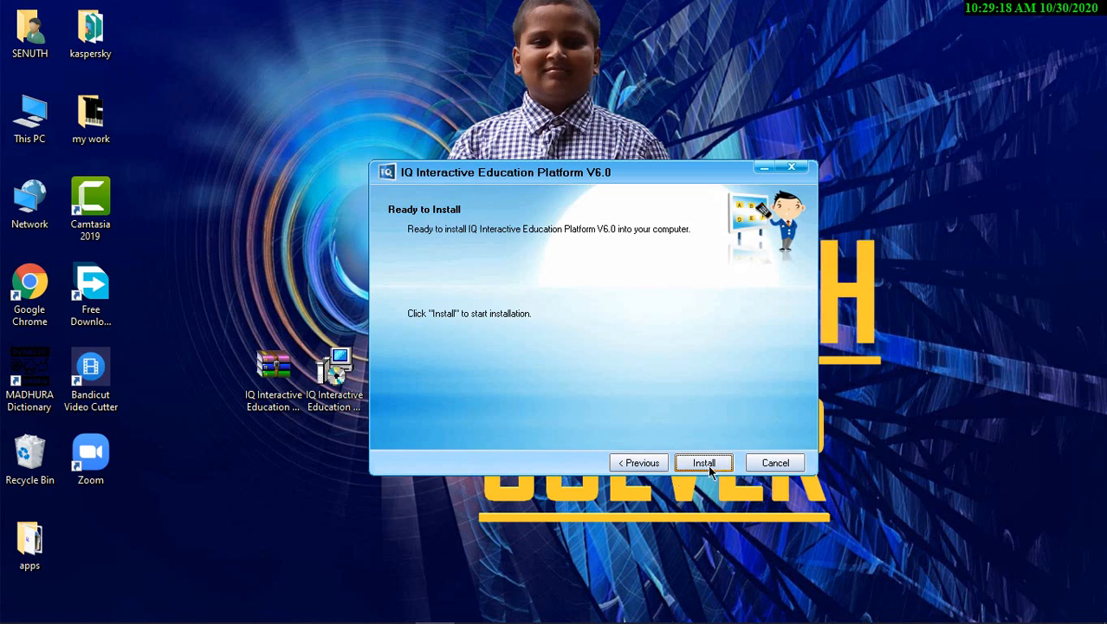
Run the installation and finish setup with the restart postponed
click(704, 461)
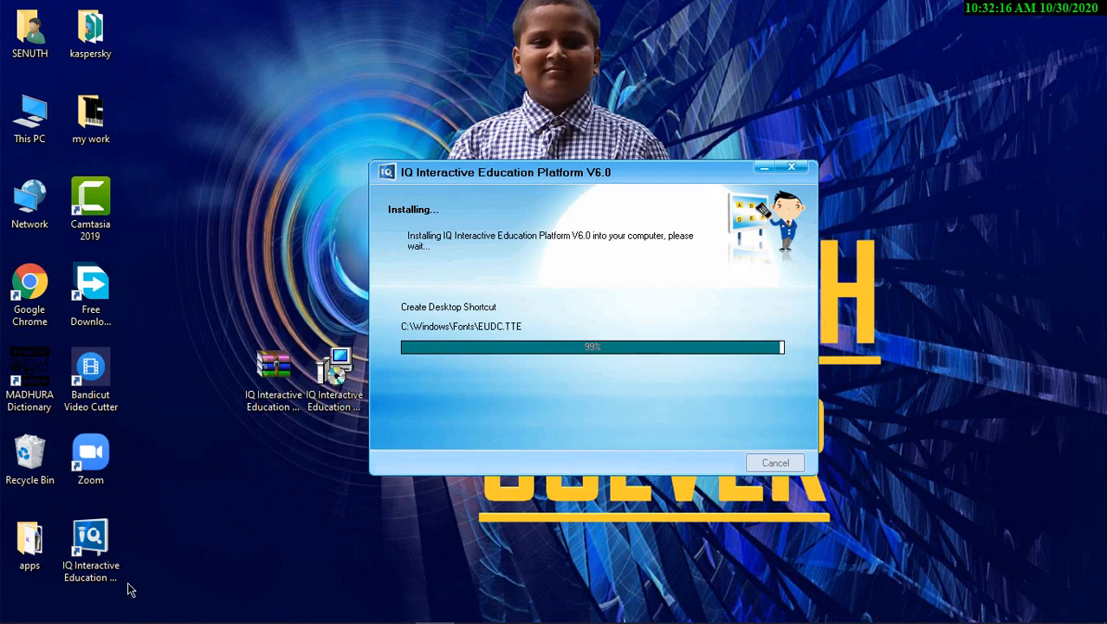
mouse_move(400, 315)
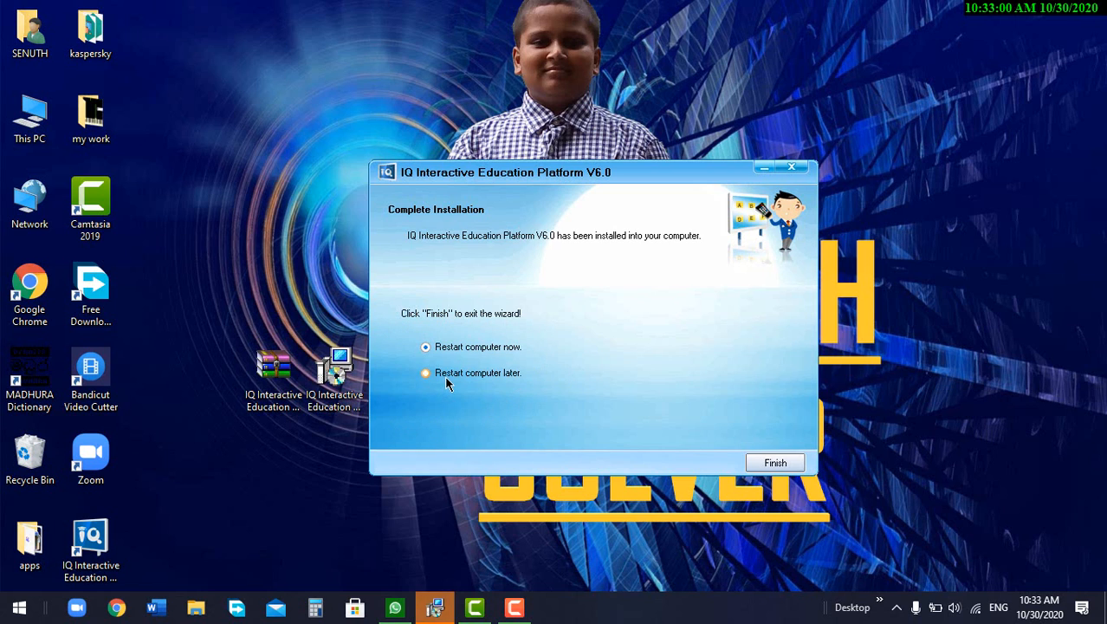
click(773, 461)
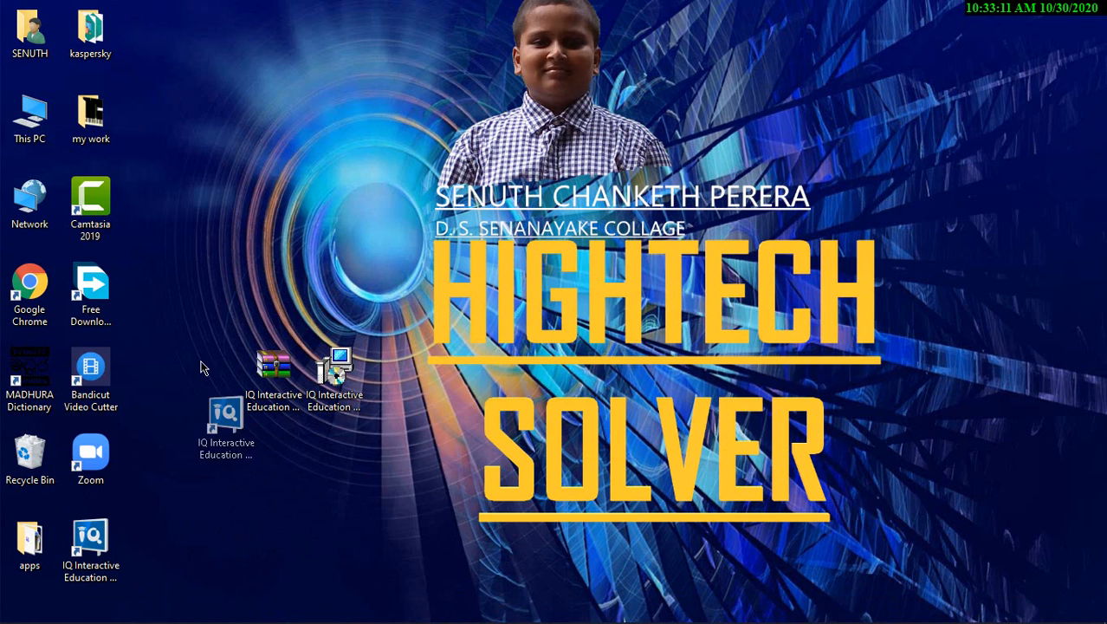
Launch the IQ platform from its desktop shortcut, reaching the Software Registration form
double_click(211, 385)
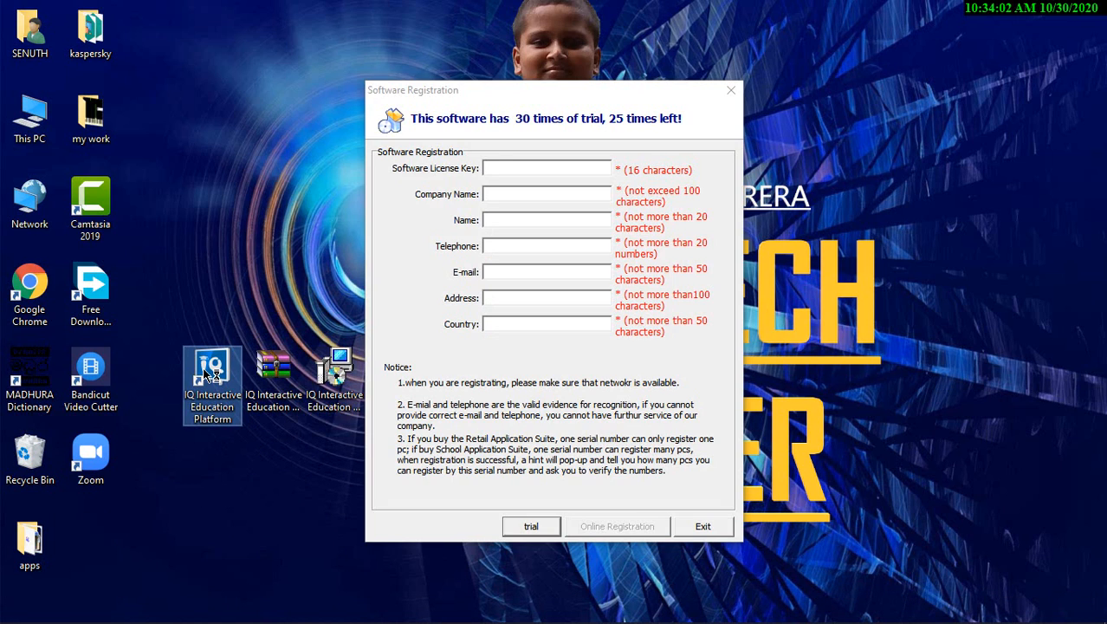
click(546, 168)
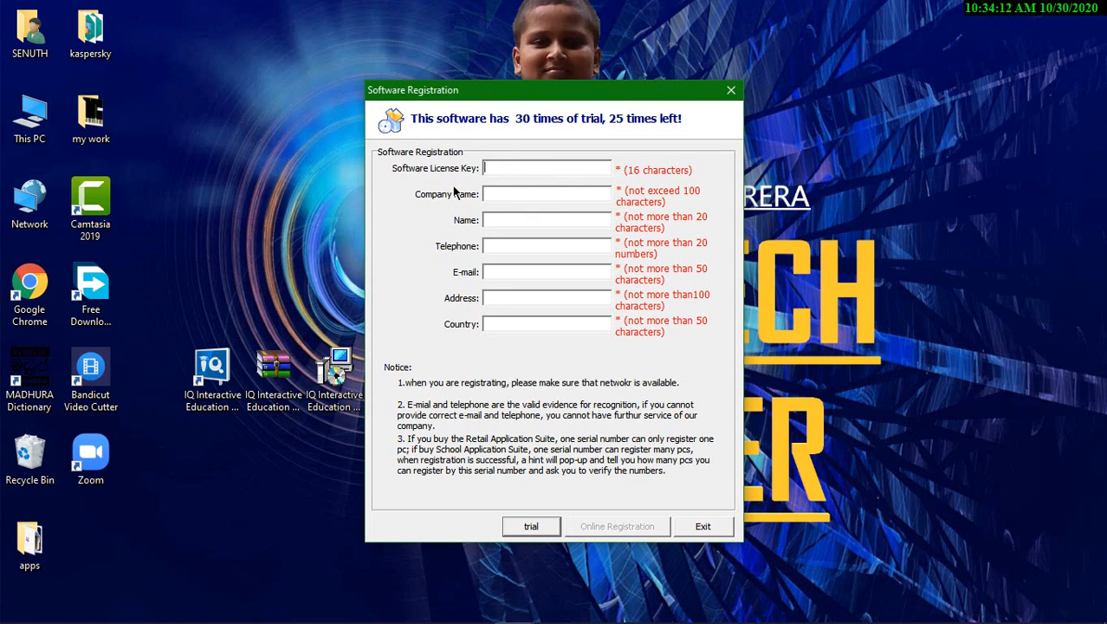
mouse_move(535, 268)
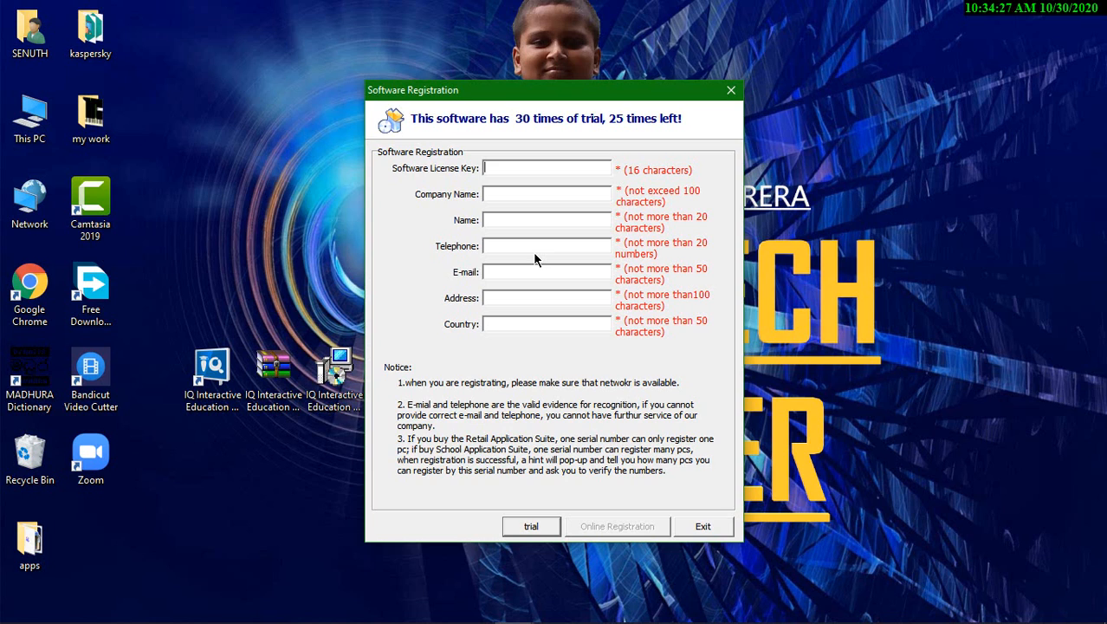
mouse_move(526, 319)
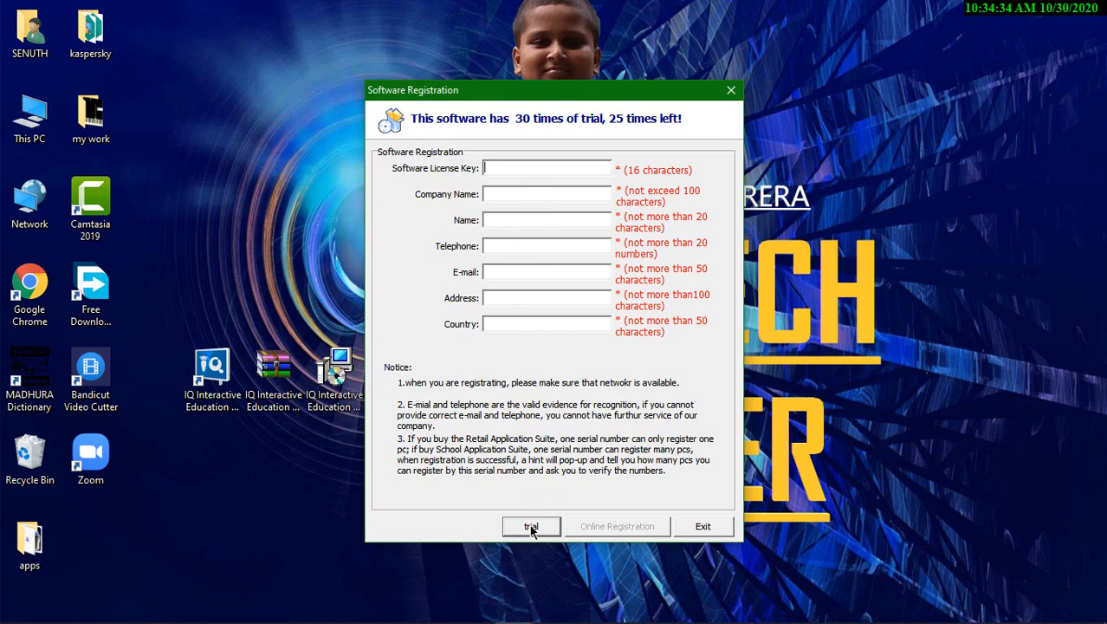
Continue in trial mode and start the platform with the General subject
click(530, 527)
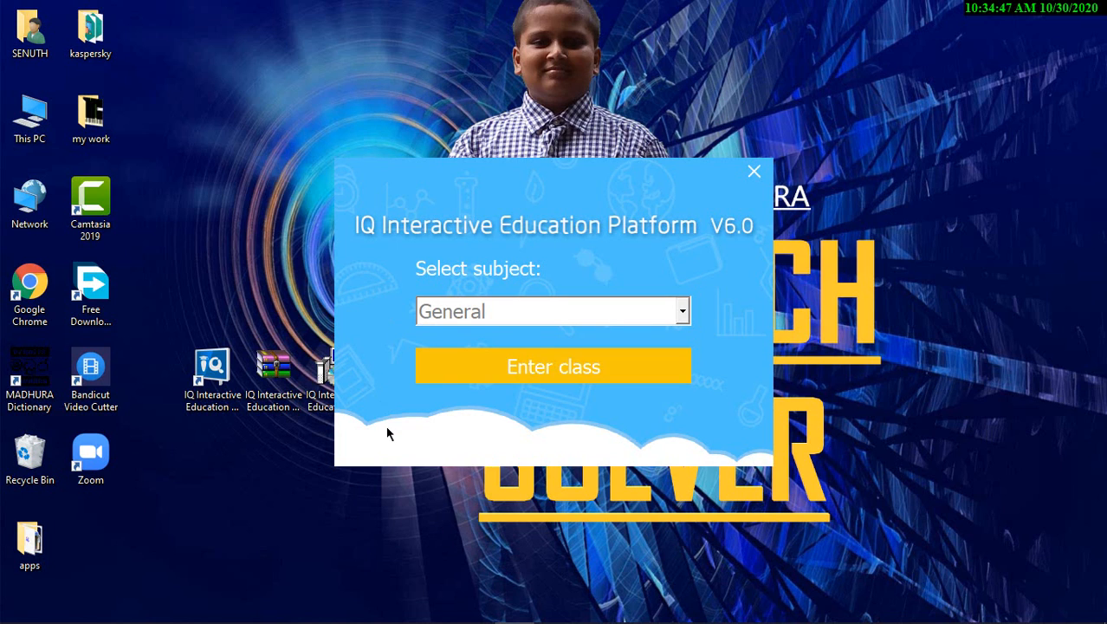
mouse_move(395, 249)
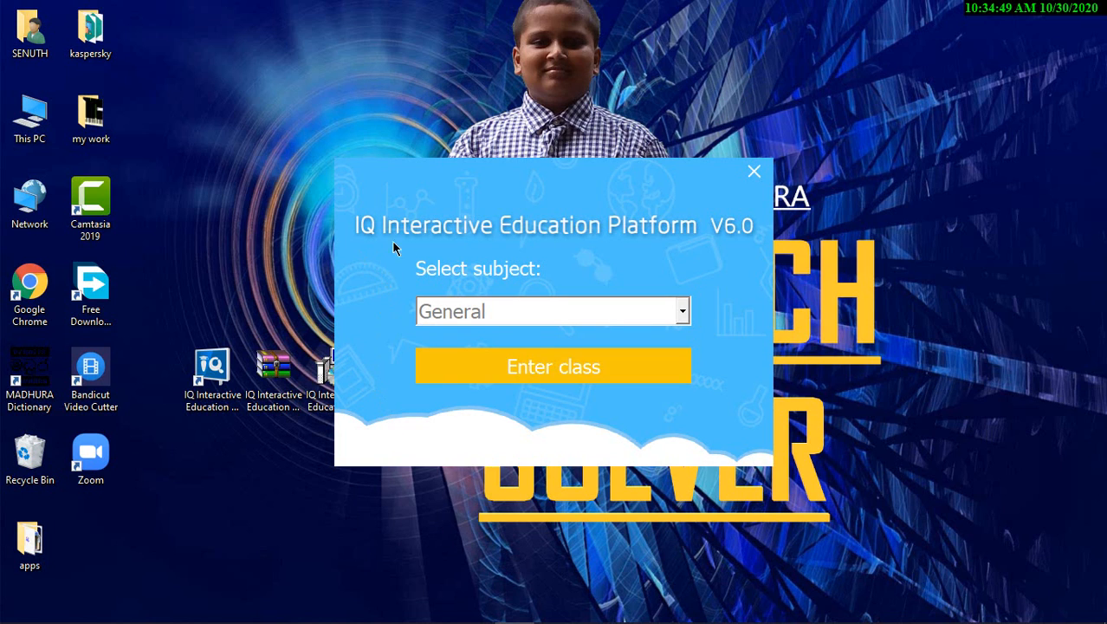
mouse_move(761, 246)
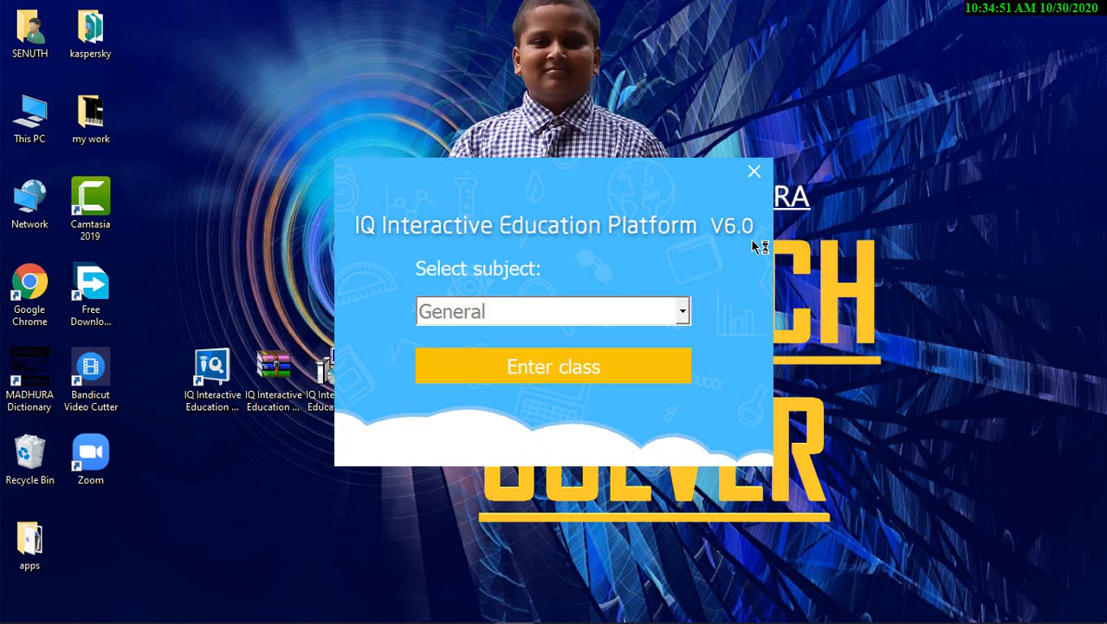
mouse_move(731, 293)
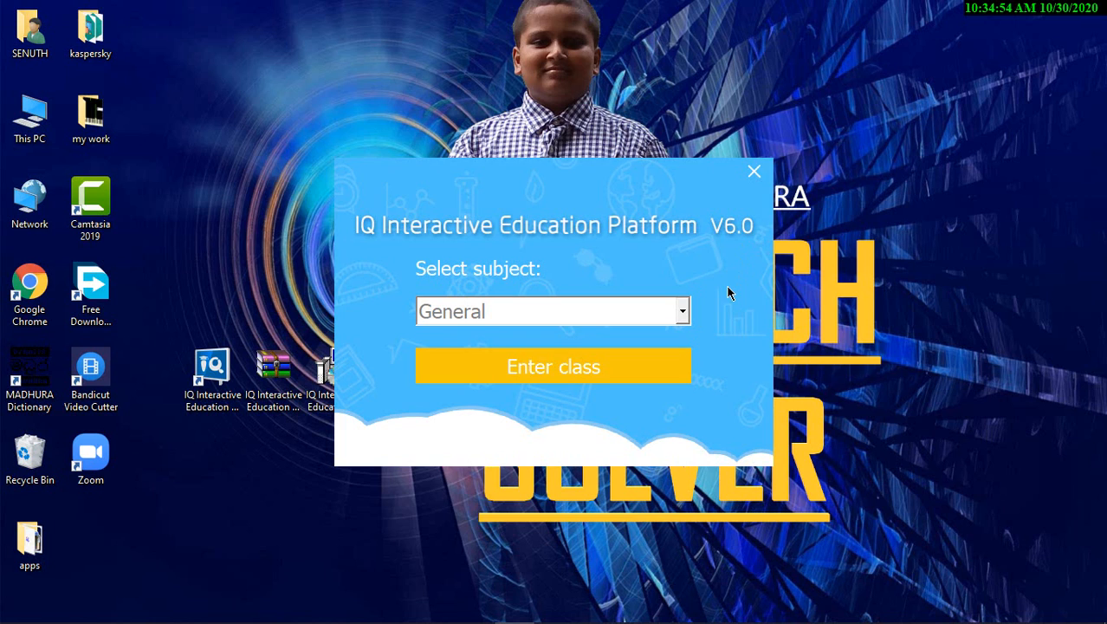
click(683, 312)
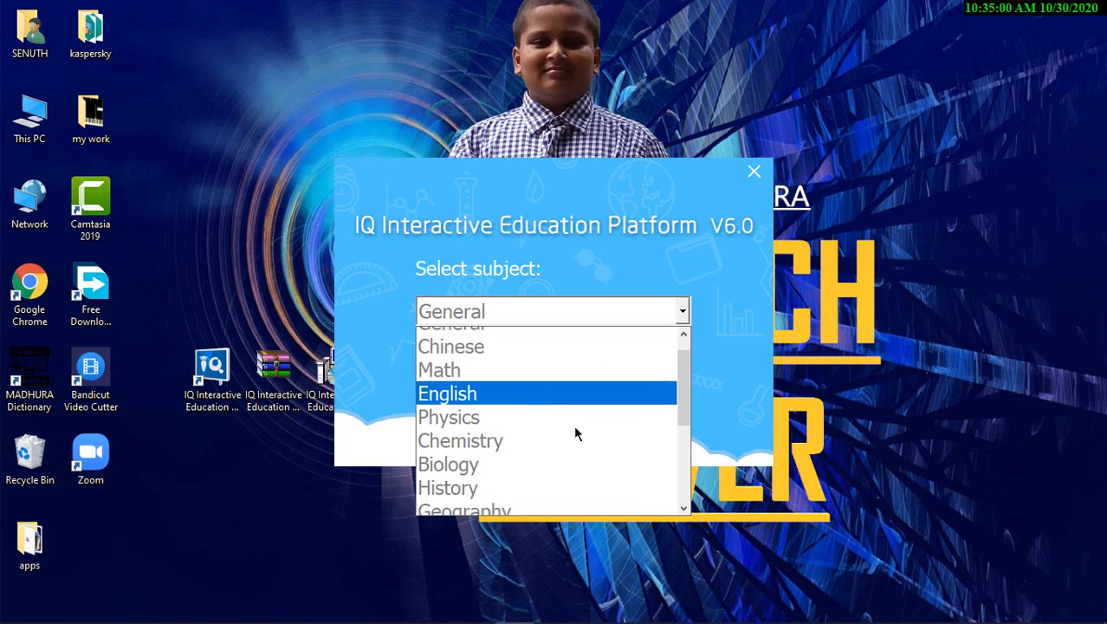
scroll(down, 3)
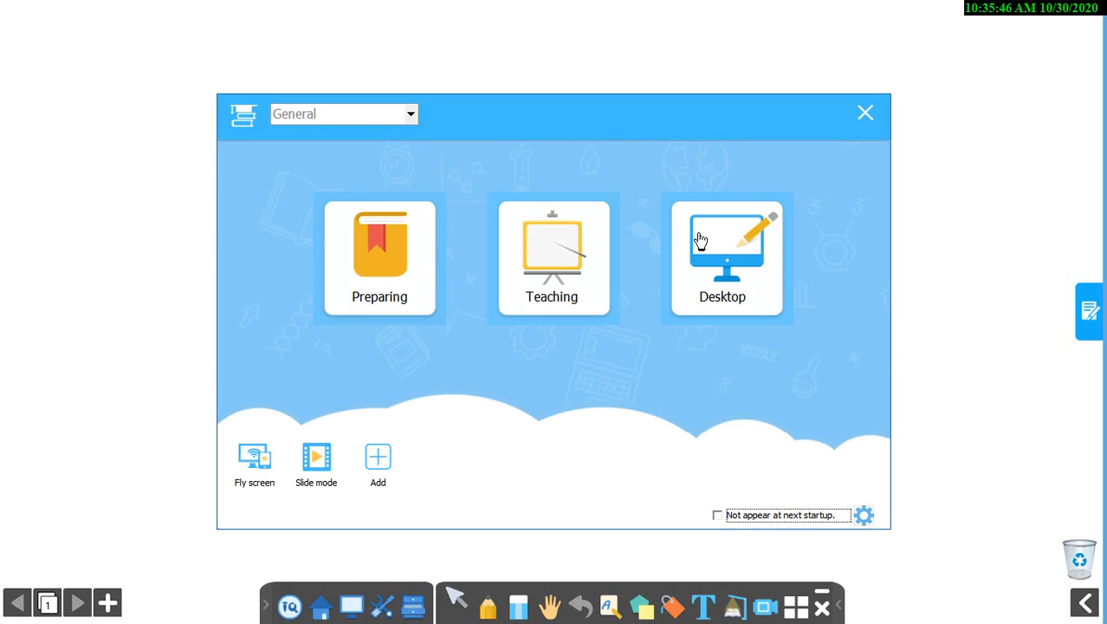
mouse_move(846, 162)
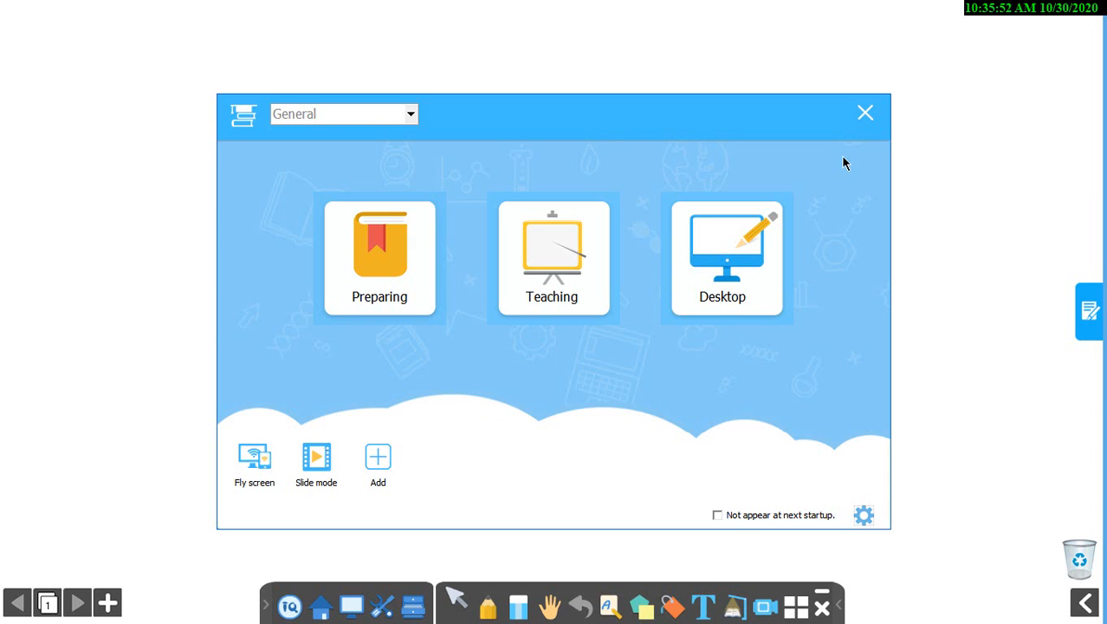
mouse_move(378, 194)
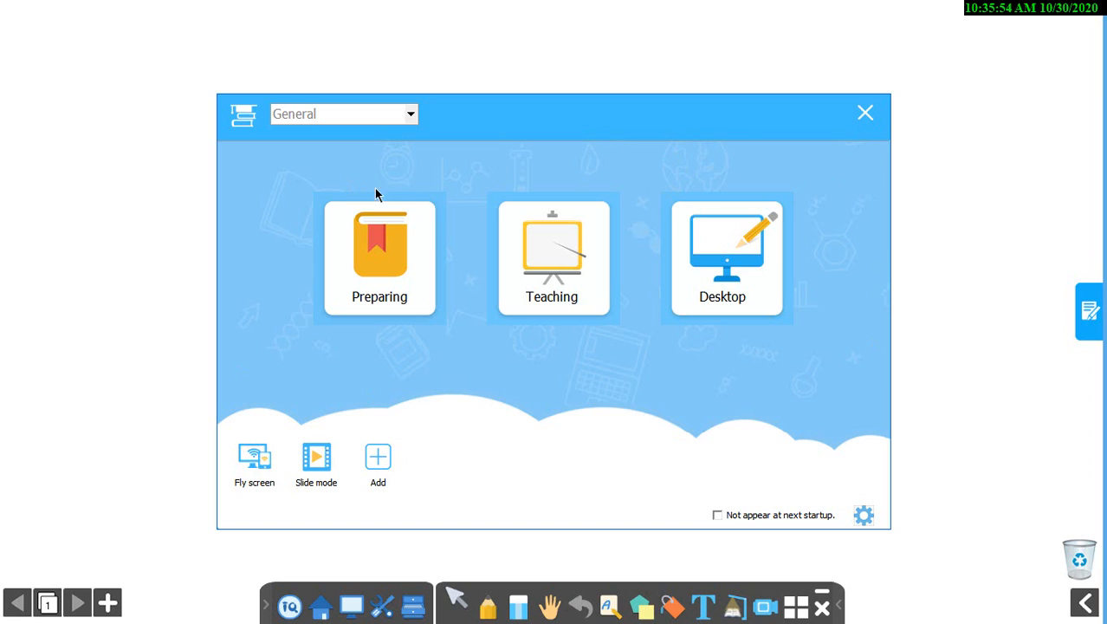
mouse_move(364, 269)
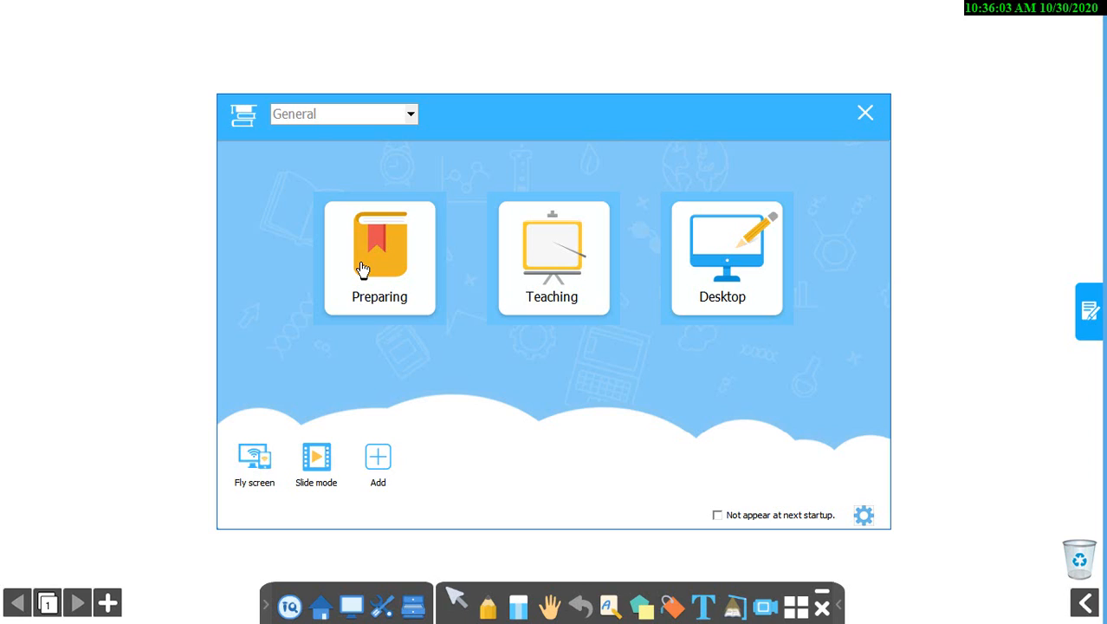
mouse_move(575, 295)
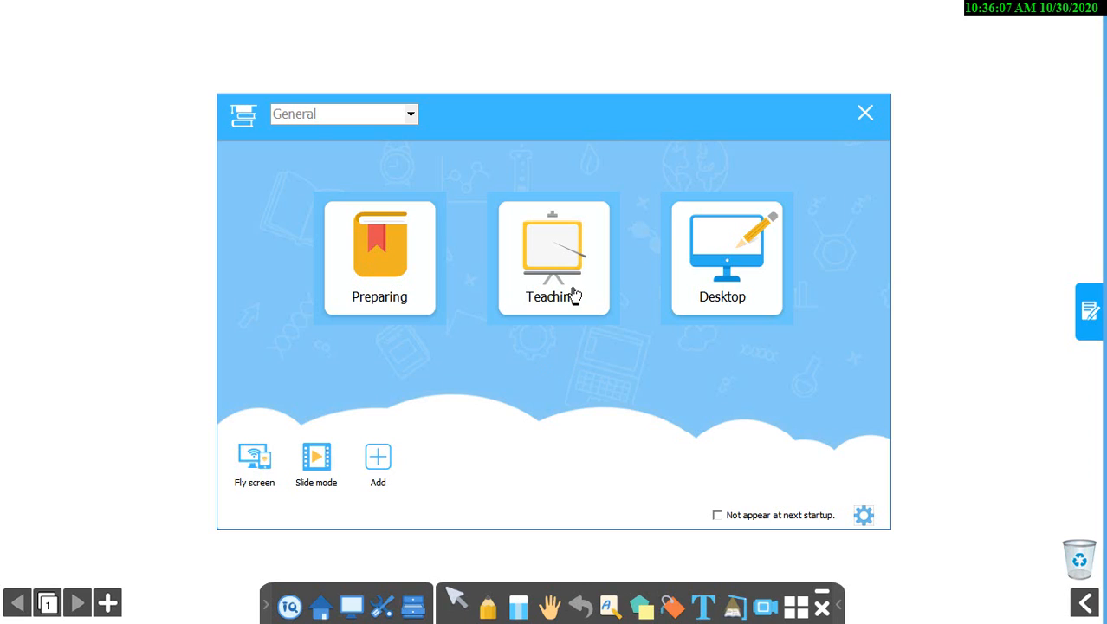
mouse_move(601, 281)
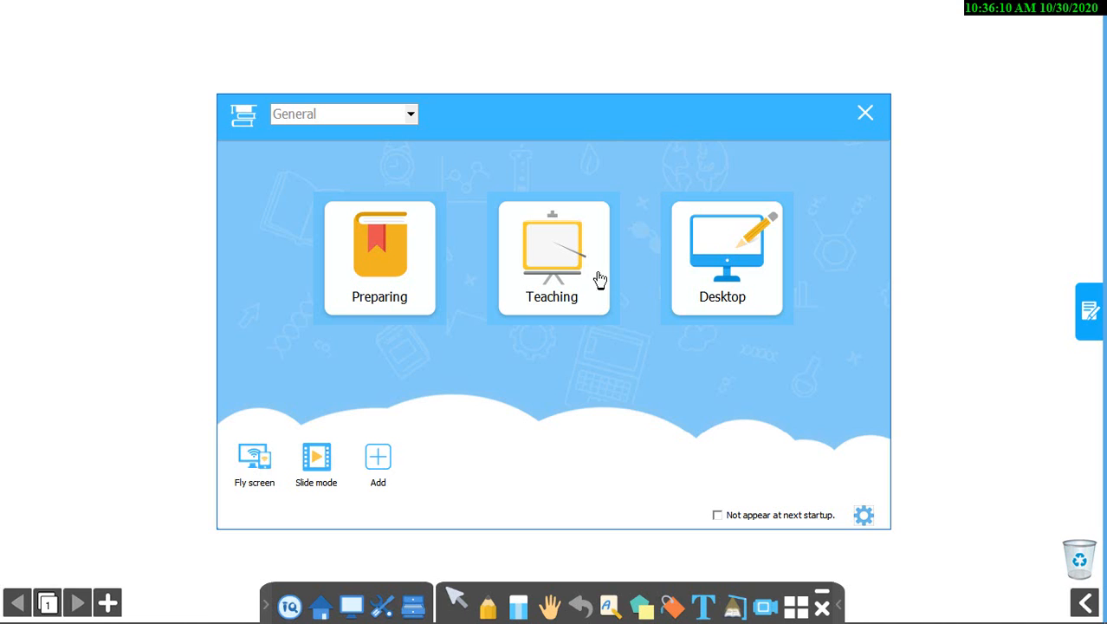
Enter the blank teaching whiteboard from the start screen
click(864, 113)
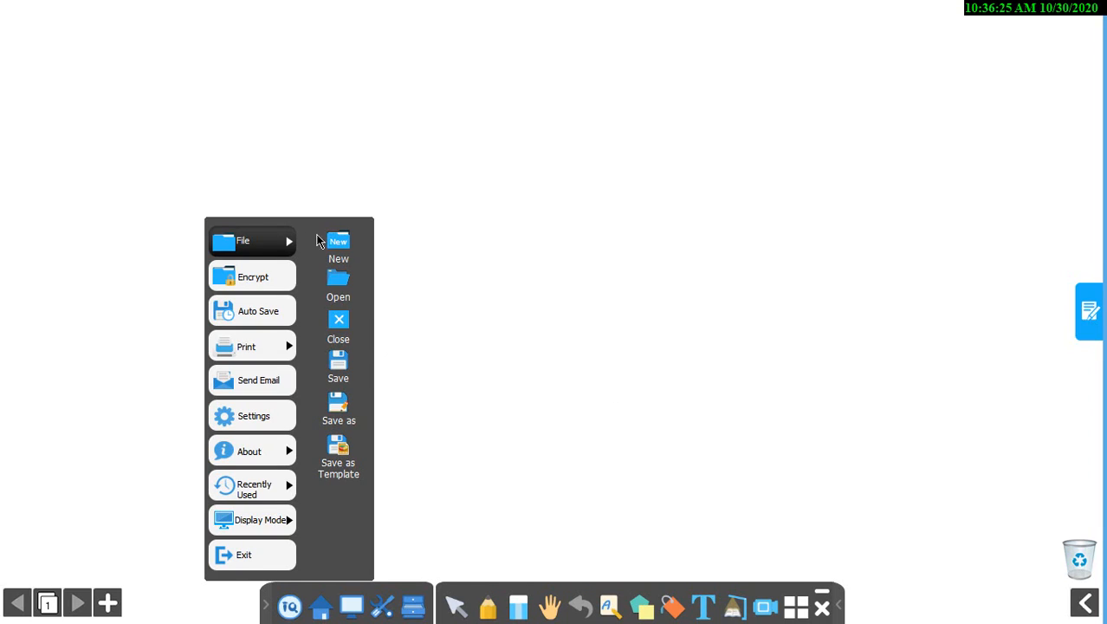
mouse_move(270, 232)
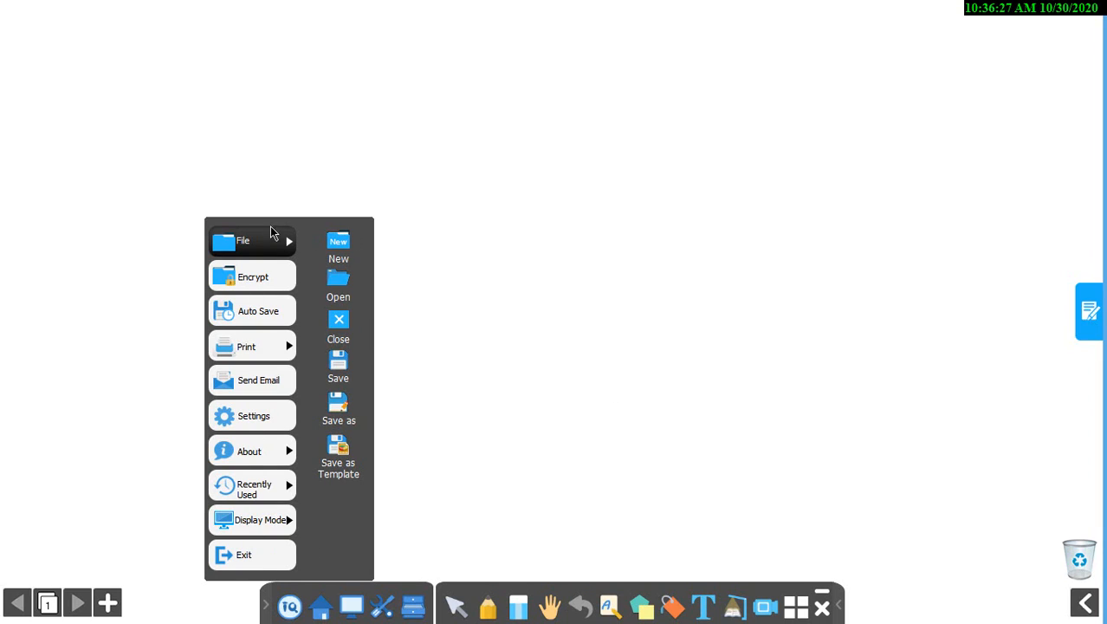
mouse_move(288, 379)
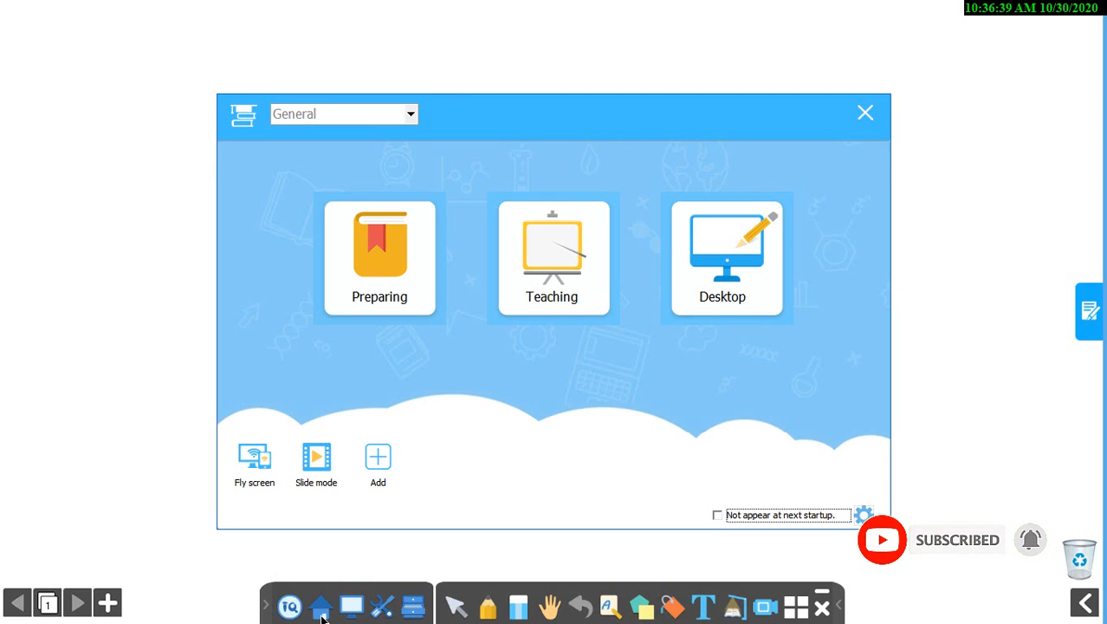
mouse_move(839, 204)
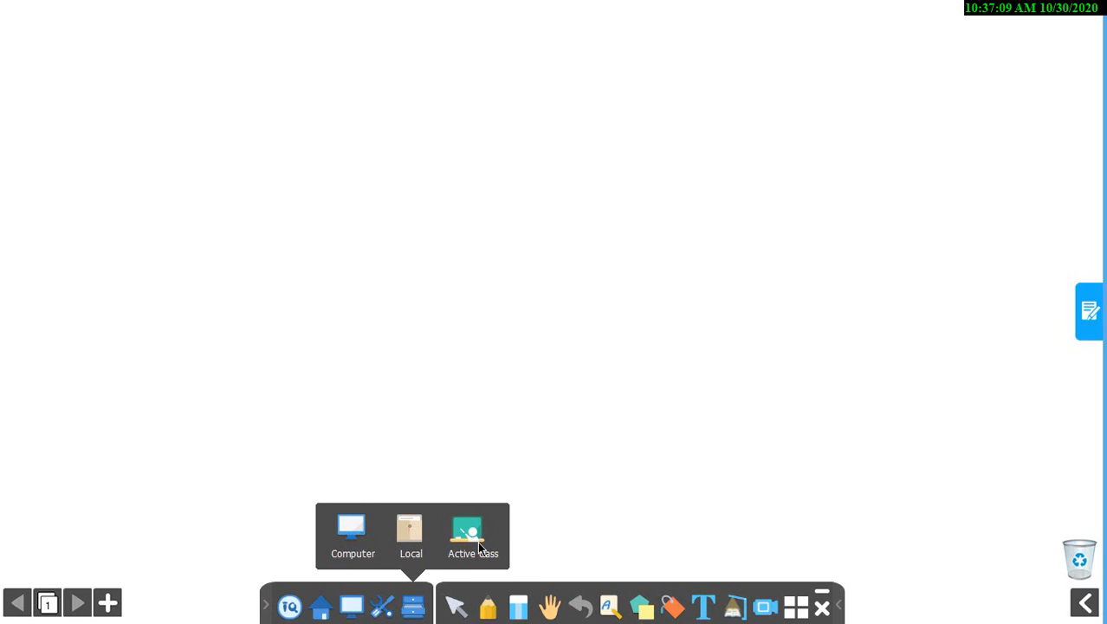
mouse_move(589, 527)
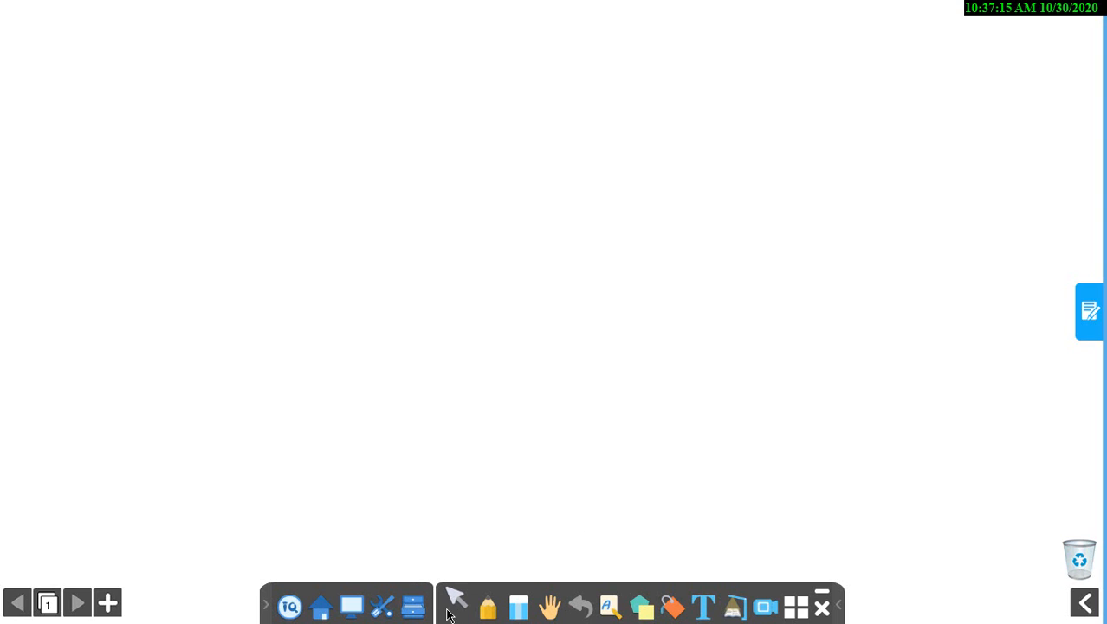
Draw a freehand loop, then switch pen type and stroke thickness for thin and thick arrows
click(489, 606)
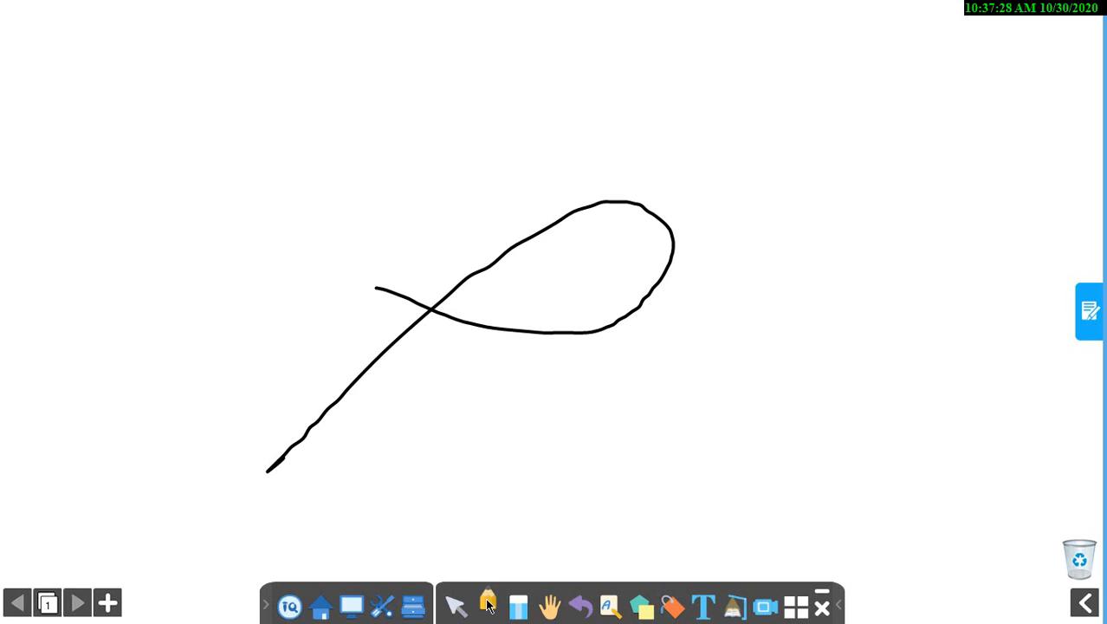
click(488, 606)
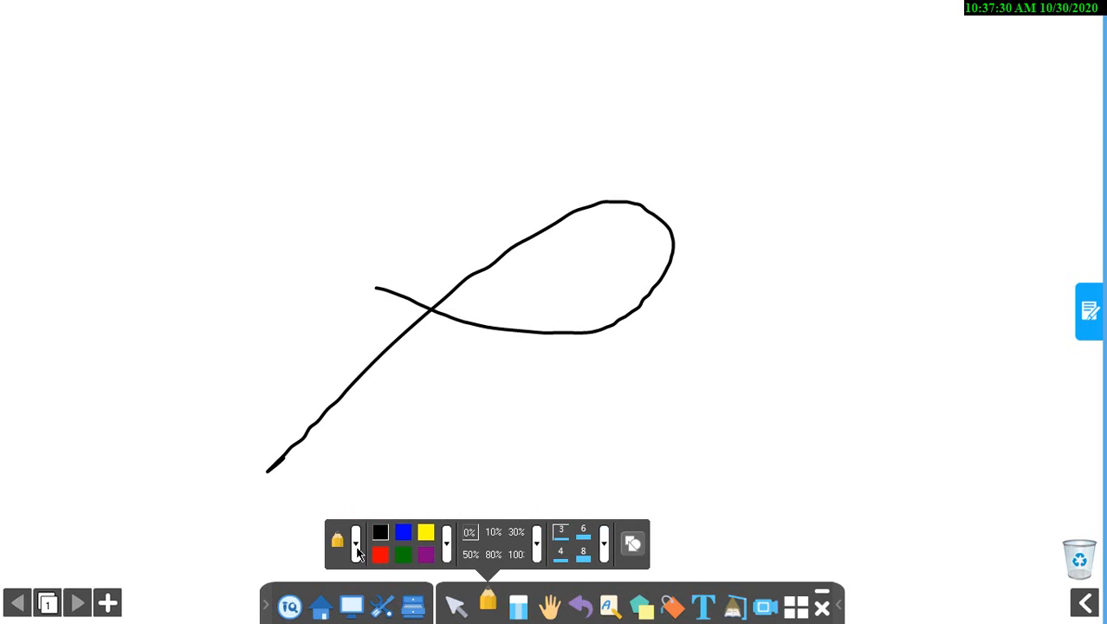
click(356, 541)
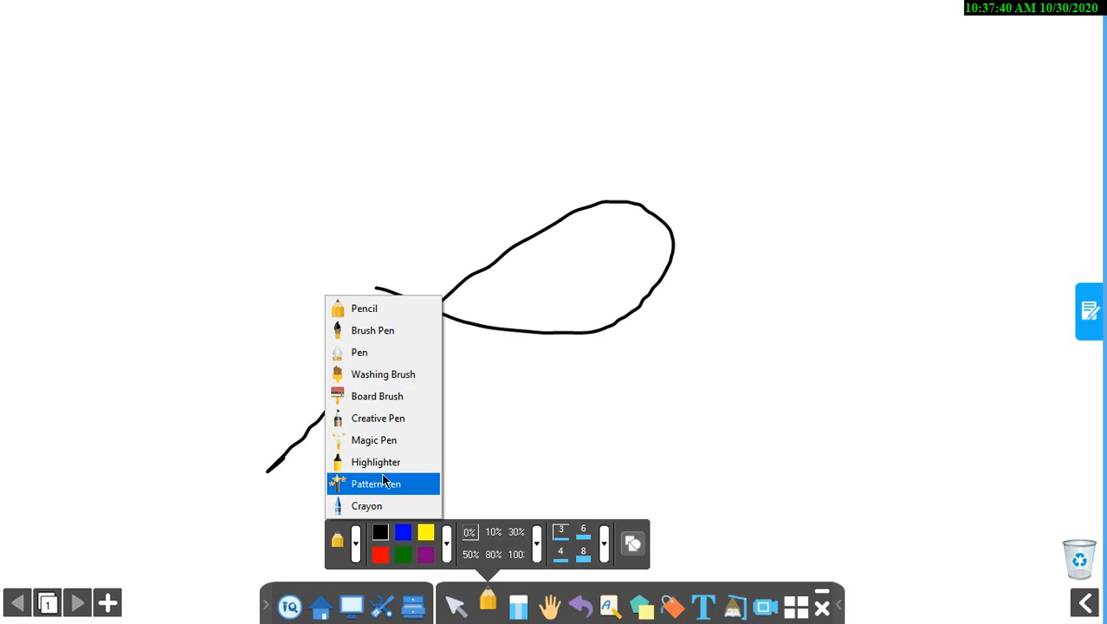
click(447, 544)
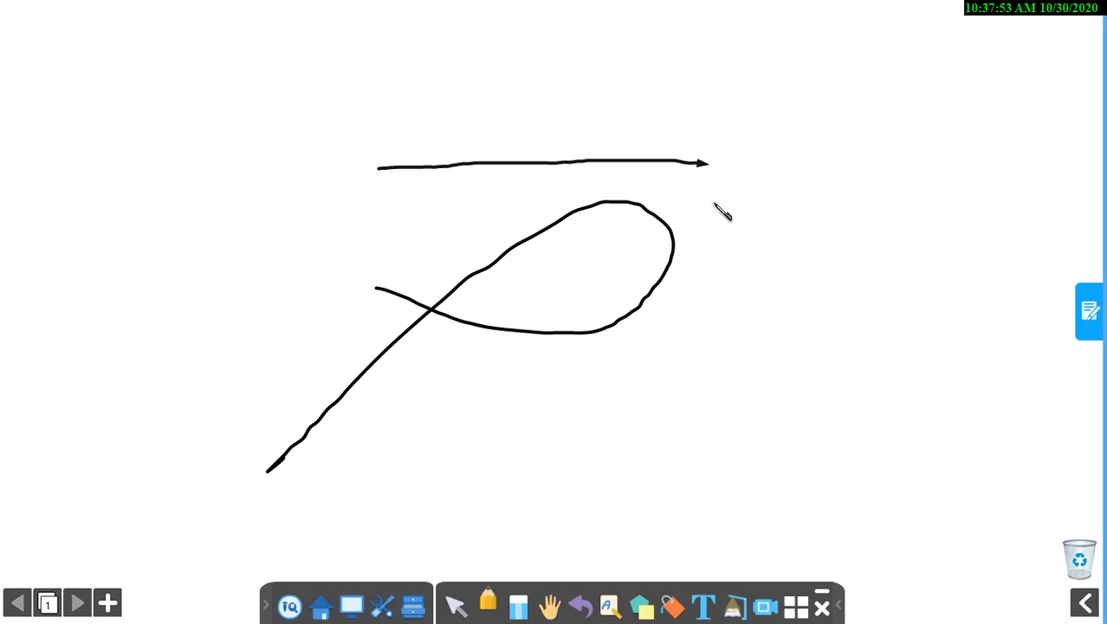
mouse_move(707, 167)
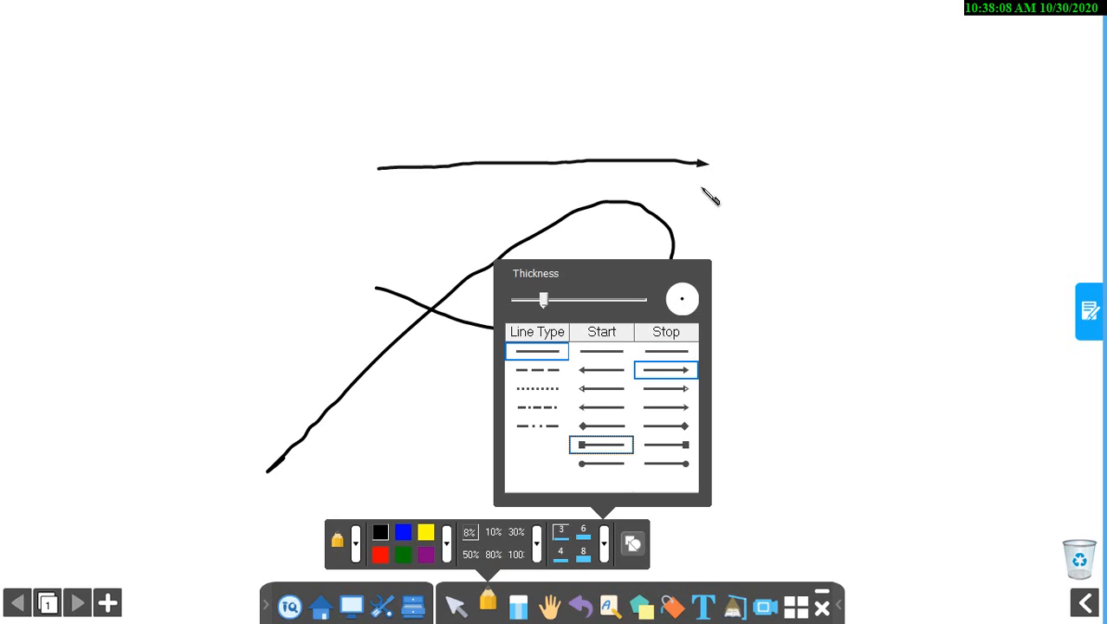
drag(545, 298, 641, 299)
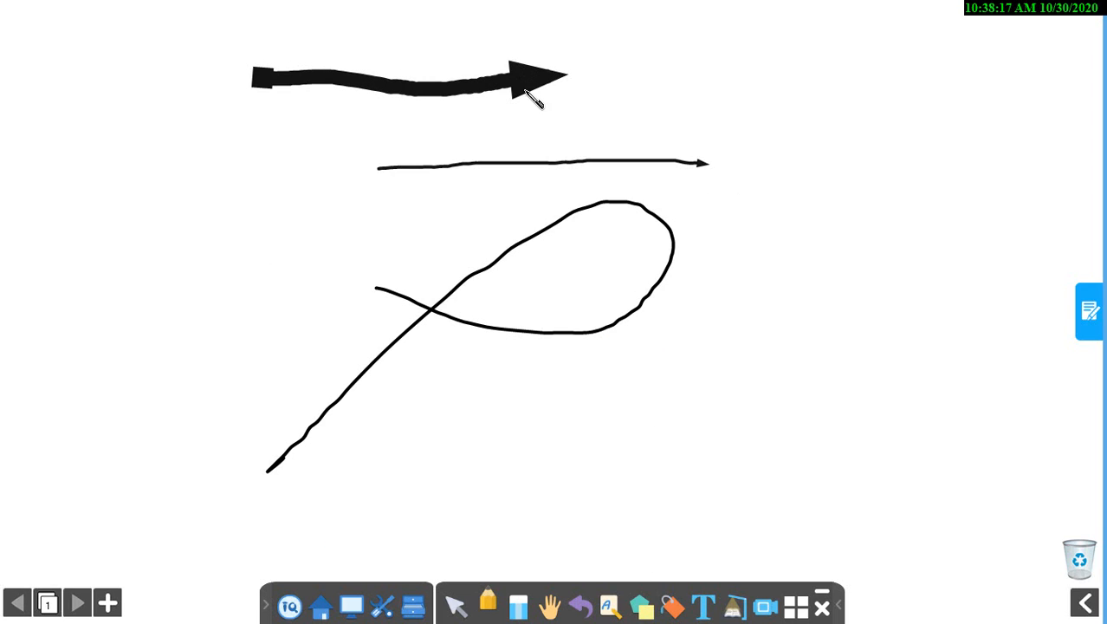
mouse_move(554, 417)
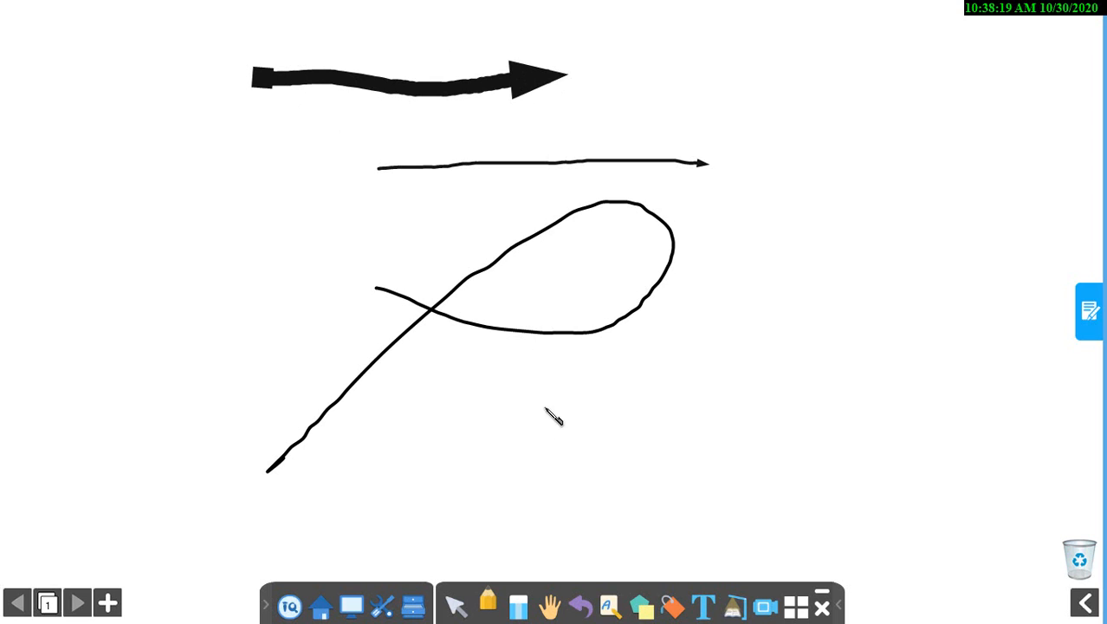
Enable Shape Recognition for drawn strokes, then select all drawings on the whiteboard
click(487, 606)
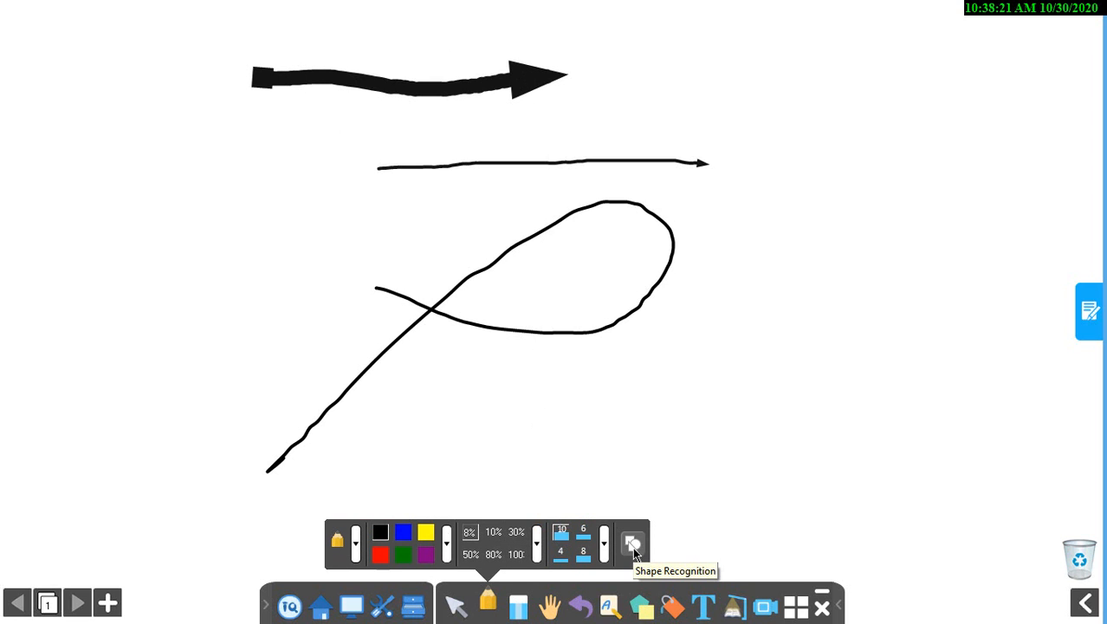
click(633, 544)
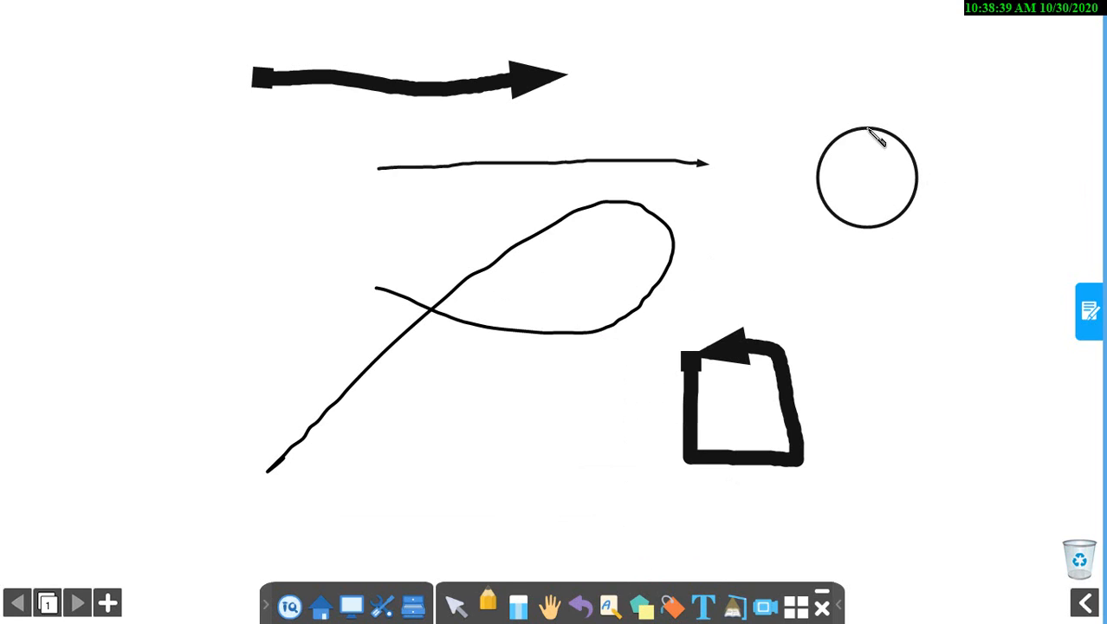
mouse_move(928, 260)
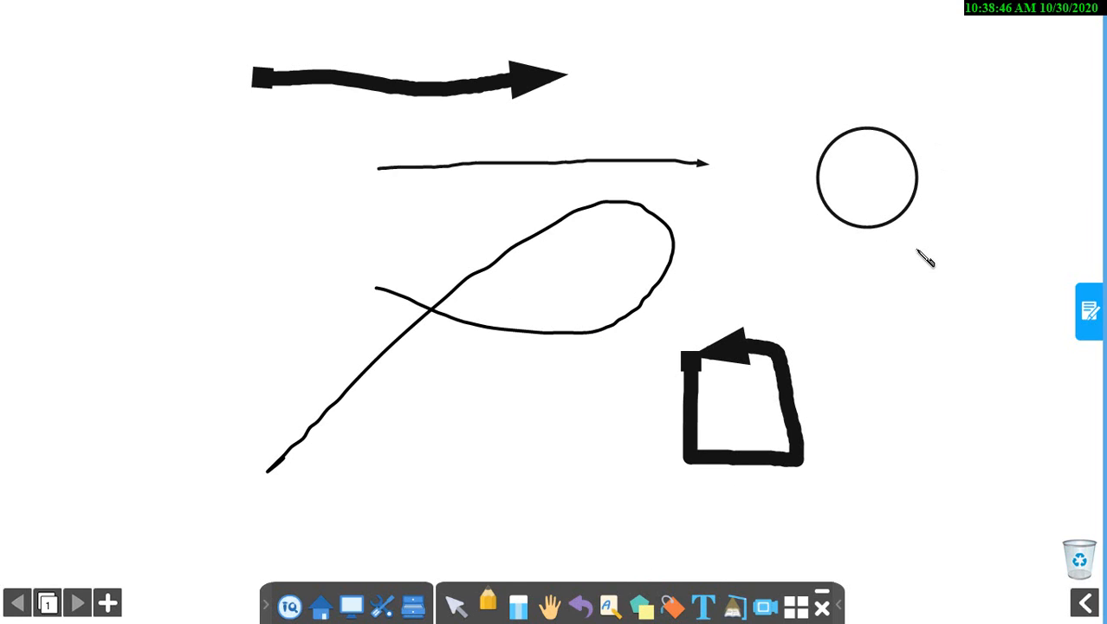
mouse_move(918, 246)
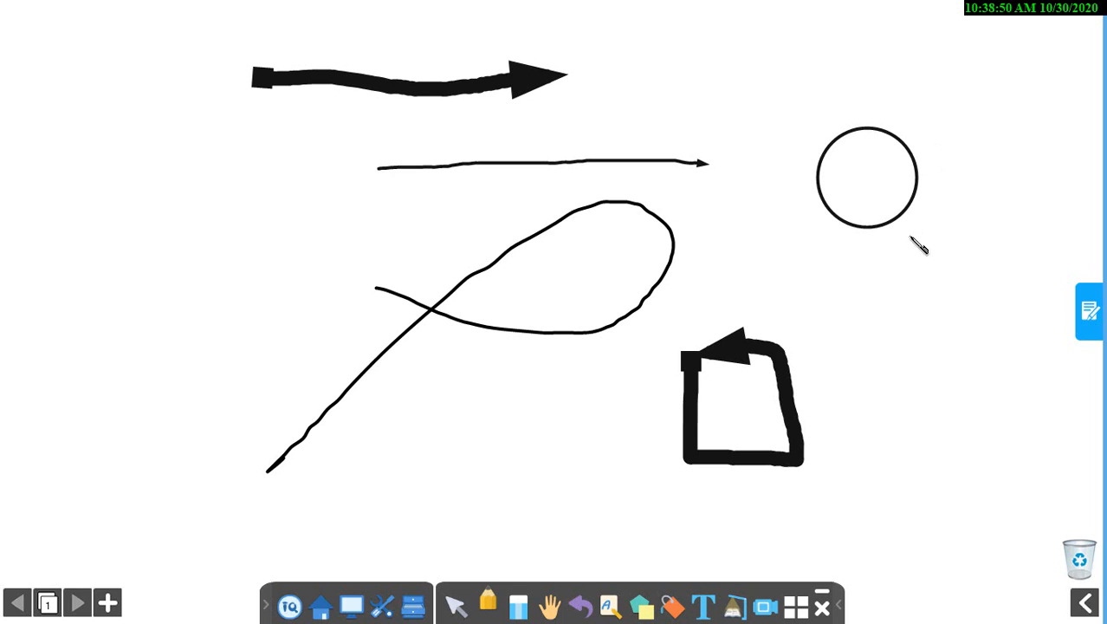
click(488, 605)
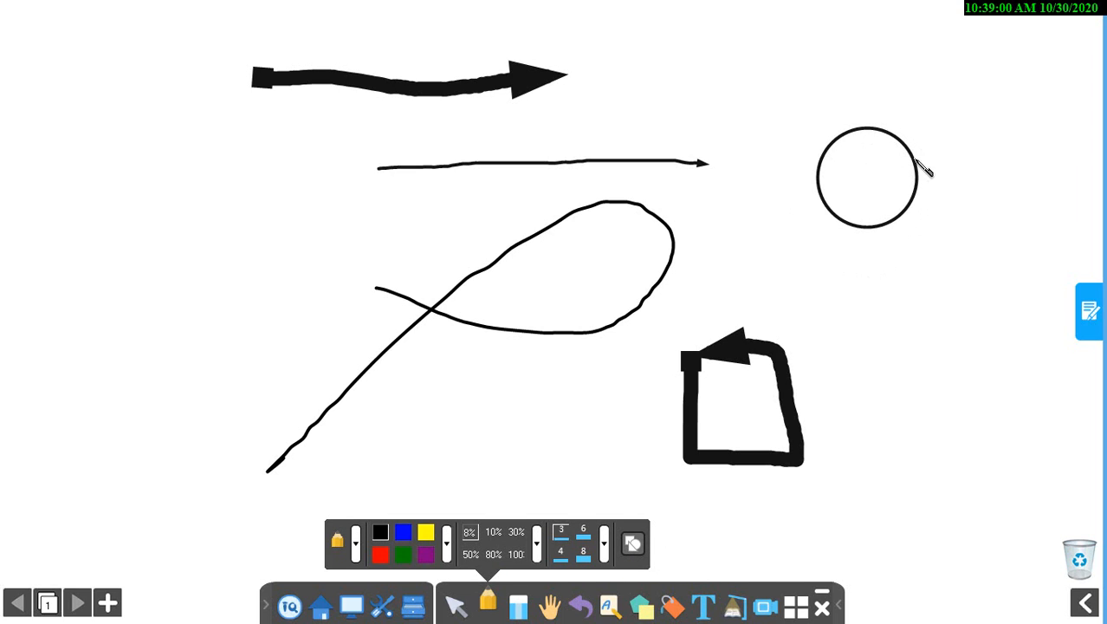
mouse_move(898, 132)
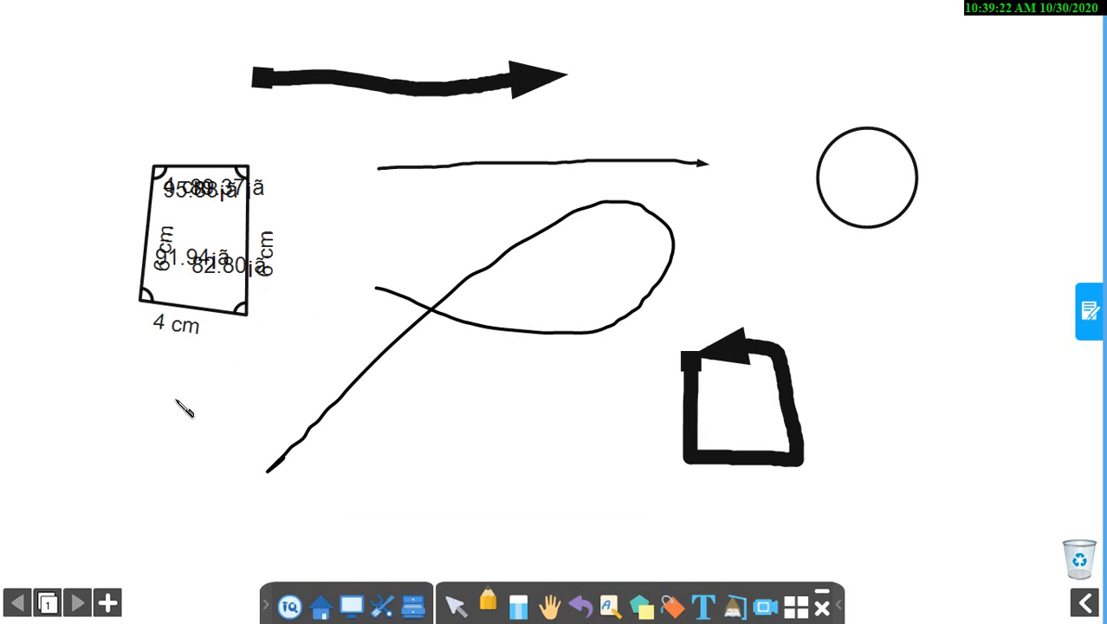
drag(156, 416, 139, 451)
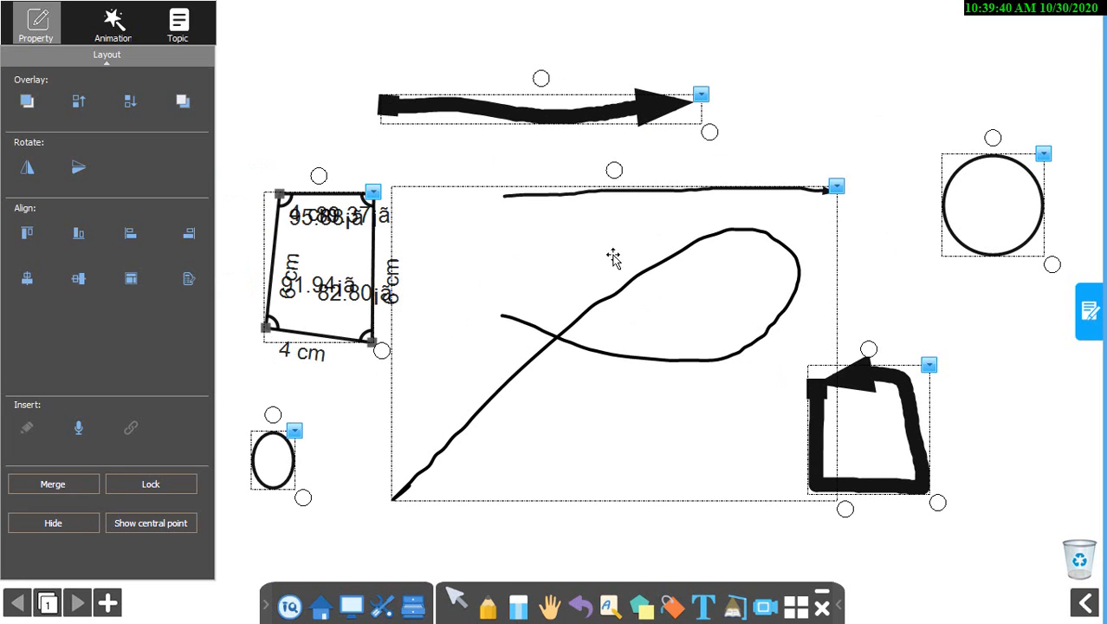
mouse_move(106, 434)
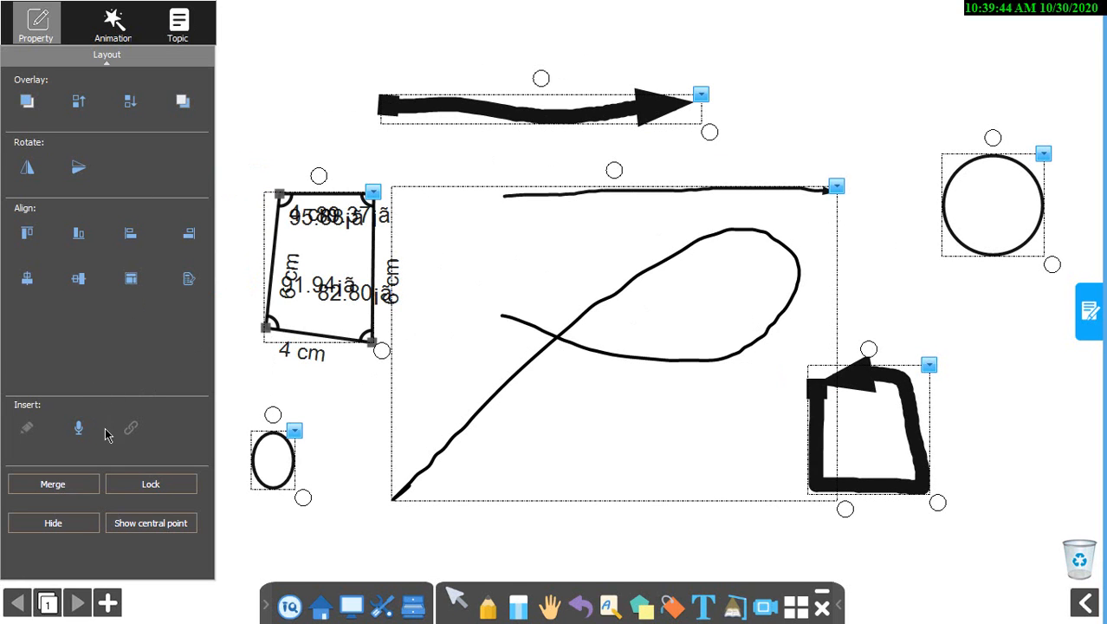
mouse_move(78, 233)
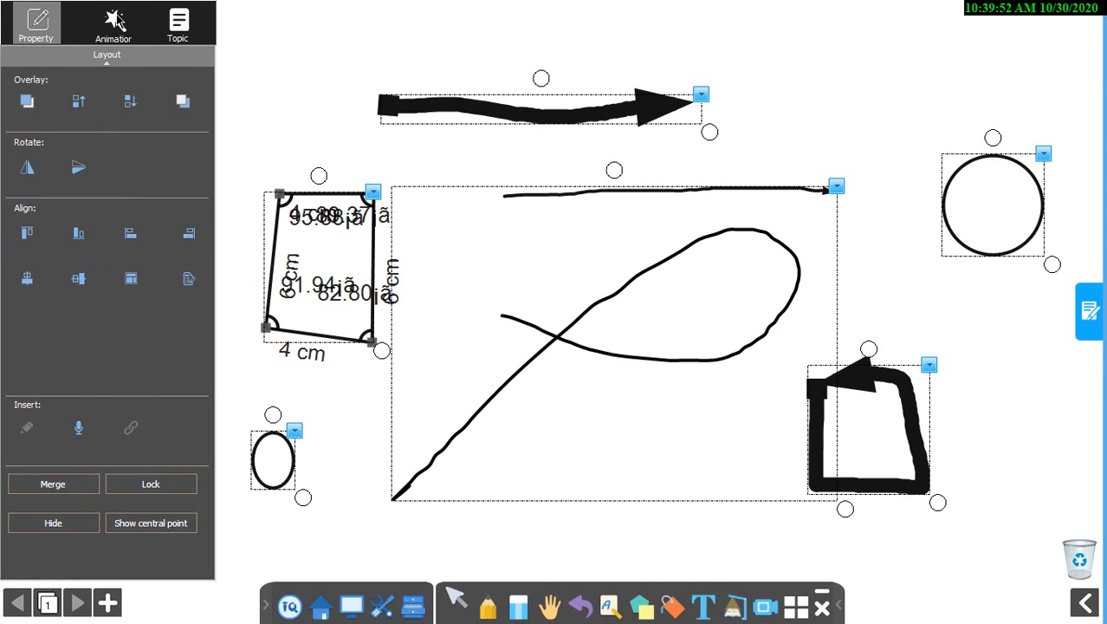
Switch the side panel from Property to the Animator settings for the selected objects
click(114, 24)
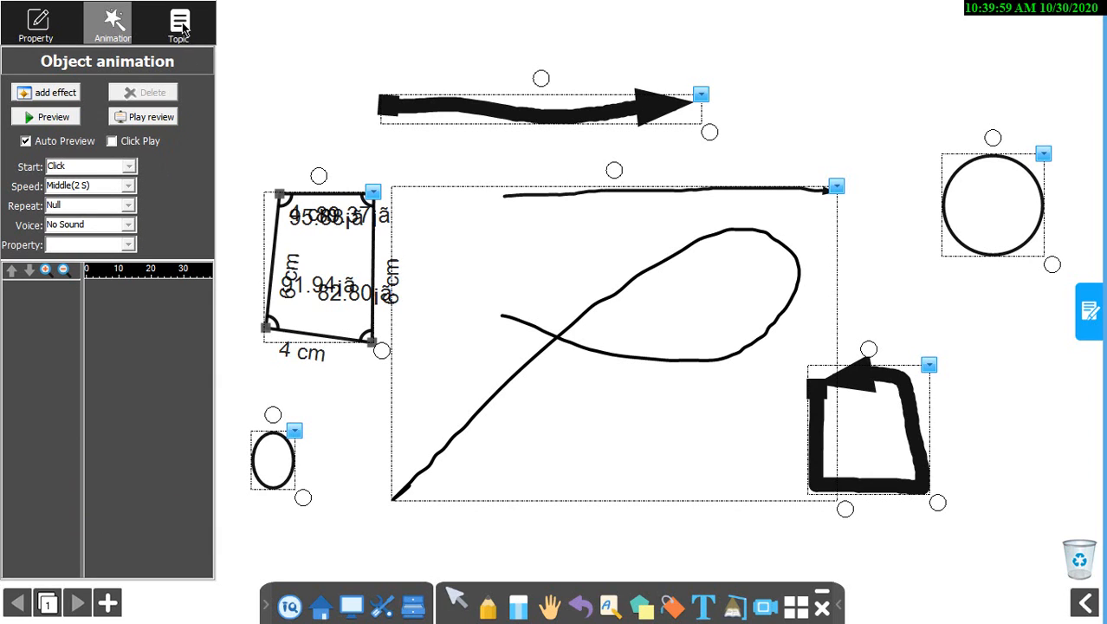
click(179, 20)
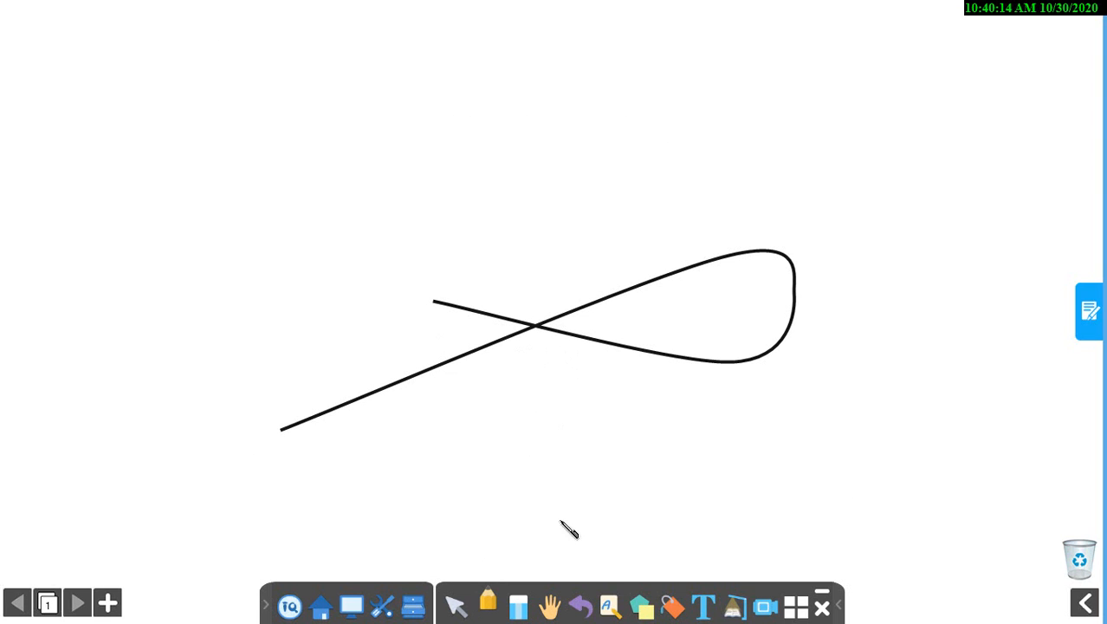
Erase part of the looping freehand curve with the Eraser
click(518, 607)
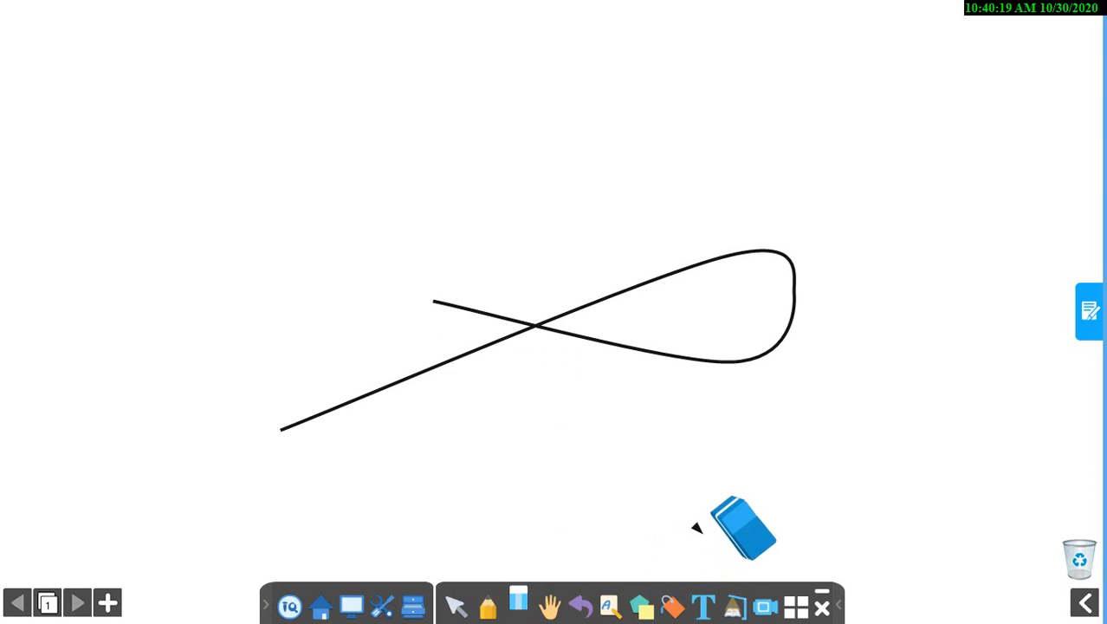
drag(745, 529, 369, 320)
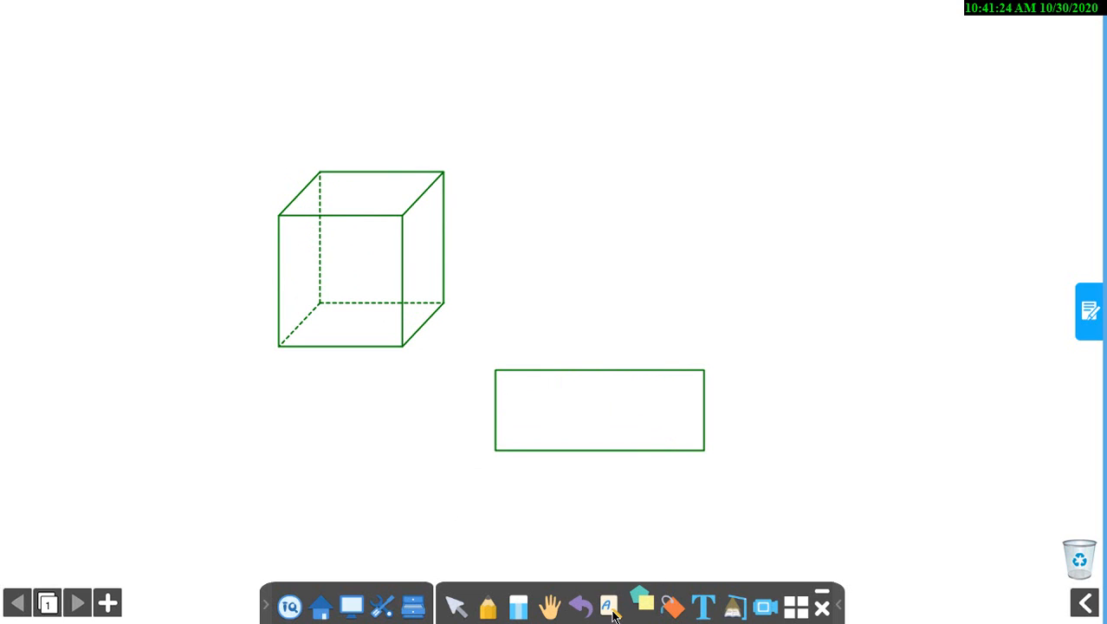
Draw a blue 3D pyramid and a thicker-outlined blue cone from the Shapes tool, then reach the shape settings
click(642, 605)
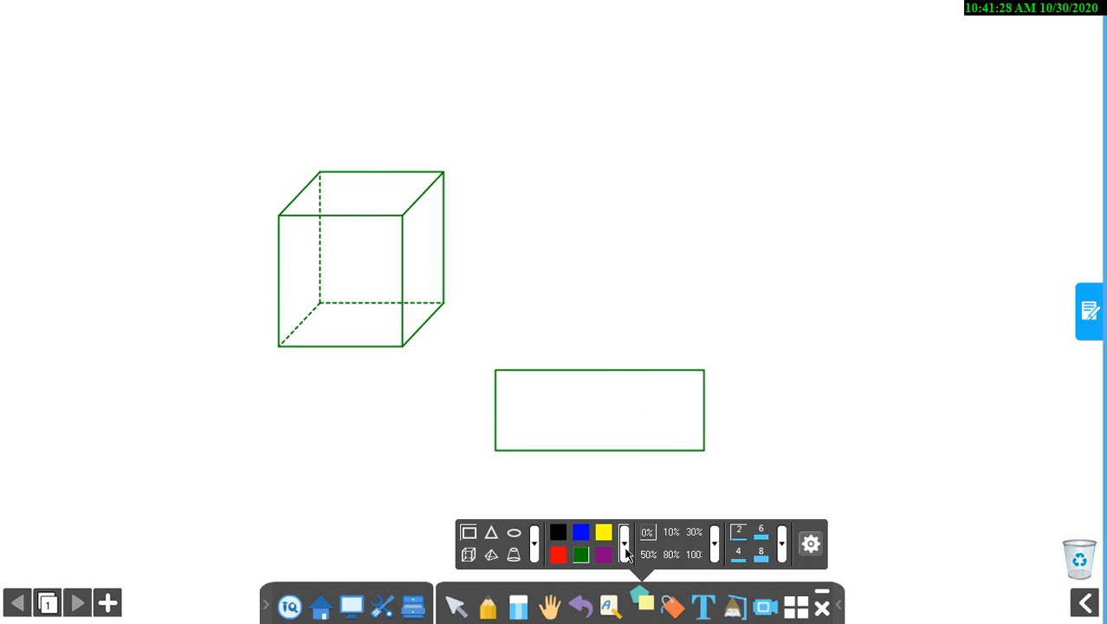
click(580, 532)
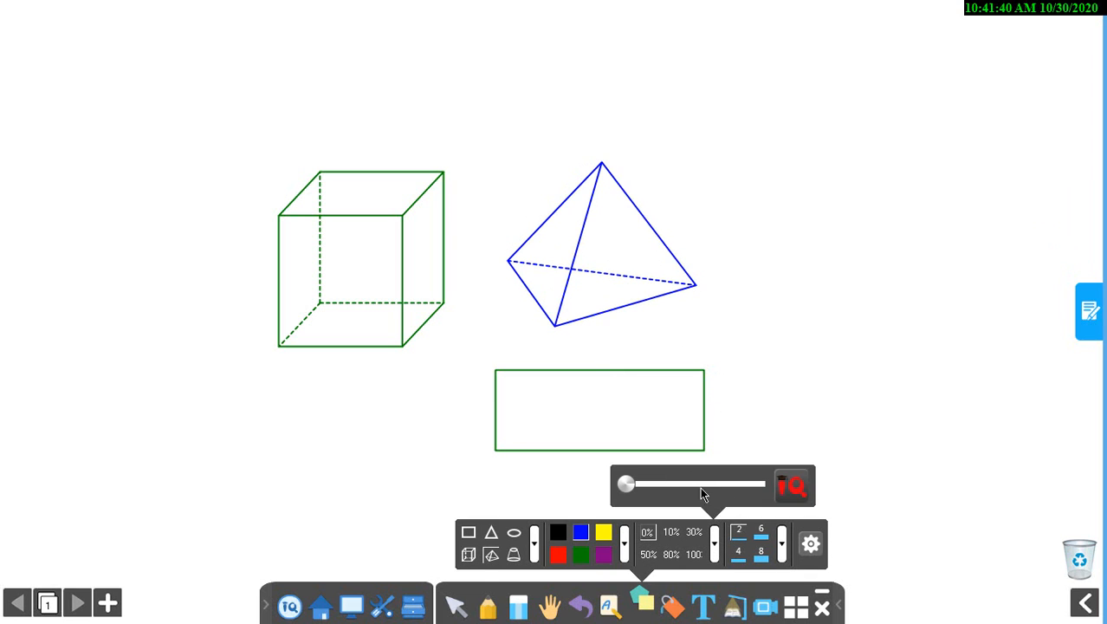
click(790, 485)
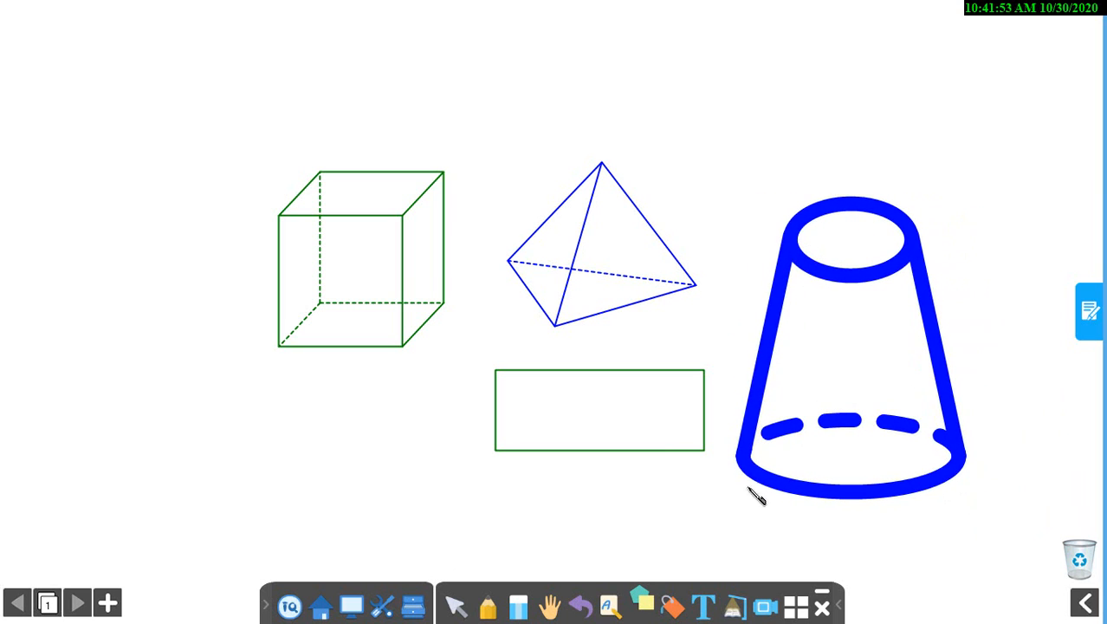
click(811, 544)
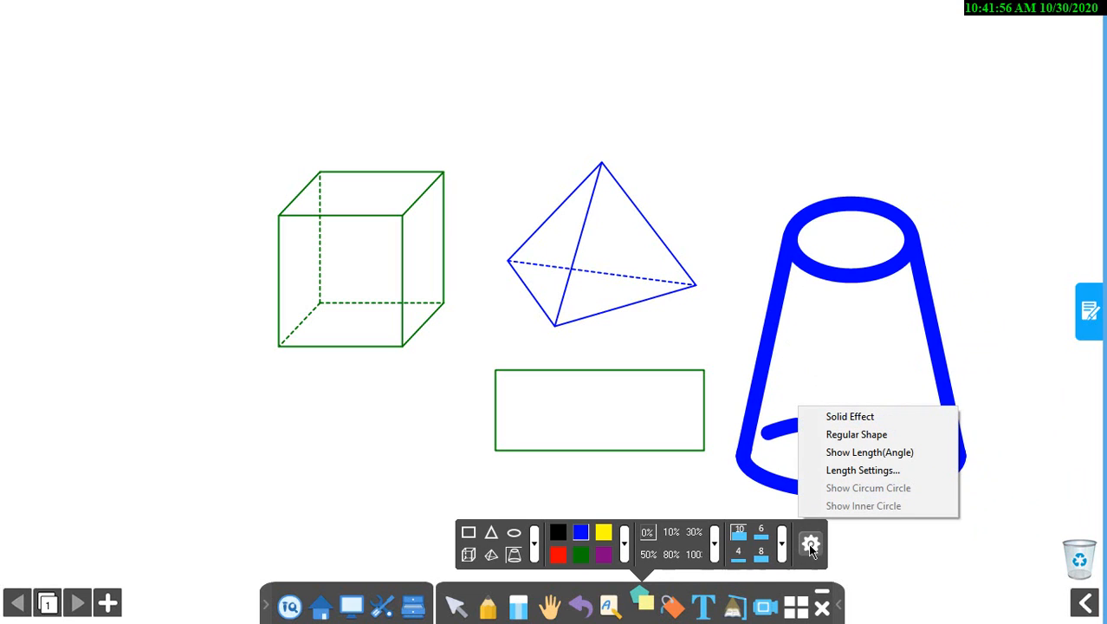
mouse_move(857, 433)
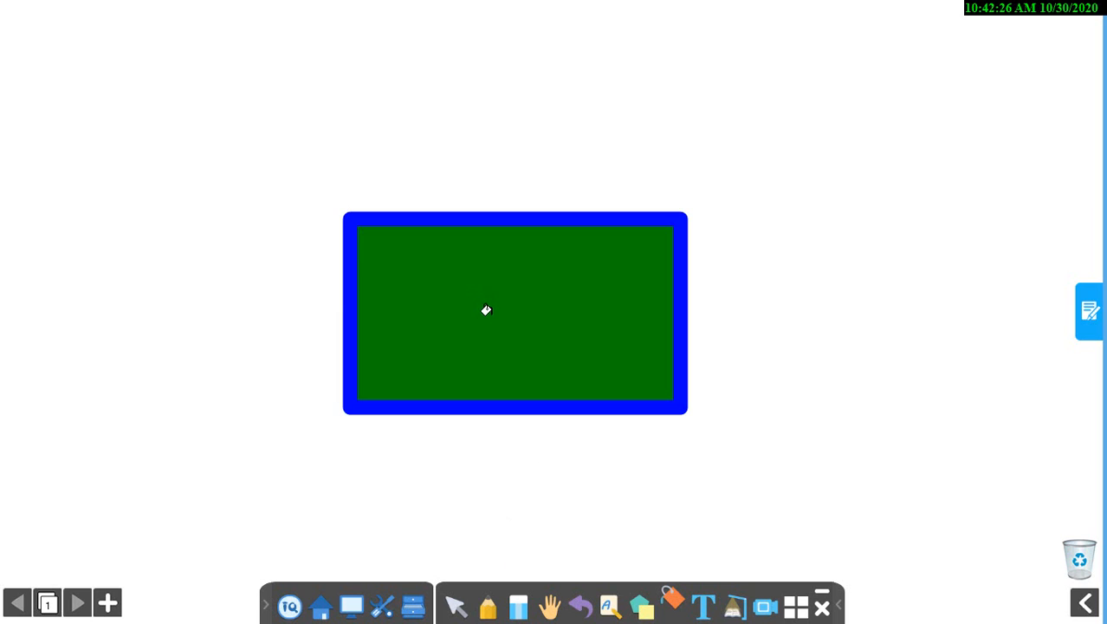
Give the selected rectangle a red-to-yellow gradient fill from the Fill tool
click(672, 606)
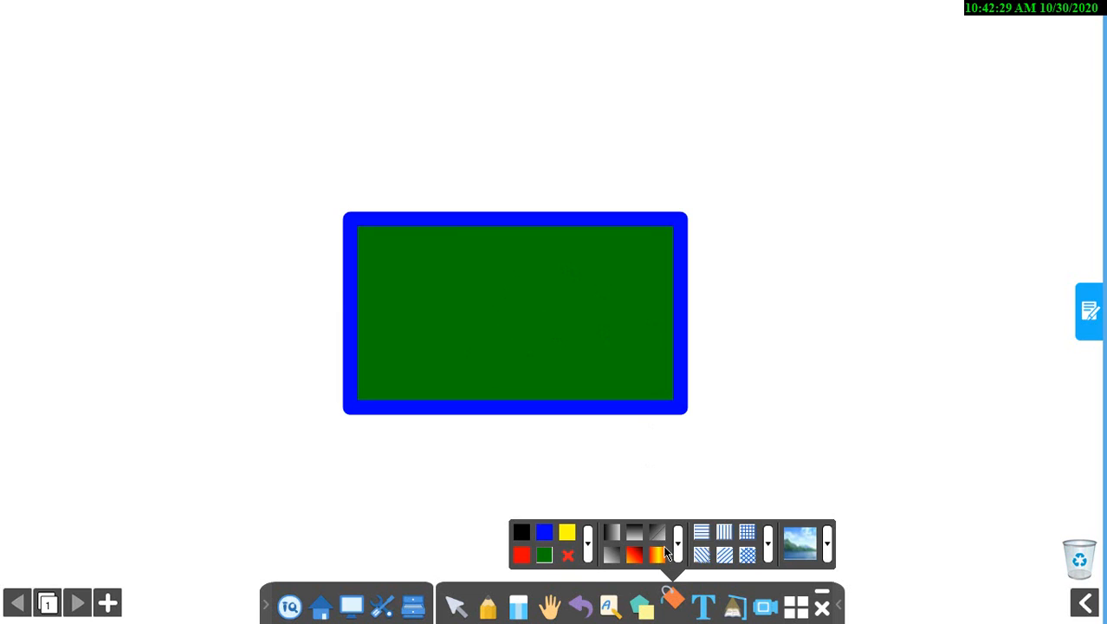
click(635, 555)
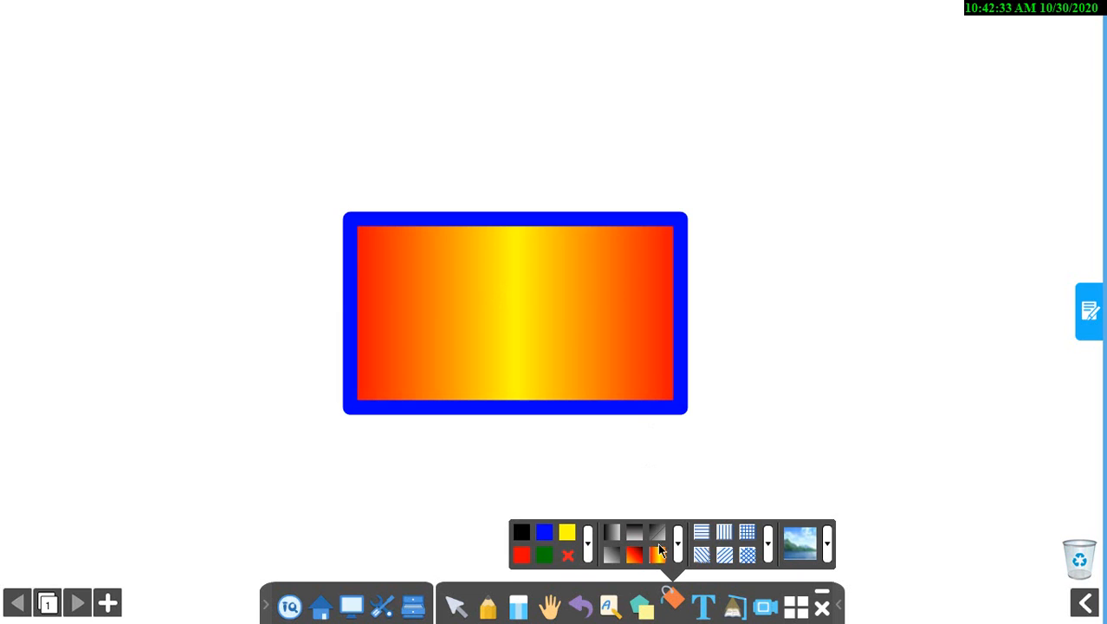
click(658, 555)
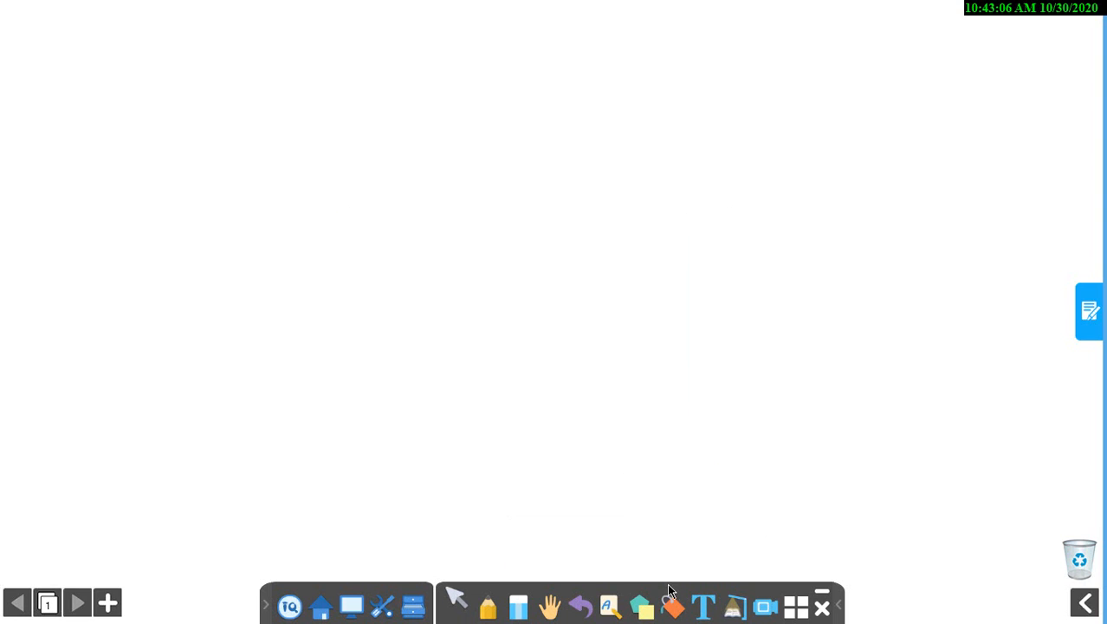
Create a text box reading 'Please subscribe my channel' and enter edit mode on it
click(703, 606)
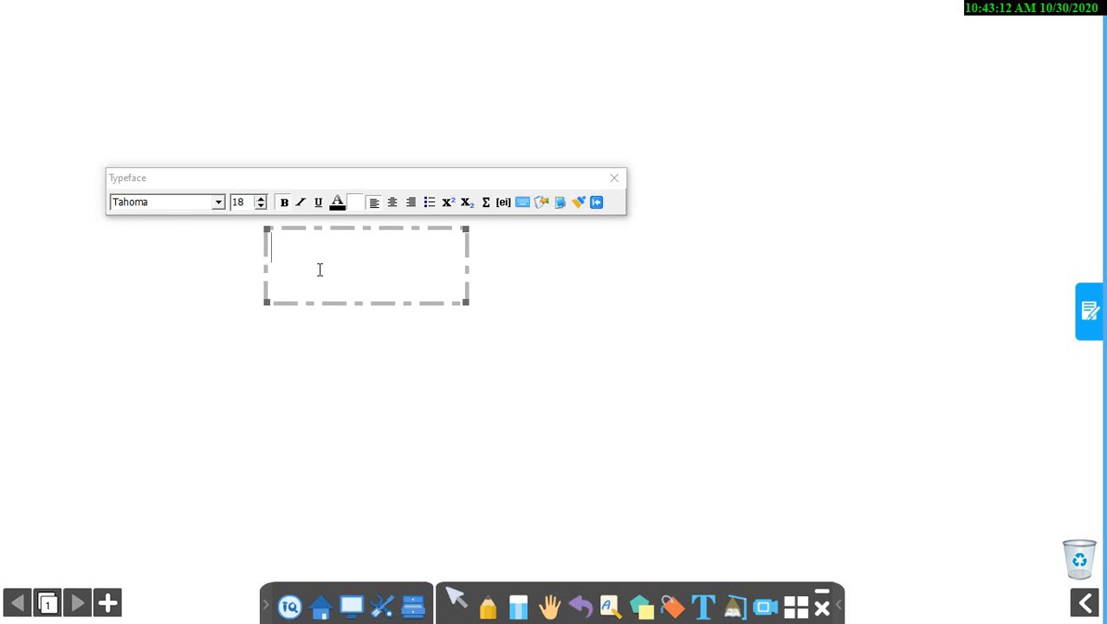
text(Please subscribe my channel)
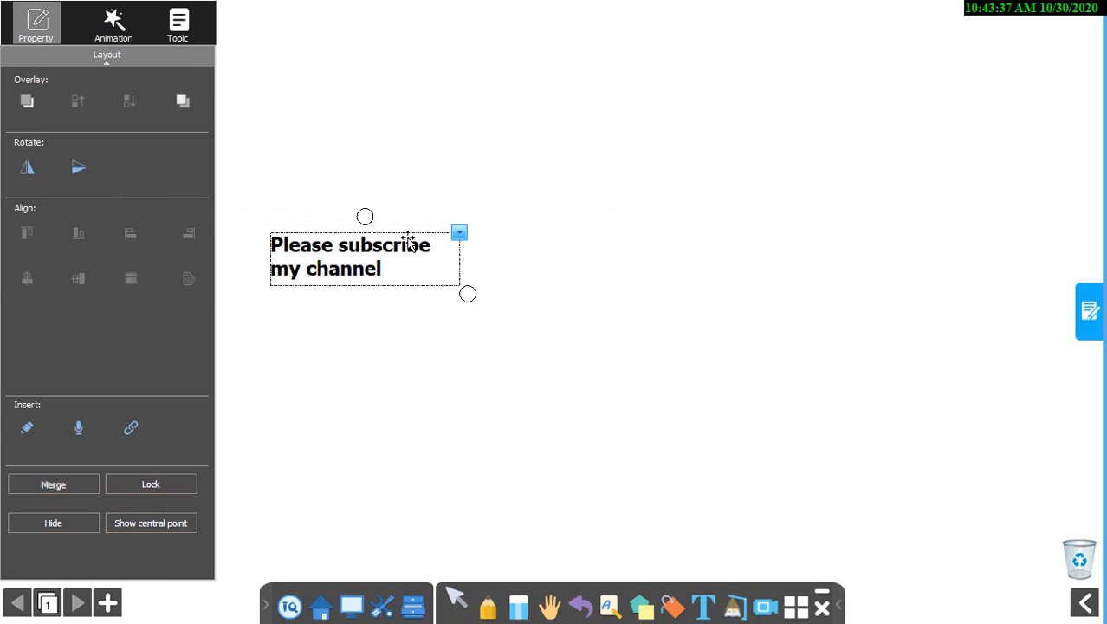
double_click(364, 257)
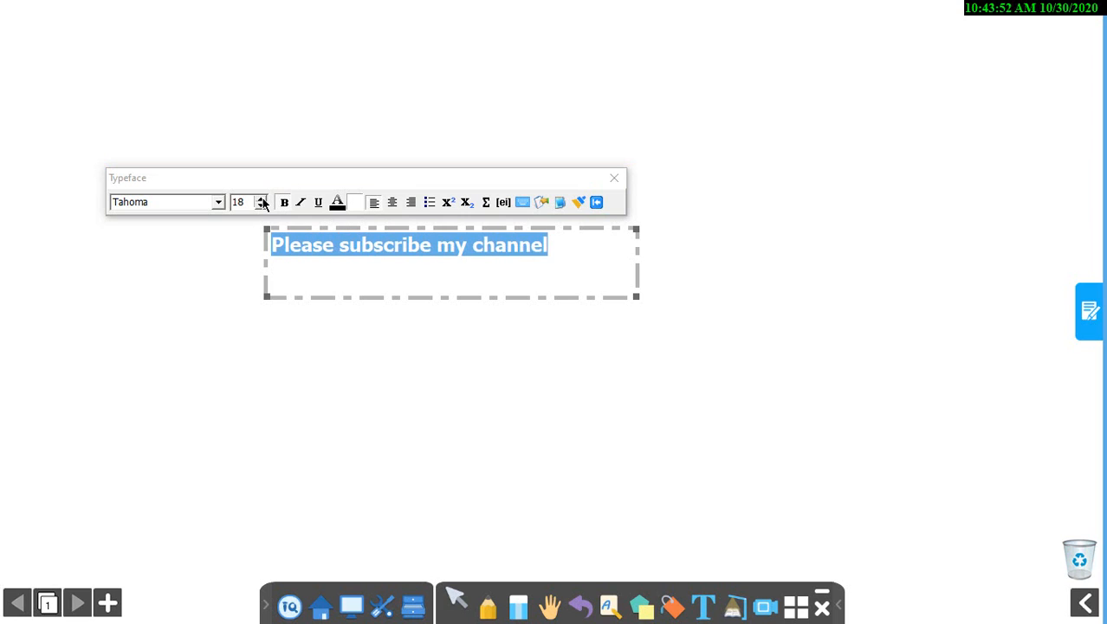
Set the text to size 24, bold off, italic on, light red colour, left-aligned
click(260, 197)
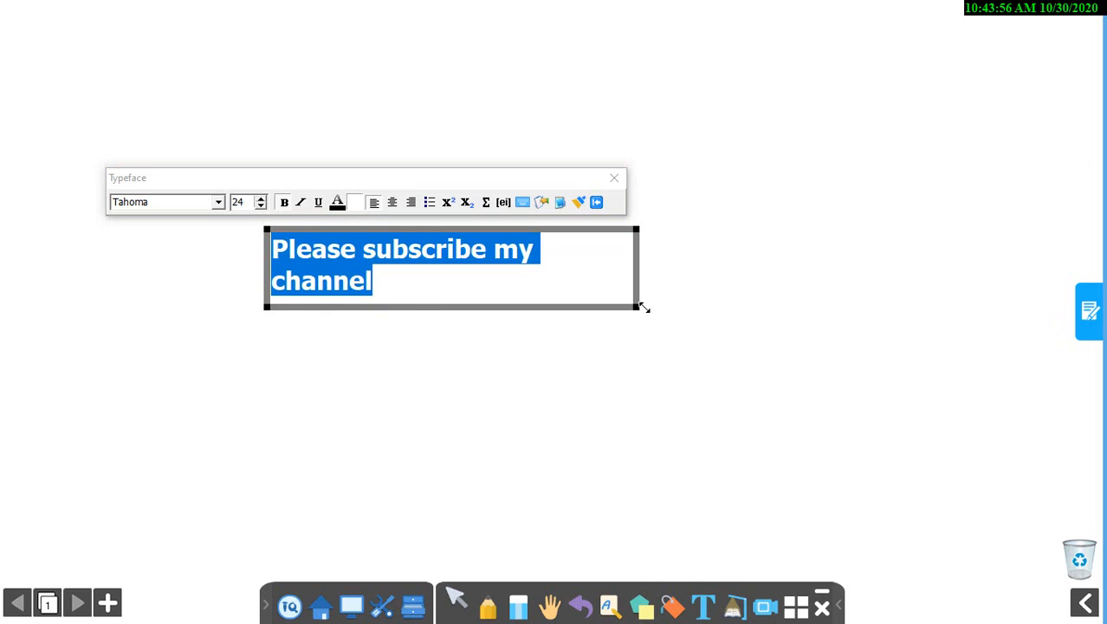
click(285, 201)
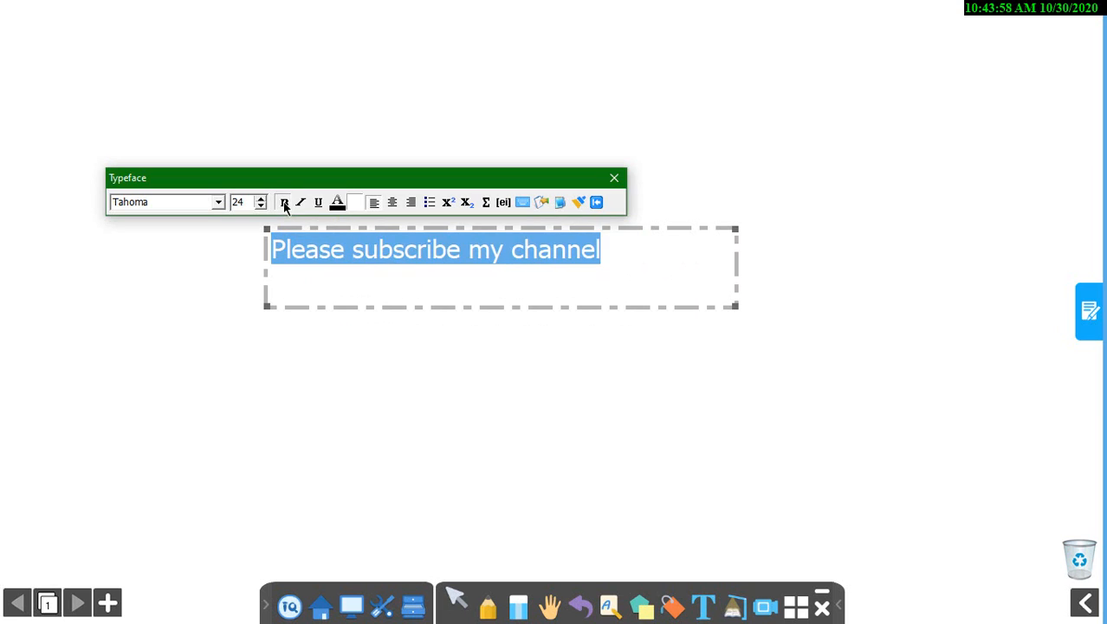
click(300, 202)
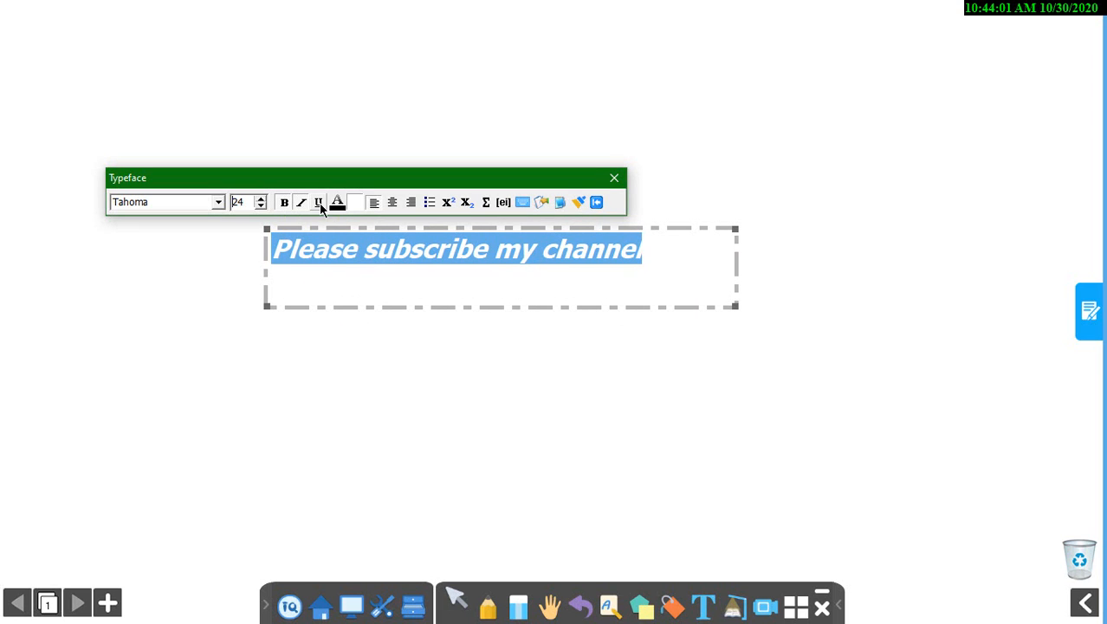
click(337, 201)
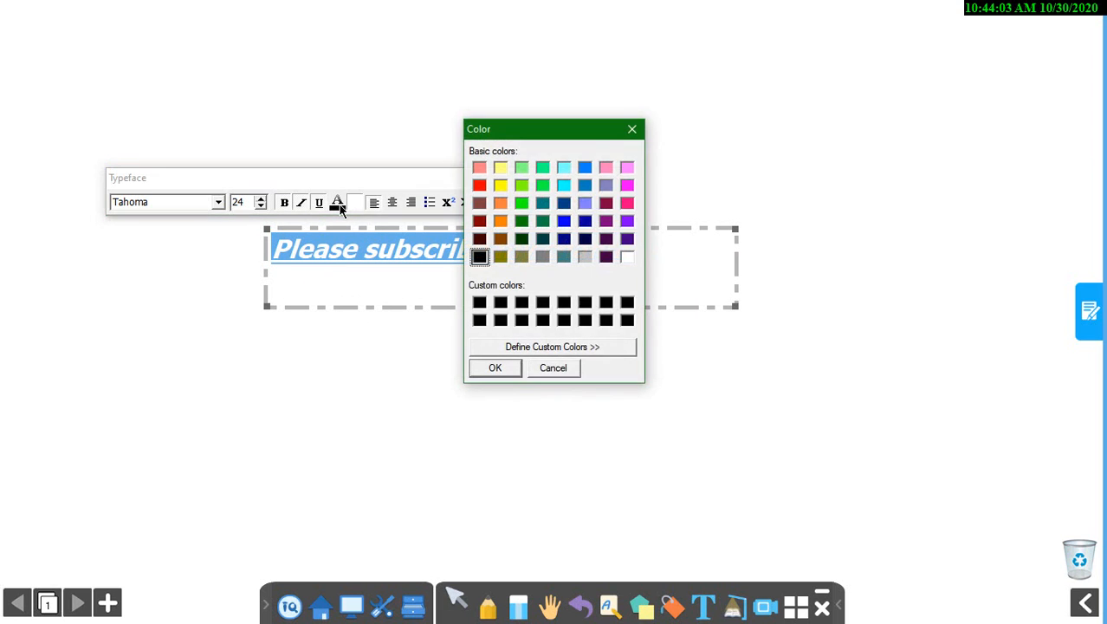
click(480, 186)
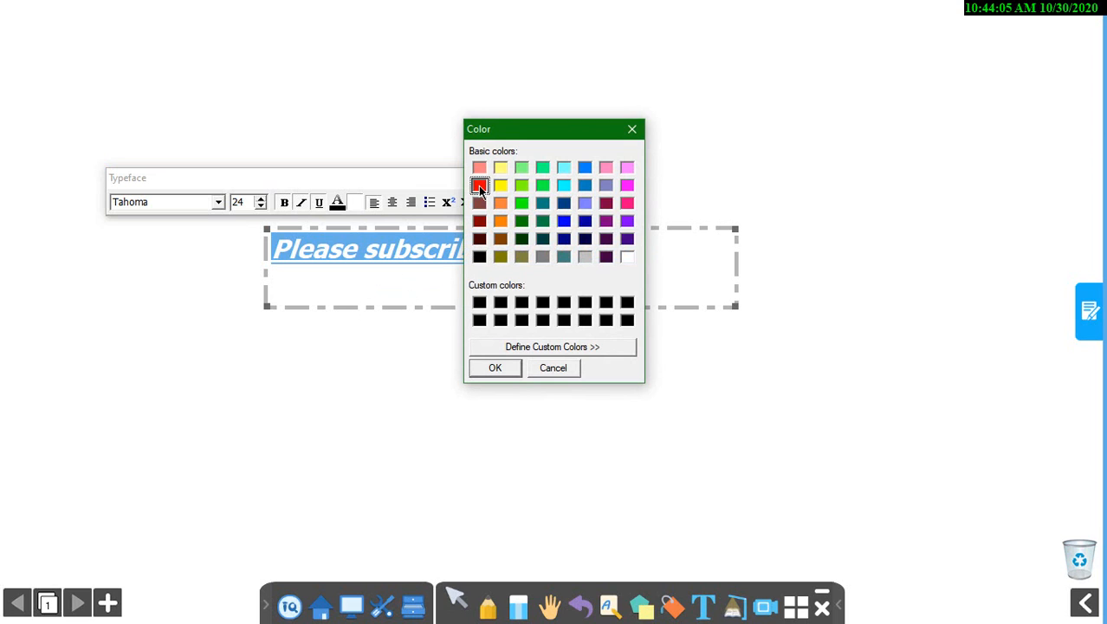
click(495, 368)
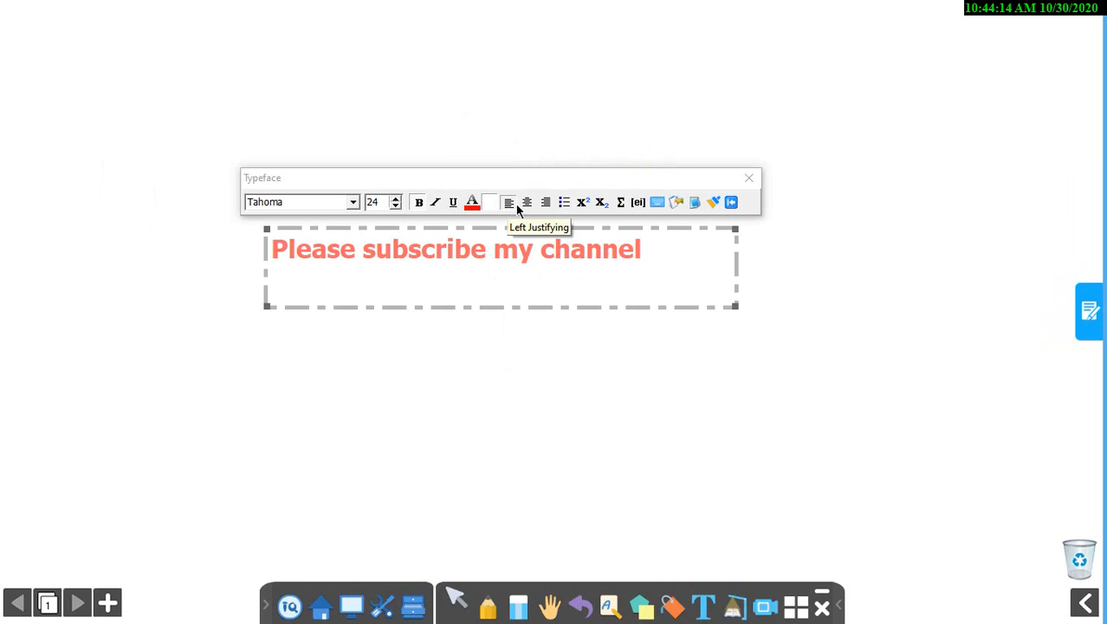
click(546, 201)
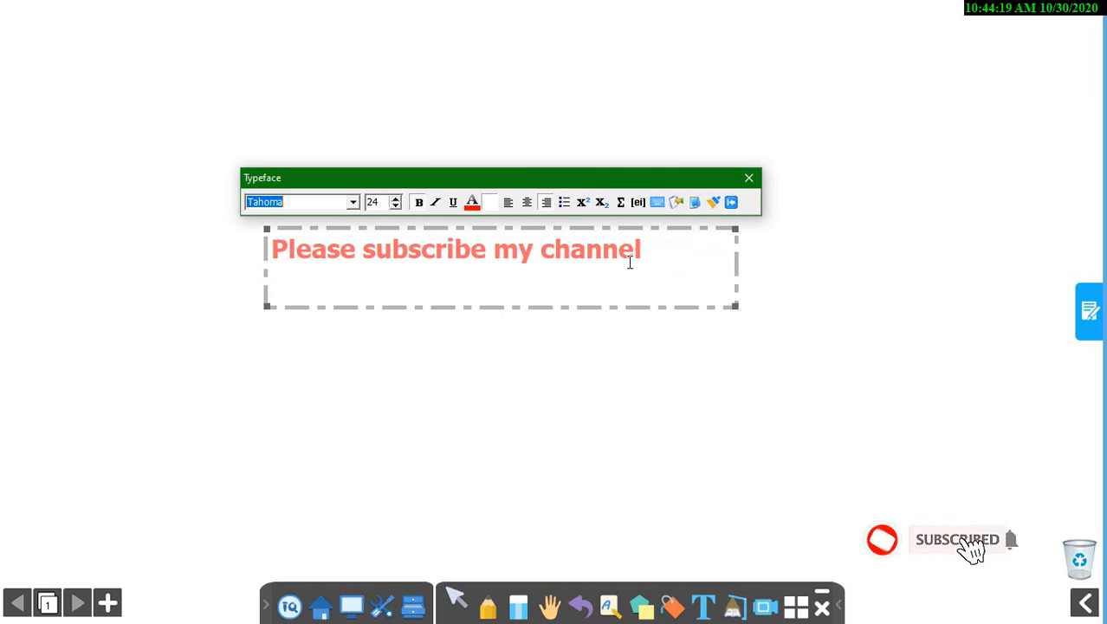
mouse_move(582, 201)
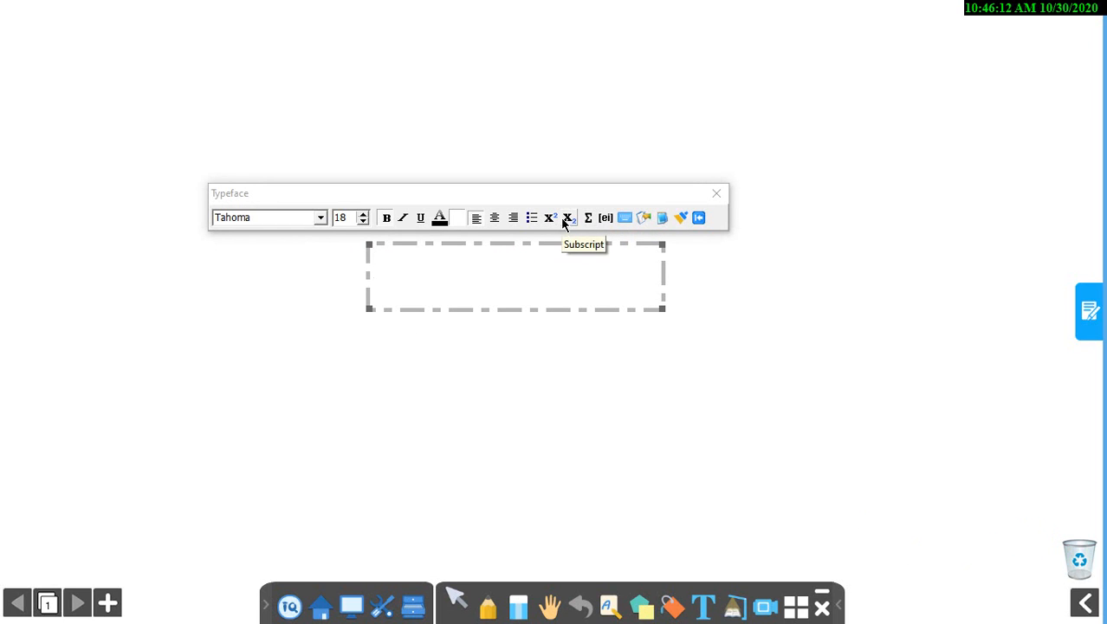
mouse_move(551, 222)
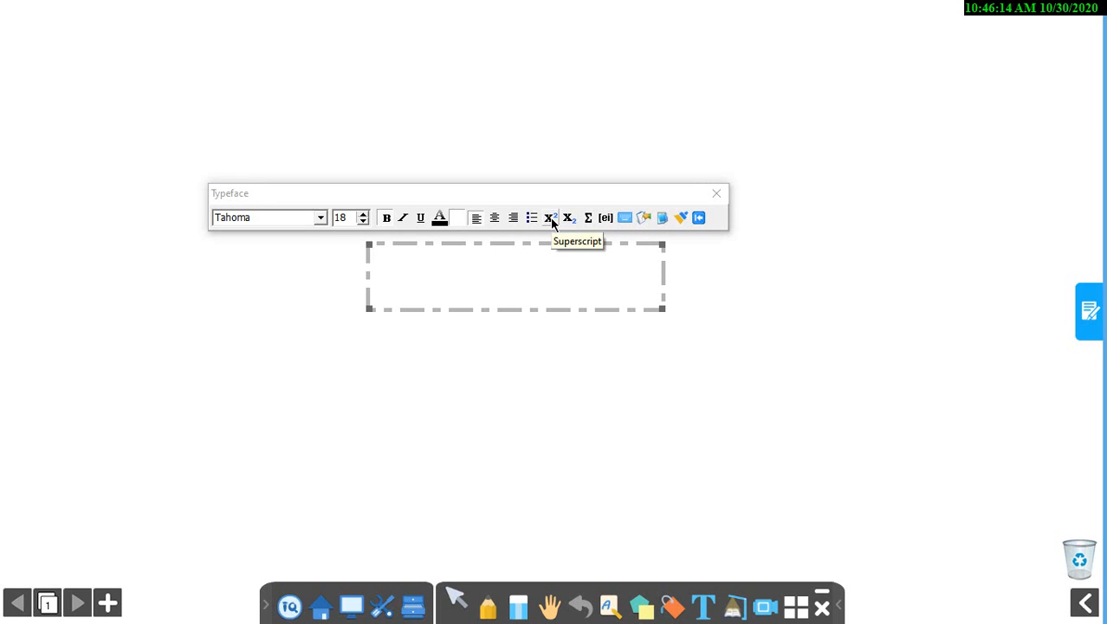
mouse_move(568, 218)
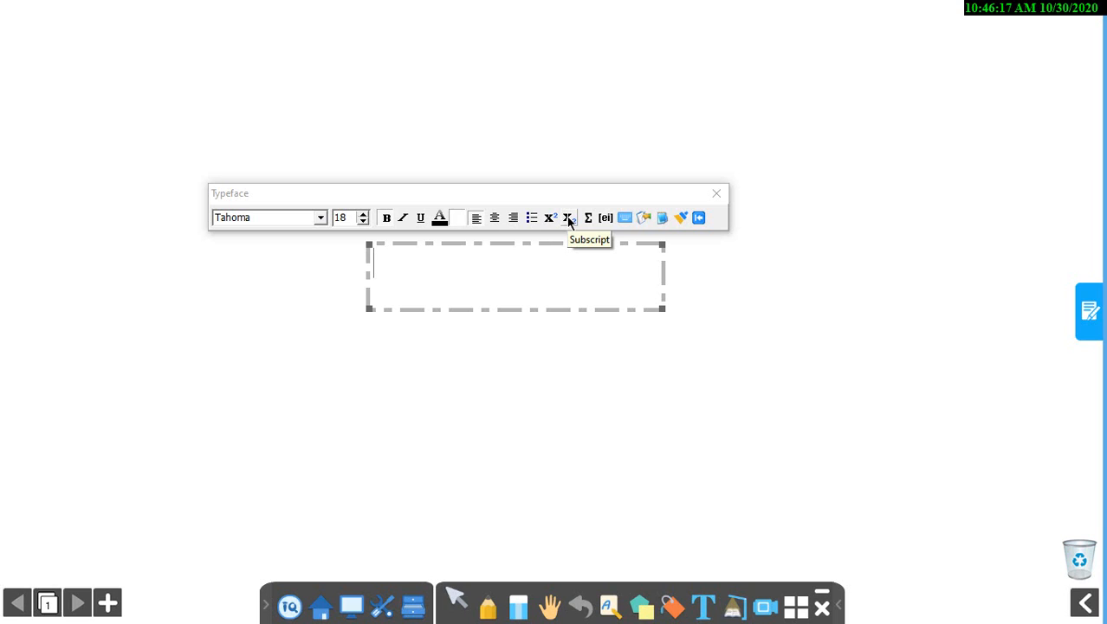
mouse_move(589, 219)
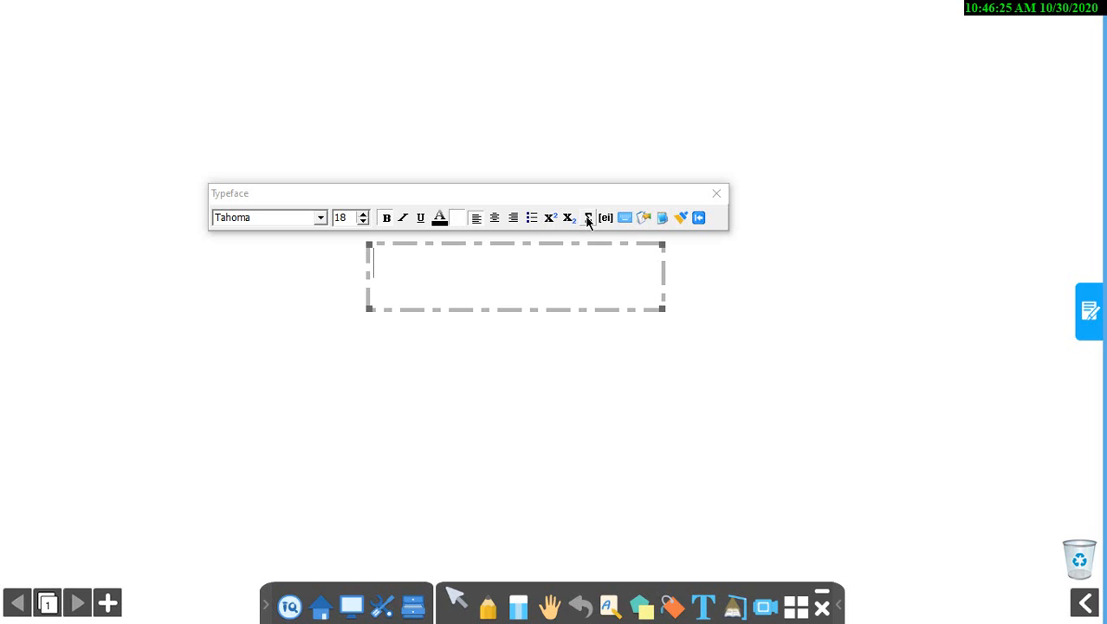
Show the Σ special symbols palette for the active text box
click(589, 219)
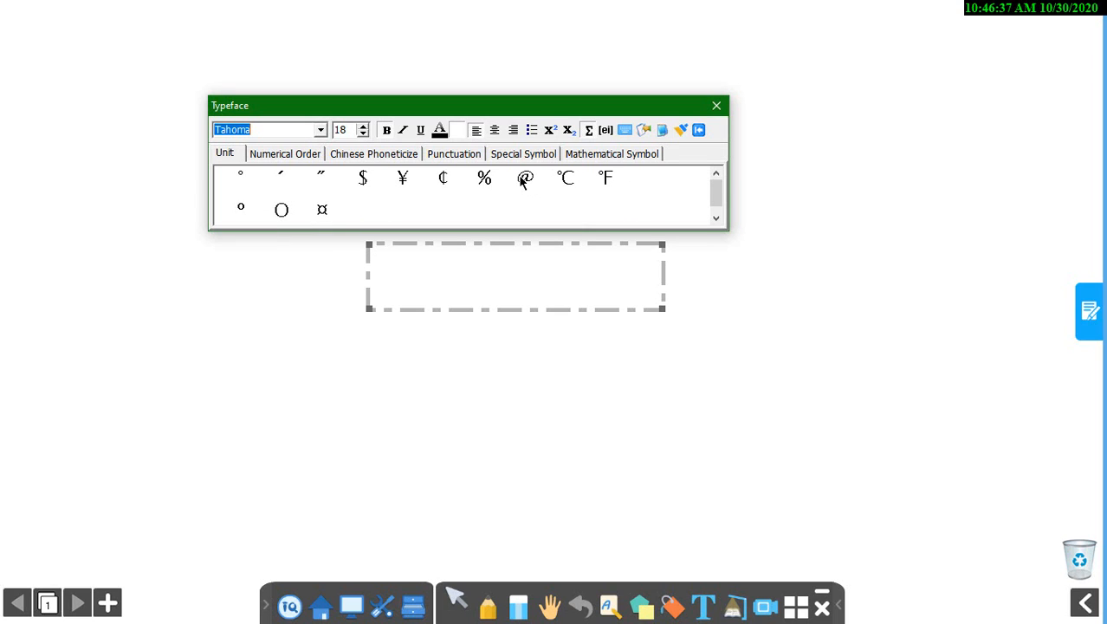
mouse_move(559, 189)
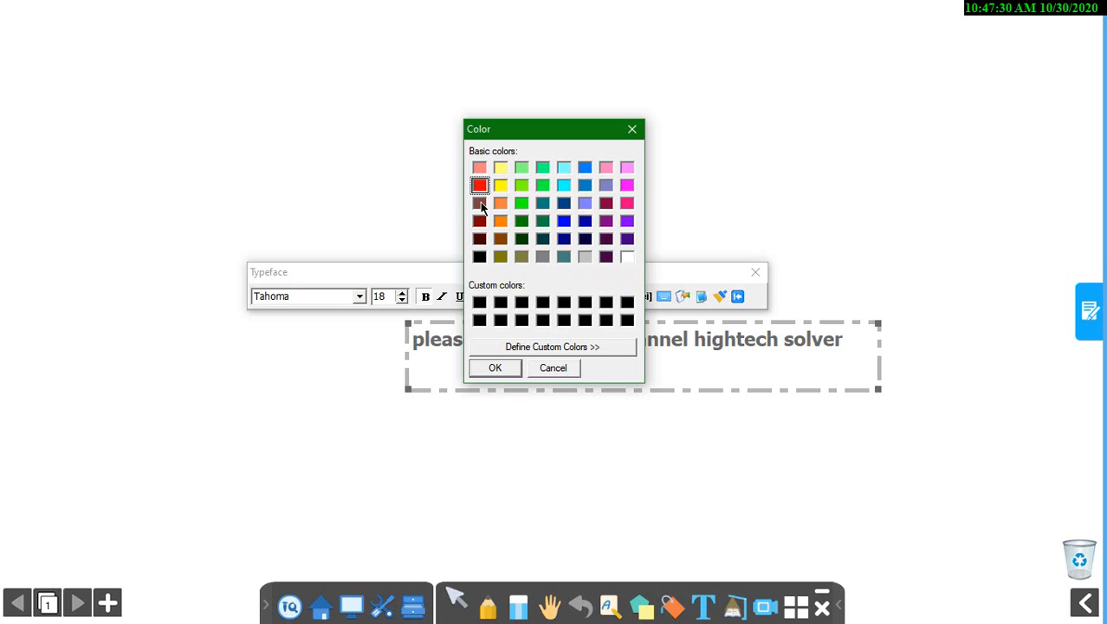
Colour the text red, add English phonetic transcriptions above the words, and try the handwriting recognition pad
click(496, 367)
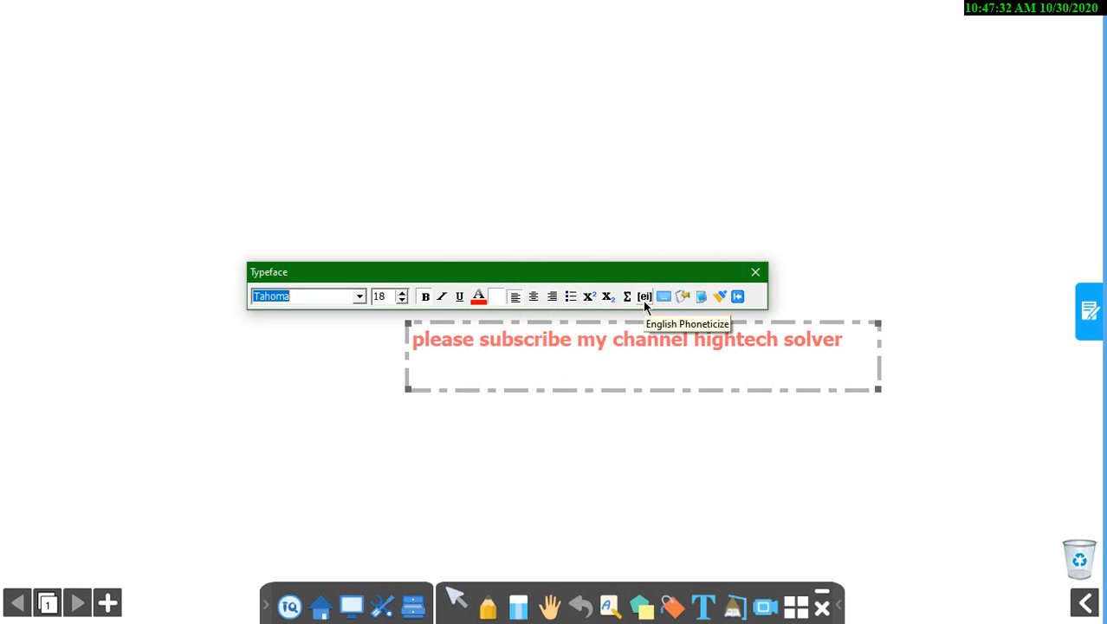
click(645, 297)
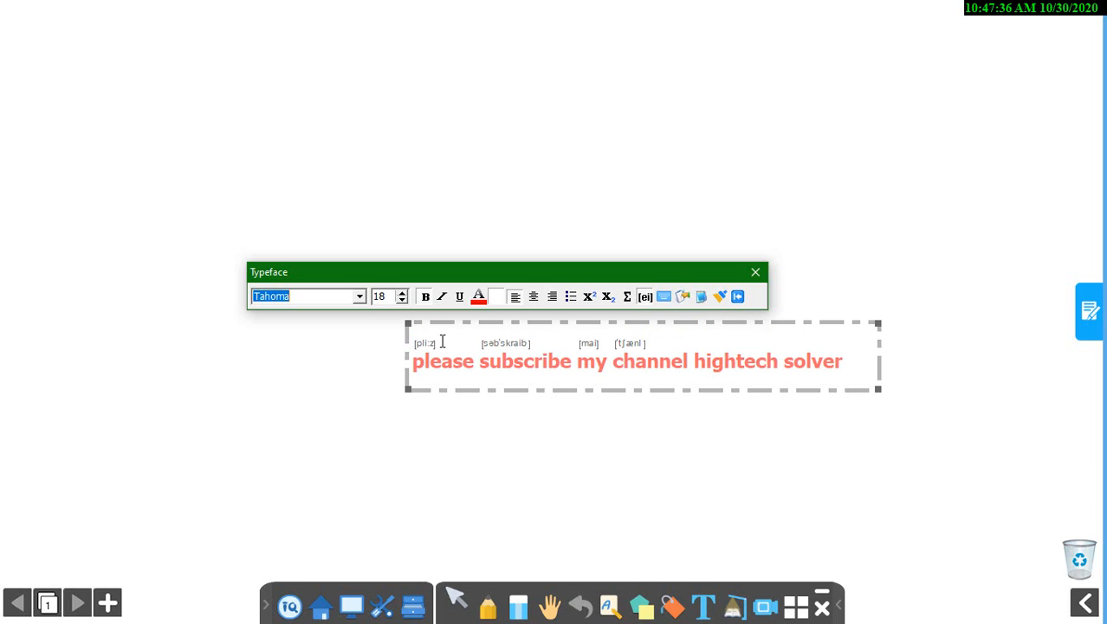
mouse_move(683, 296)
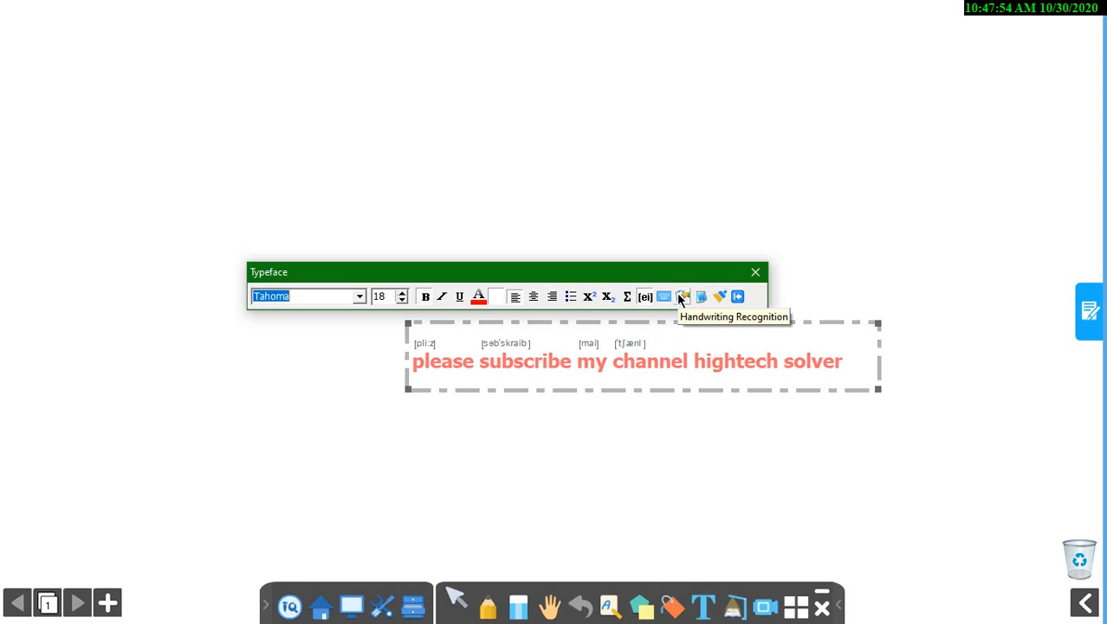
mouse_move(702, 297)
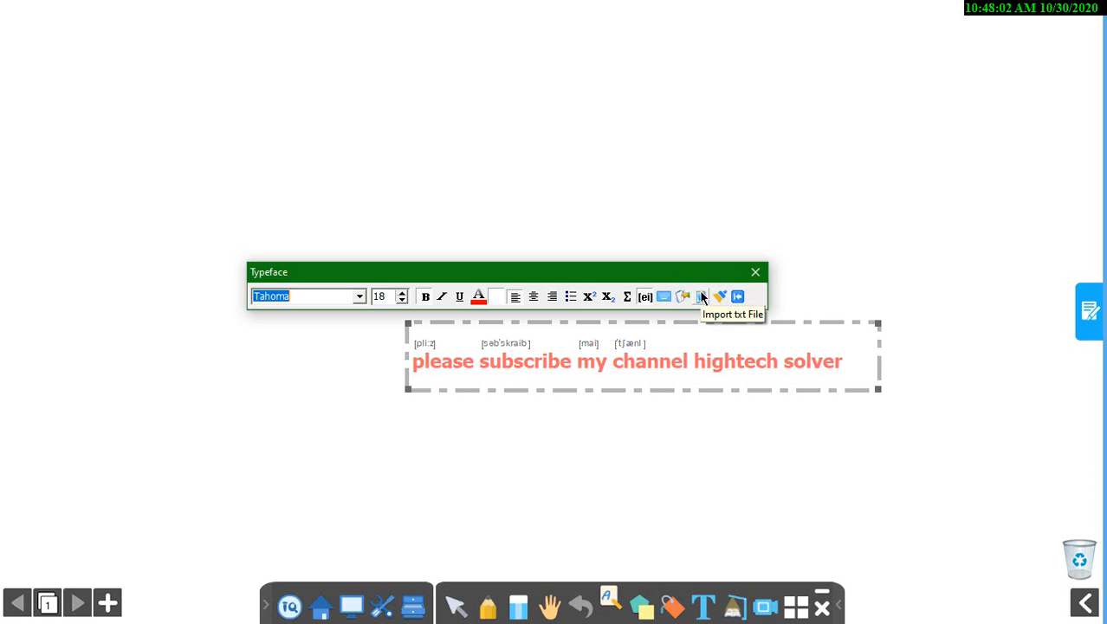
click(702, 296)
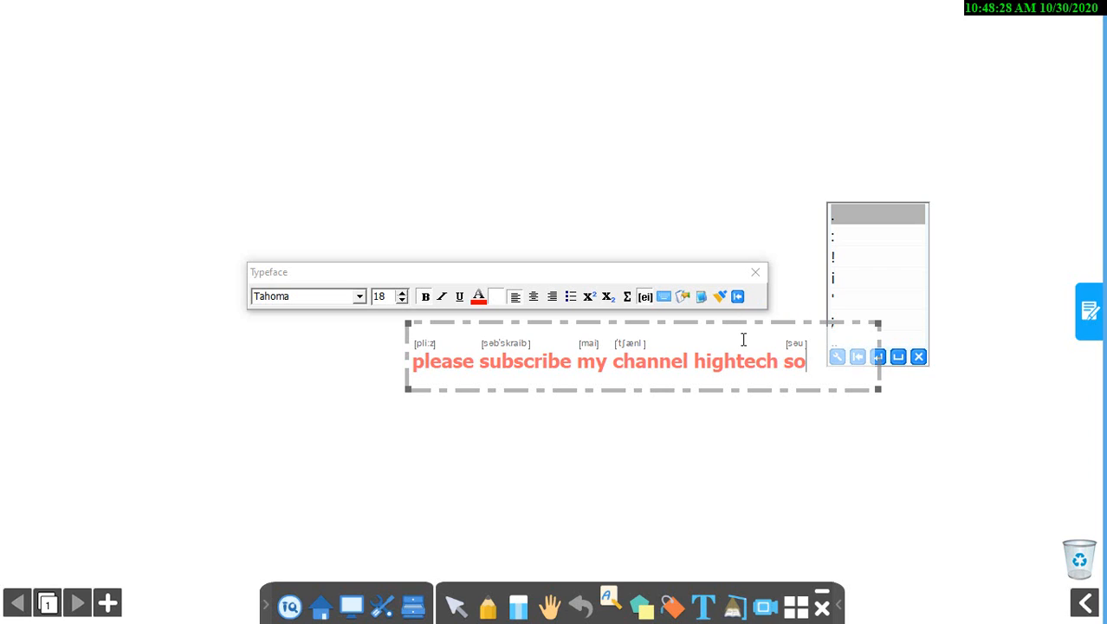
key(BackSpace)
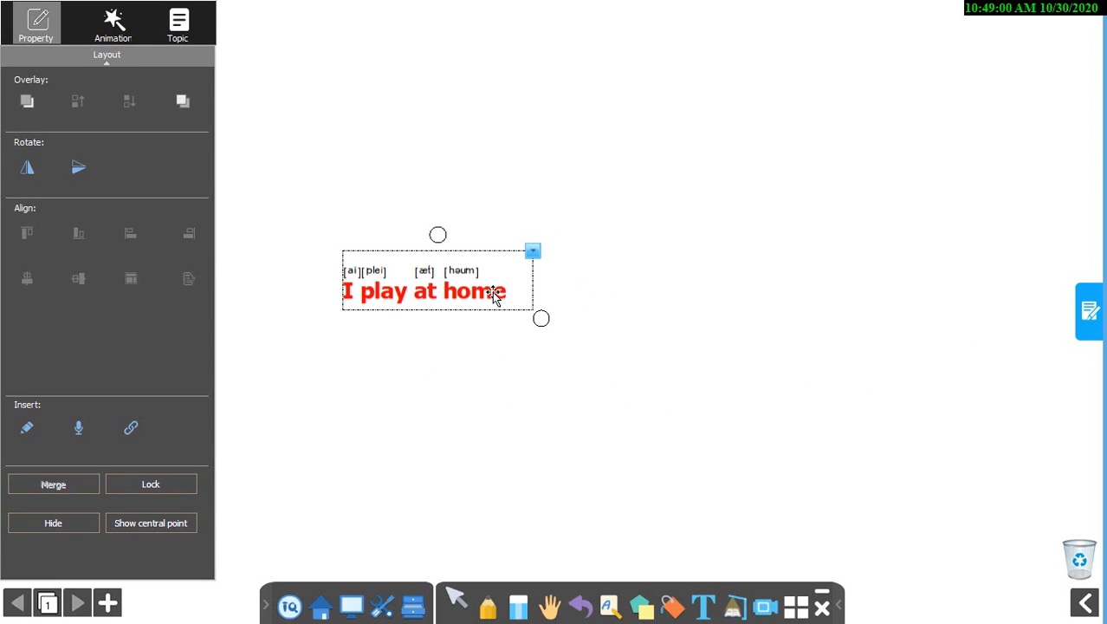
double_click(425, 291)
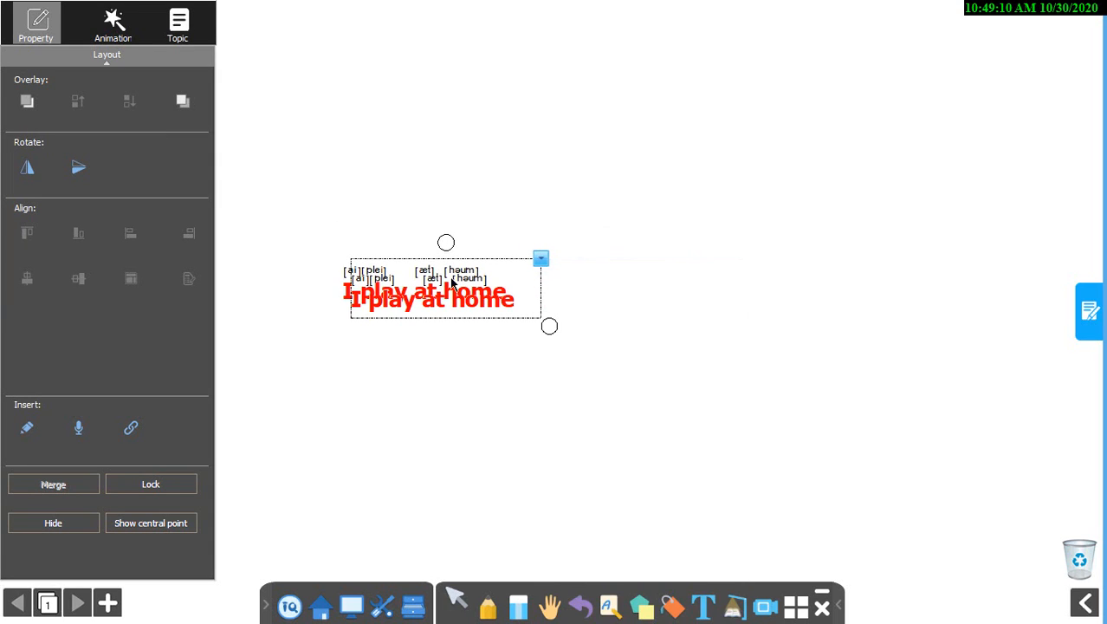
drag(447, 291, 673, 294)
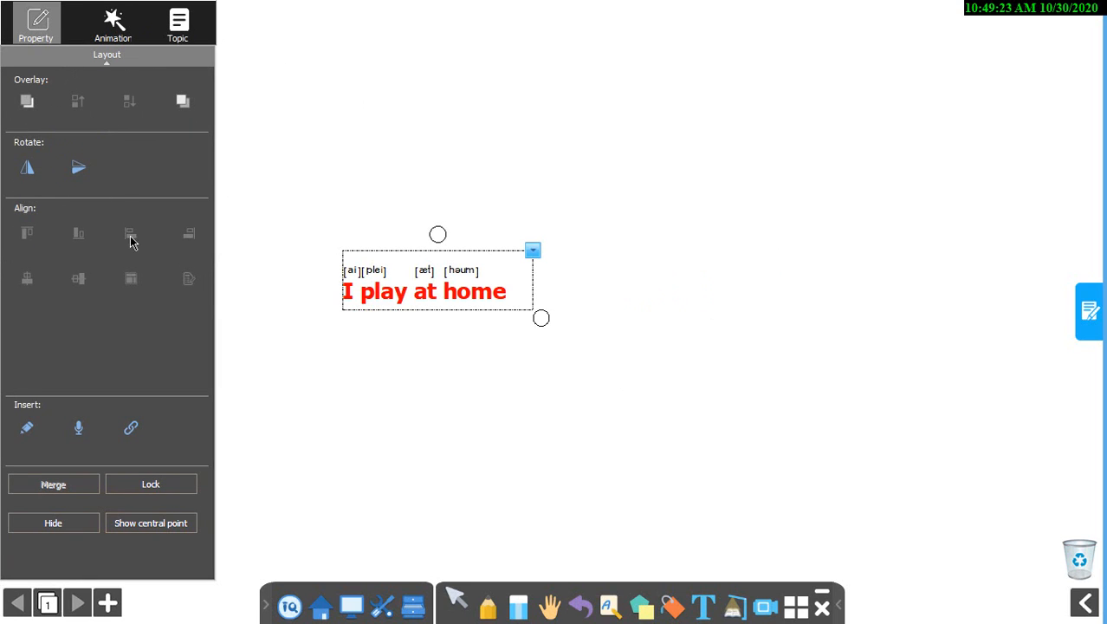
right_click(437, 291)
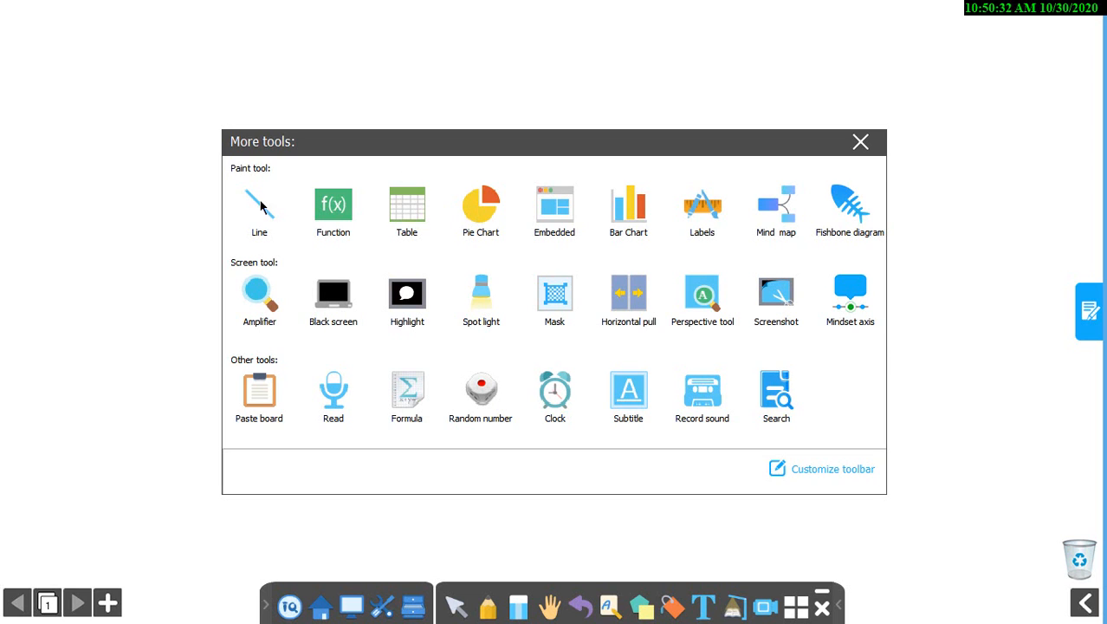
mouse_move(630, 333)
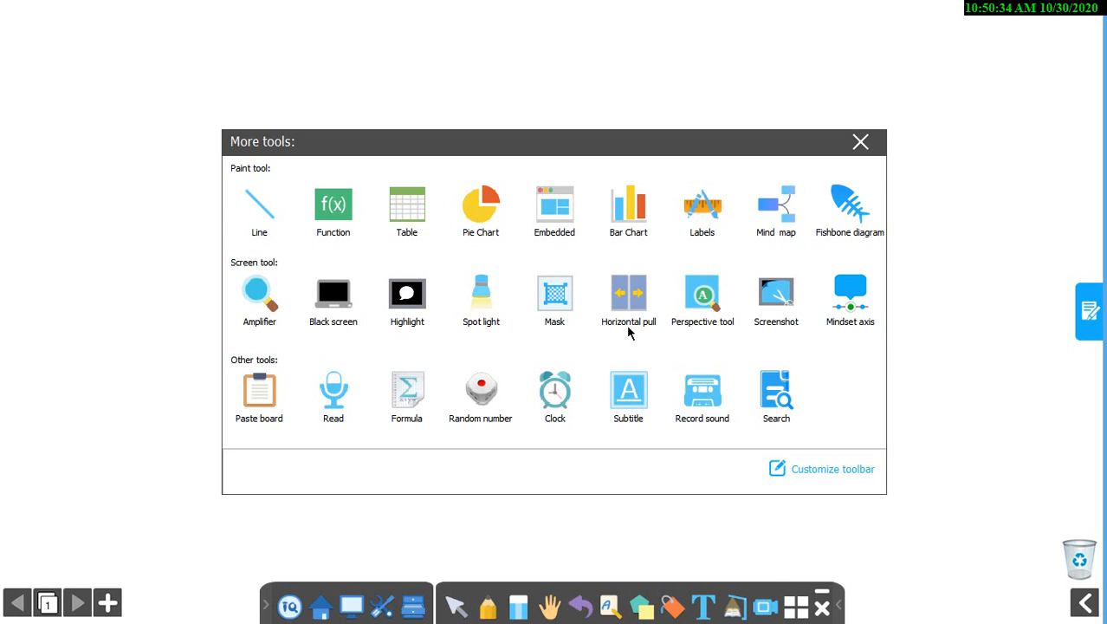
Close the More tools window to return to the empty whiteboard
click(859, 142)
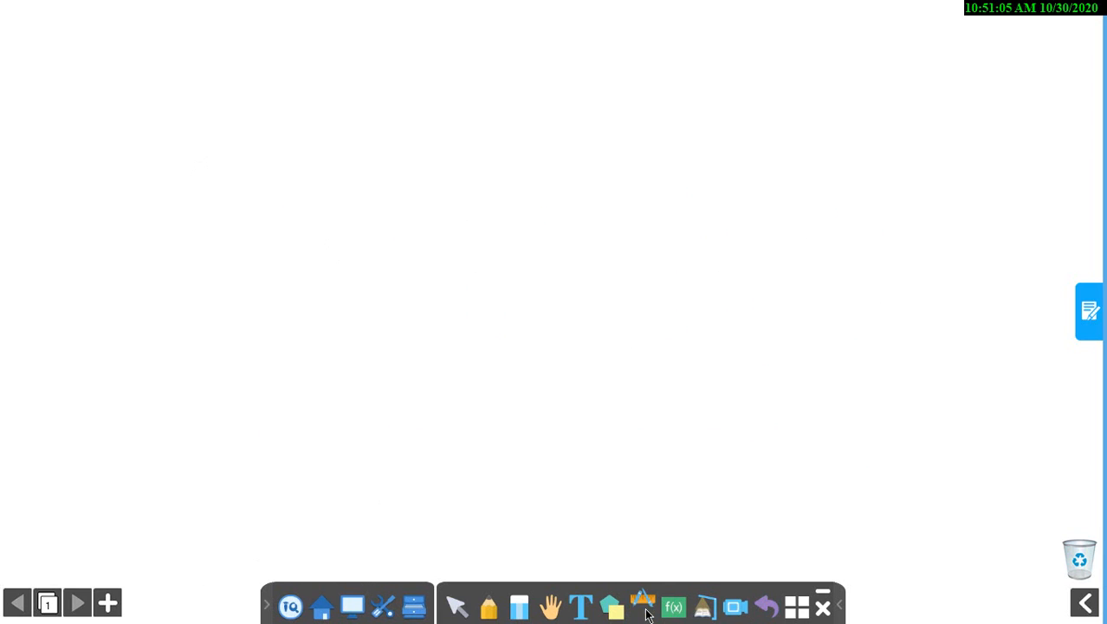
Place a compass and a ruler from the geometry instruments and open the compass to 10.0 cm
click(643, 606)
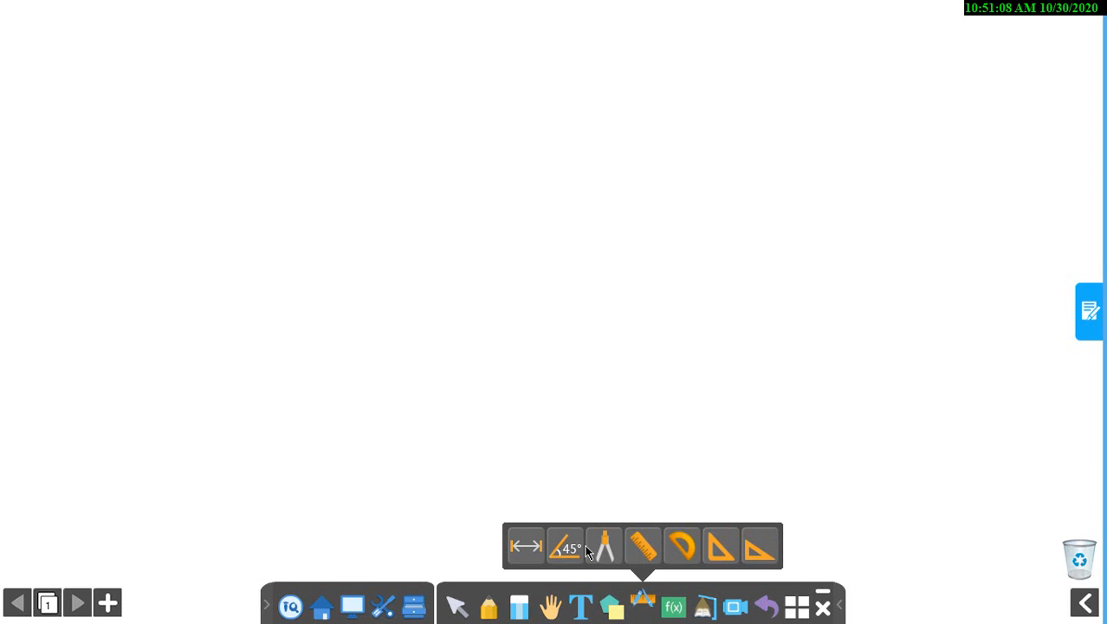
click(603, 546)
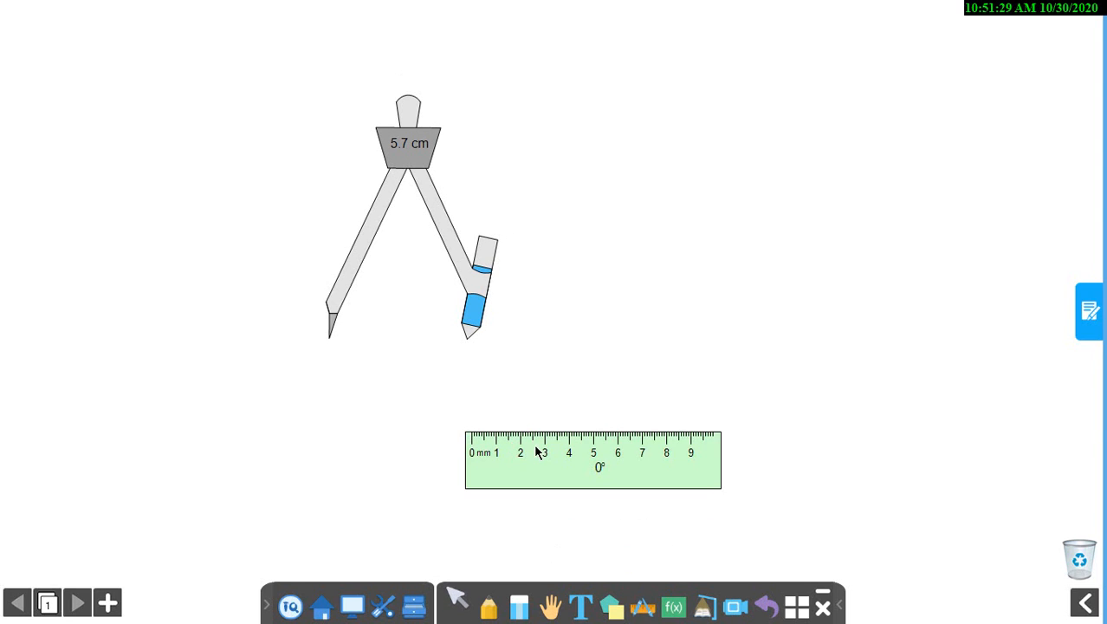
click(593, 459)
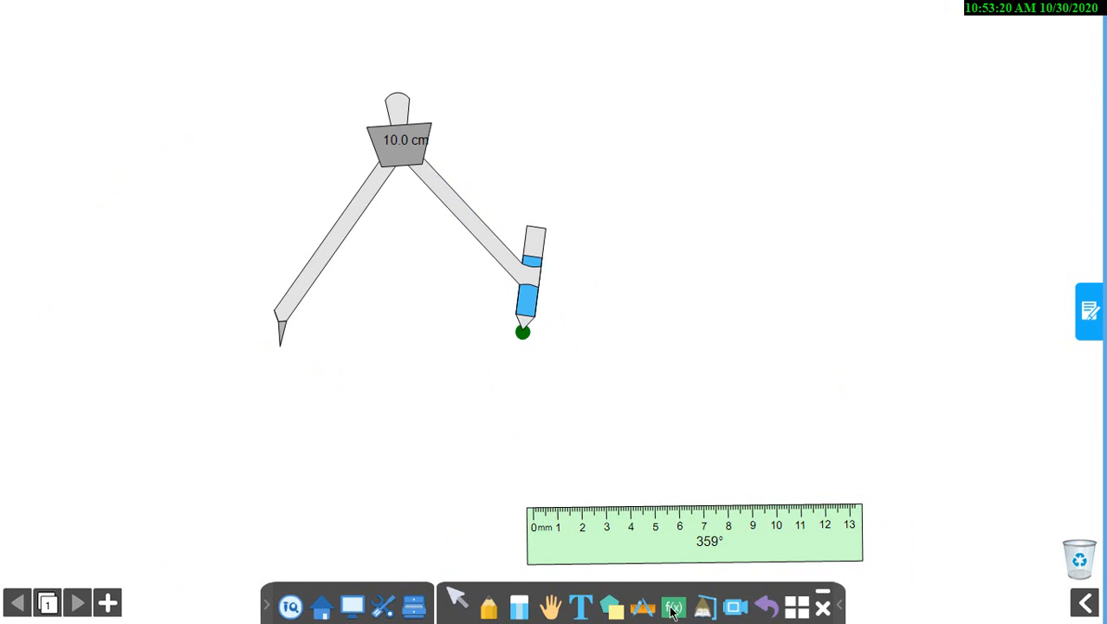
Show the f(x) function graph menu, from linear to normal distribution
click(672, 606)
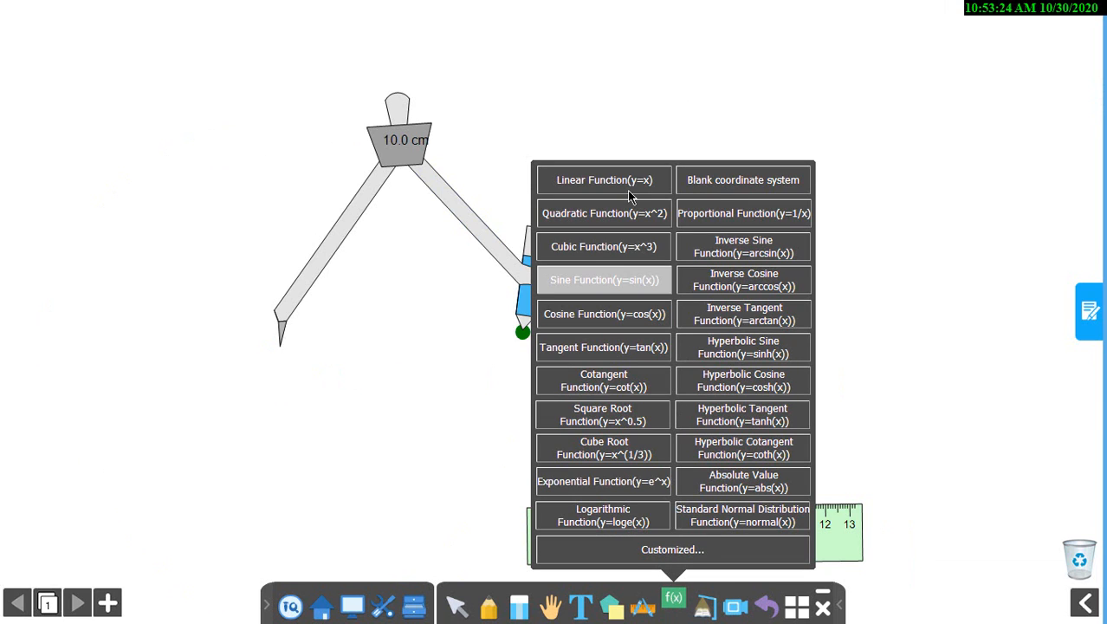
mouse_move(603, 318)
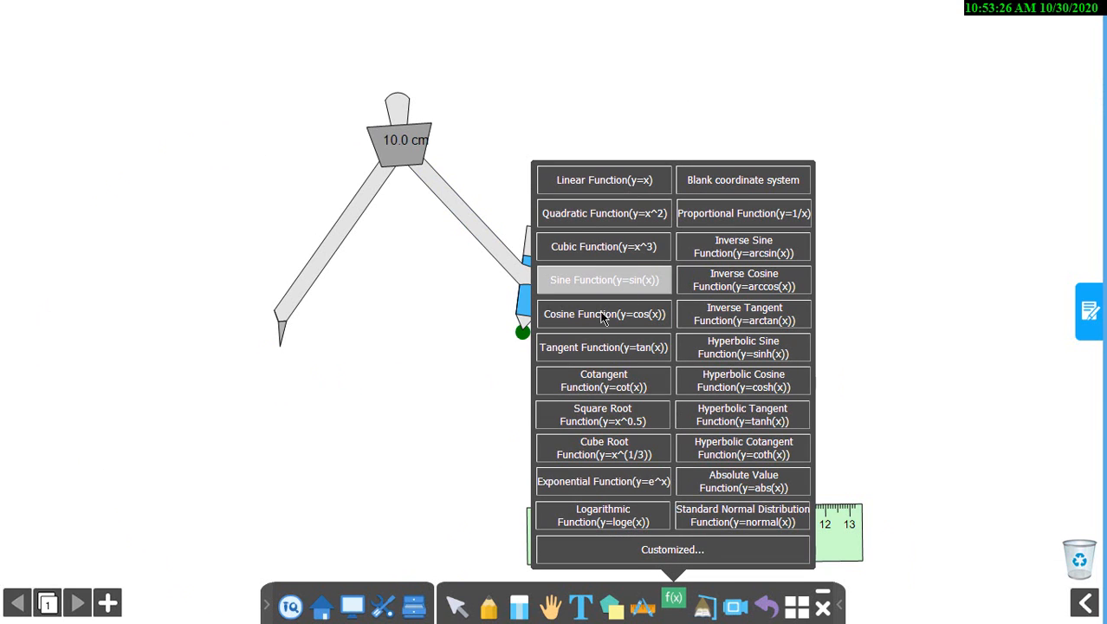
mouse_move(669, 298)
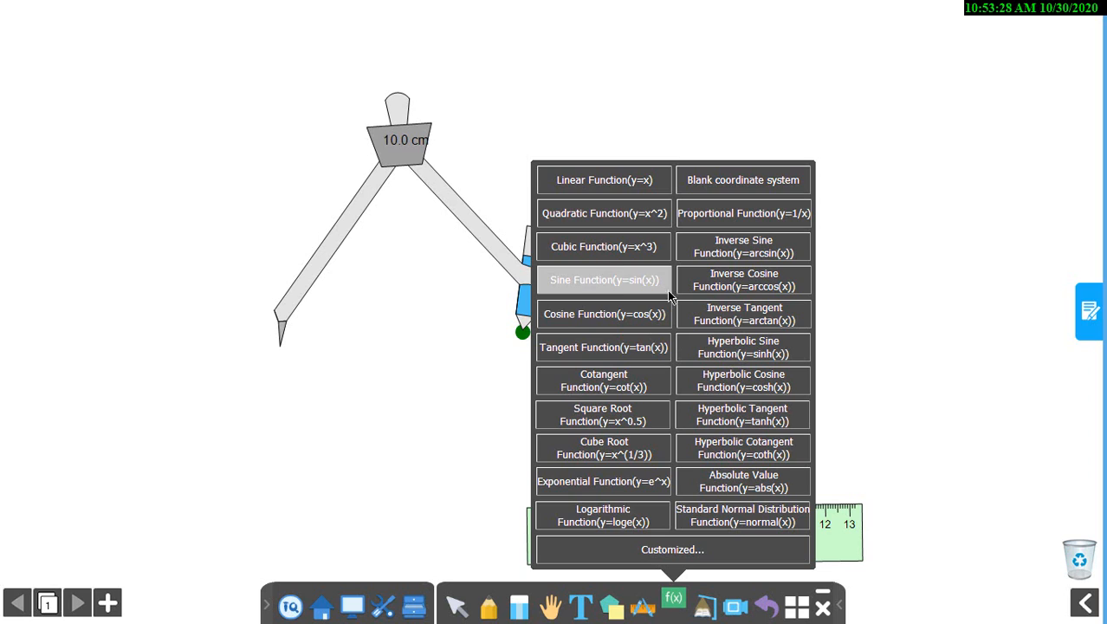
mouse_move(606, 447)
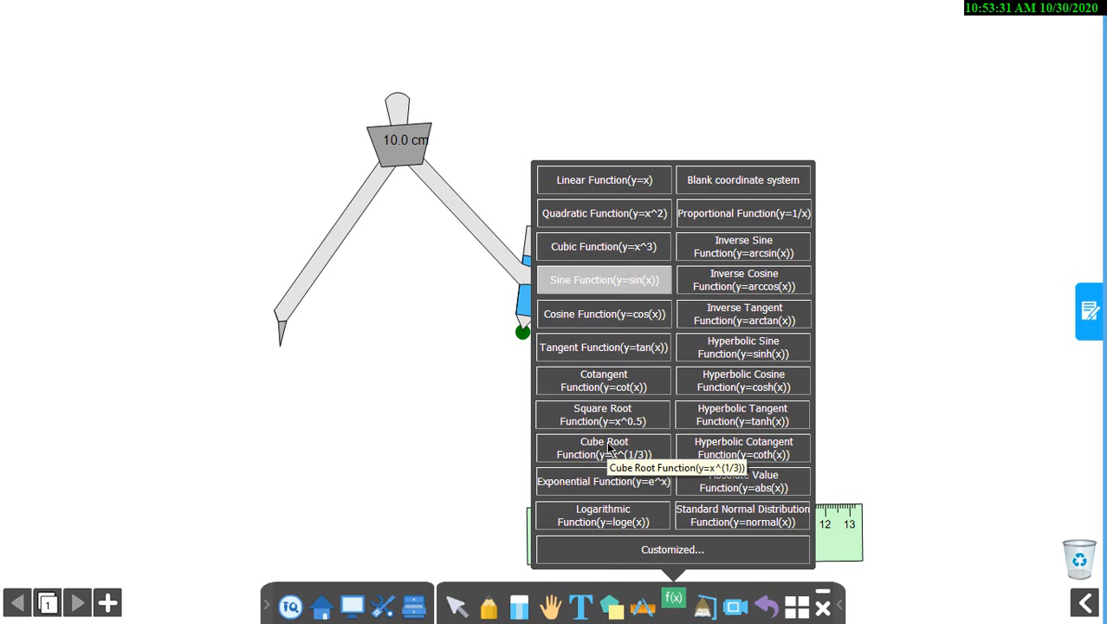
mouse_move(668, 554)
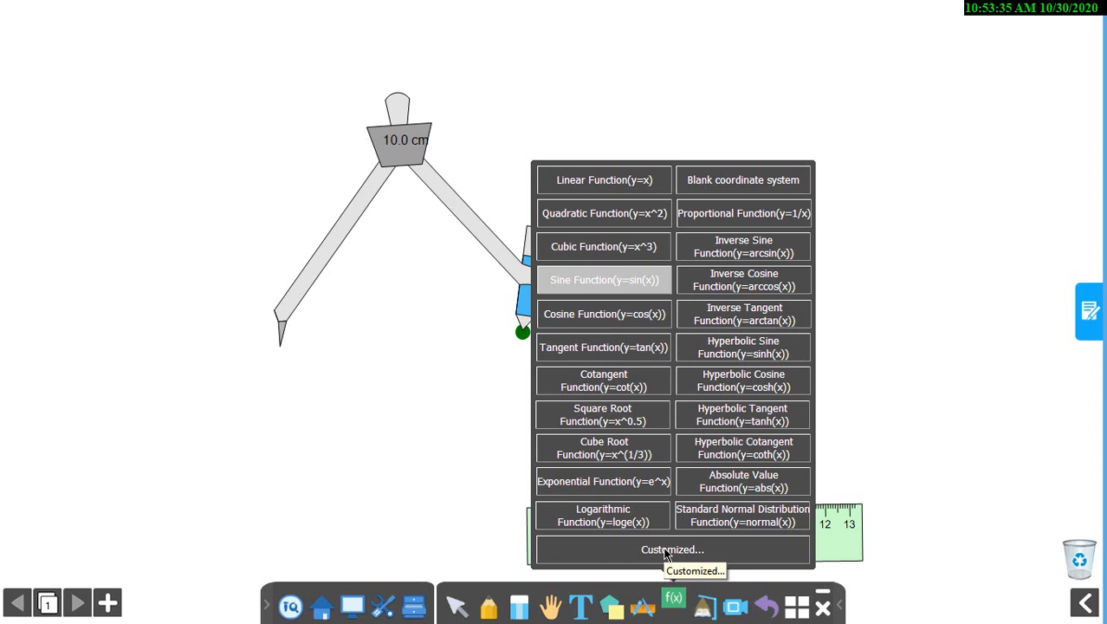